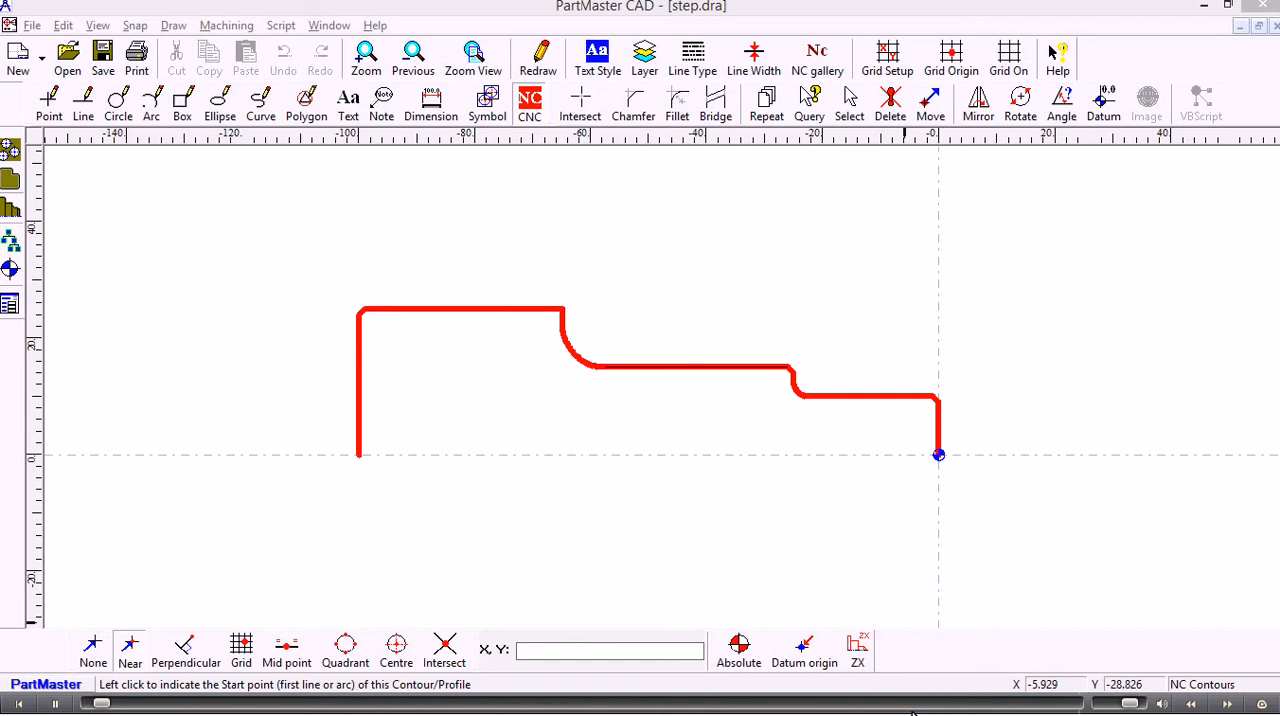
{"action": "mouse_move", "coordinate": [176, 252]}
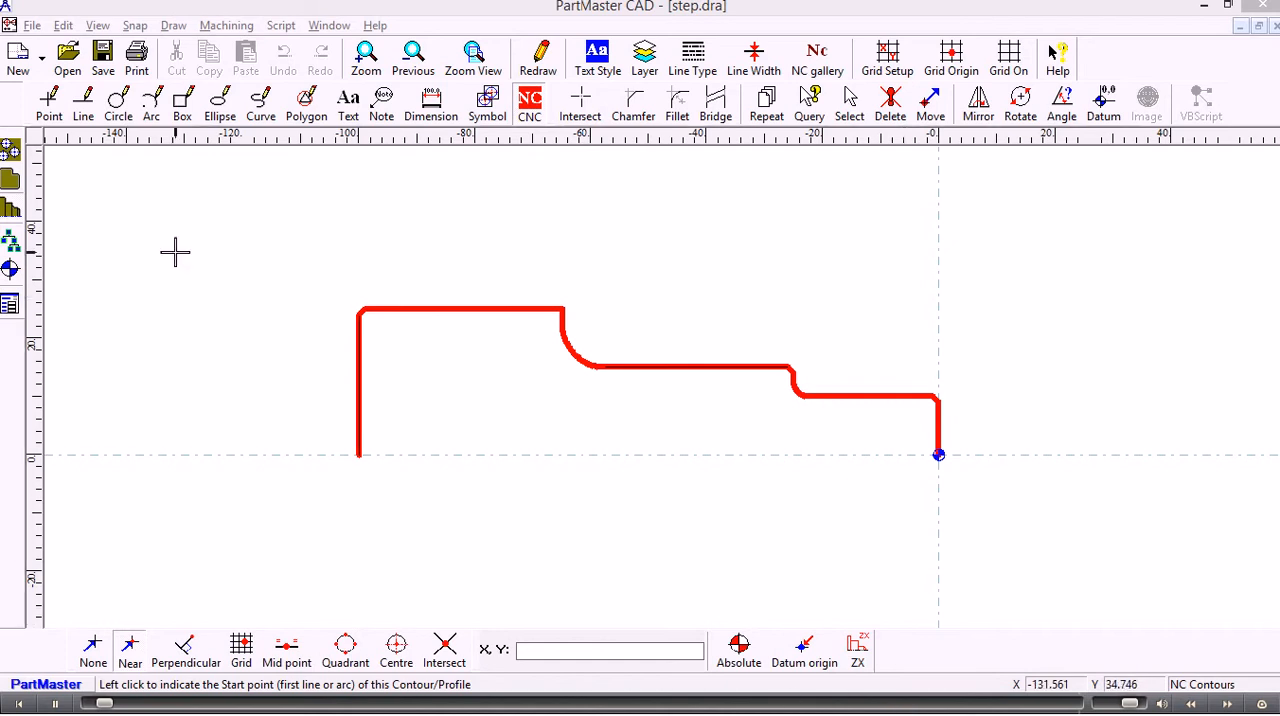
{"action": "mouse_move", "coordinate": [198, 246]}
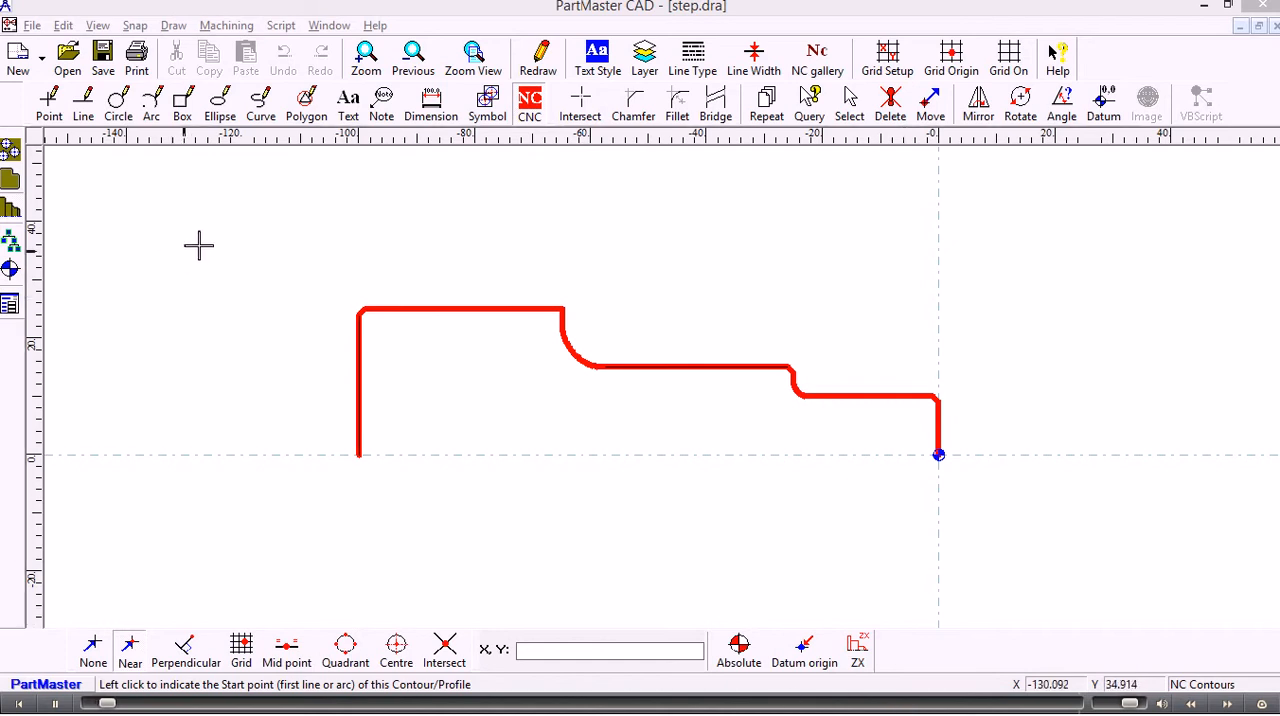
Step: Save the profile drawing as a new file named 'stepped shaft' via Save As
{"action": "left_click", "coordinate": [32, 24]}
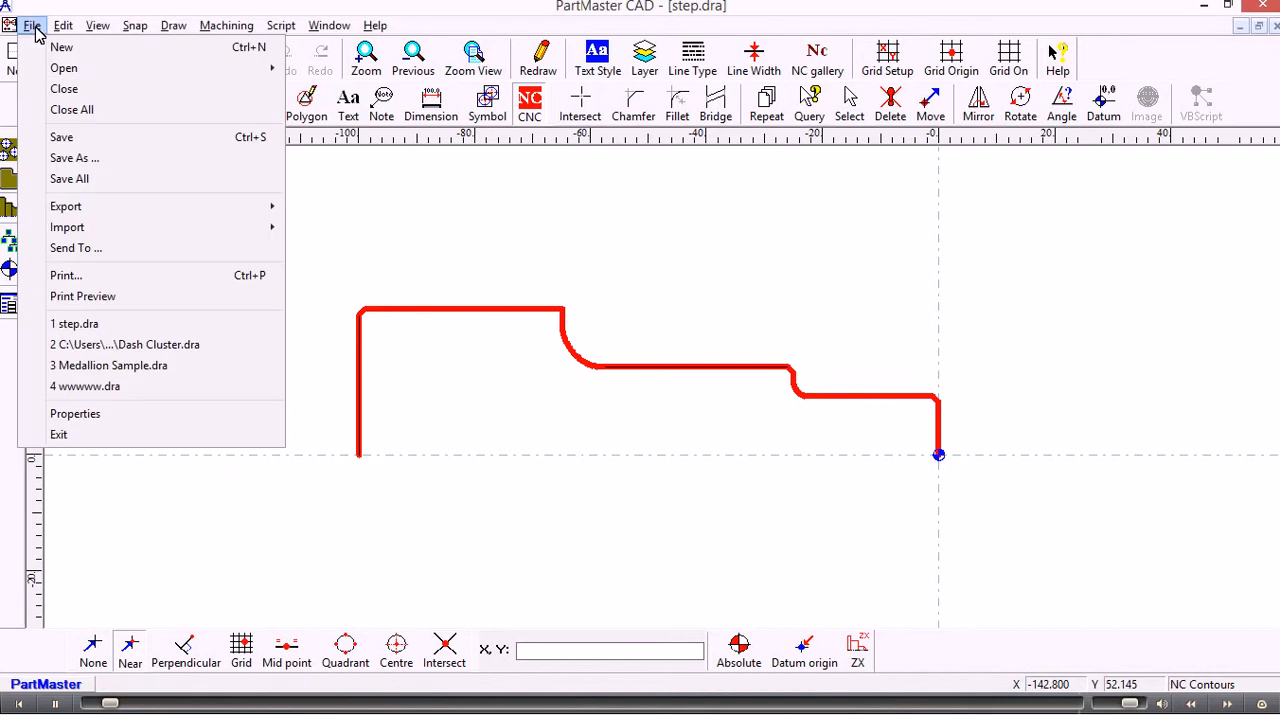
{"action": "left_click", "coordinate": [74, 156]}
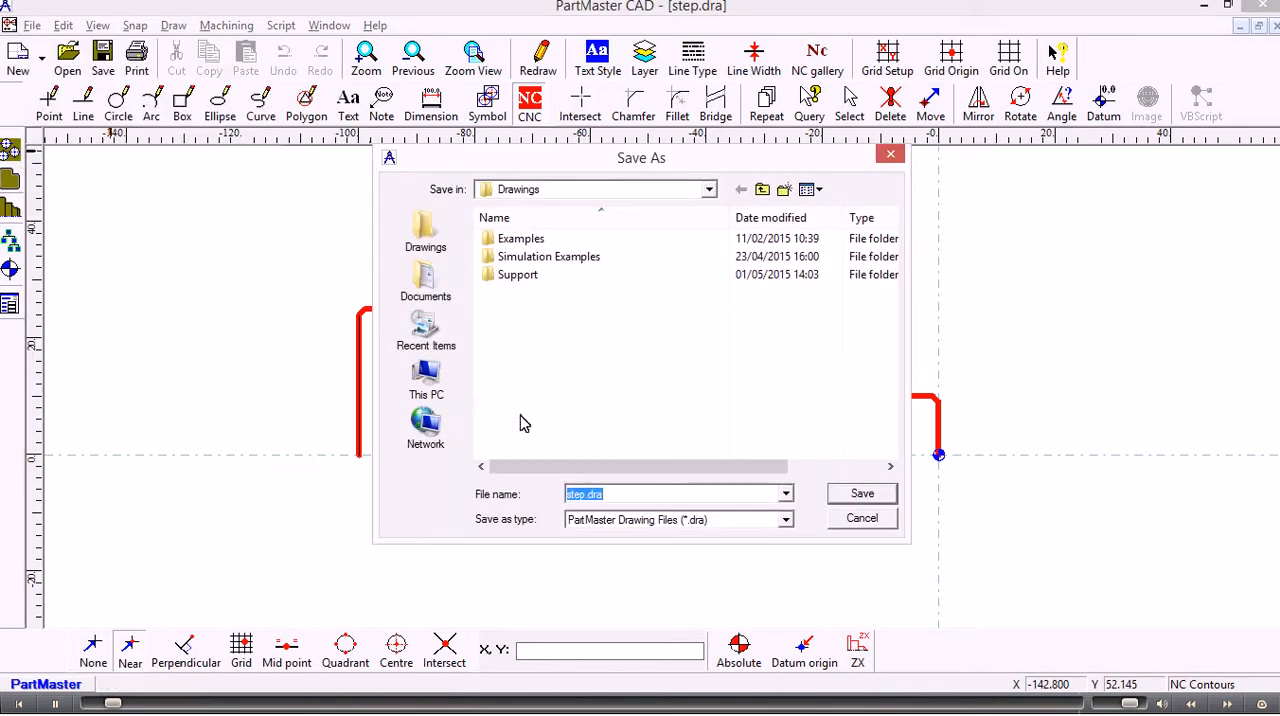
{"action": "type", "text": "setp"}
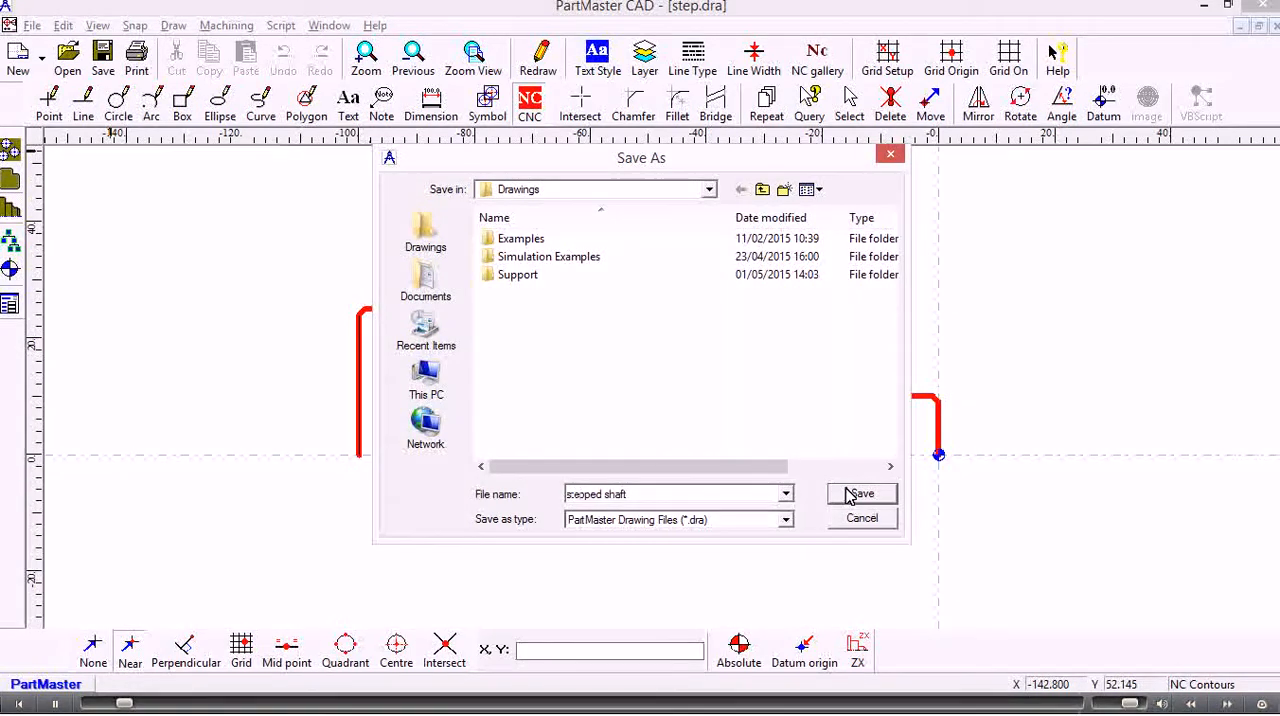
{"action": "left_click", "coordinate": [860, 492]}
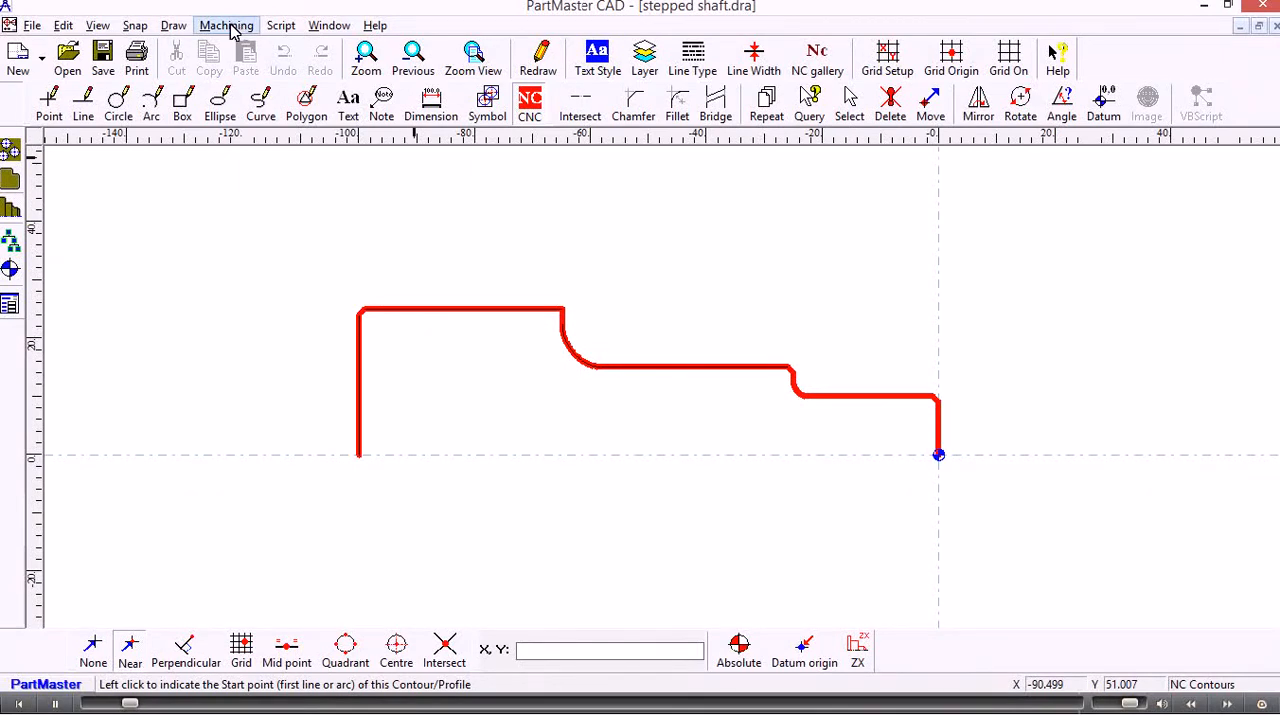
Step: Launch the turning module and accept the lathe Machine Setup, reviewing tool-change home positions
{"action": "left_click", "coordinate": [226, 24]}
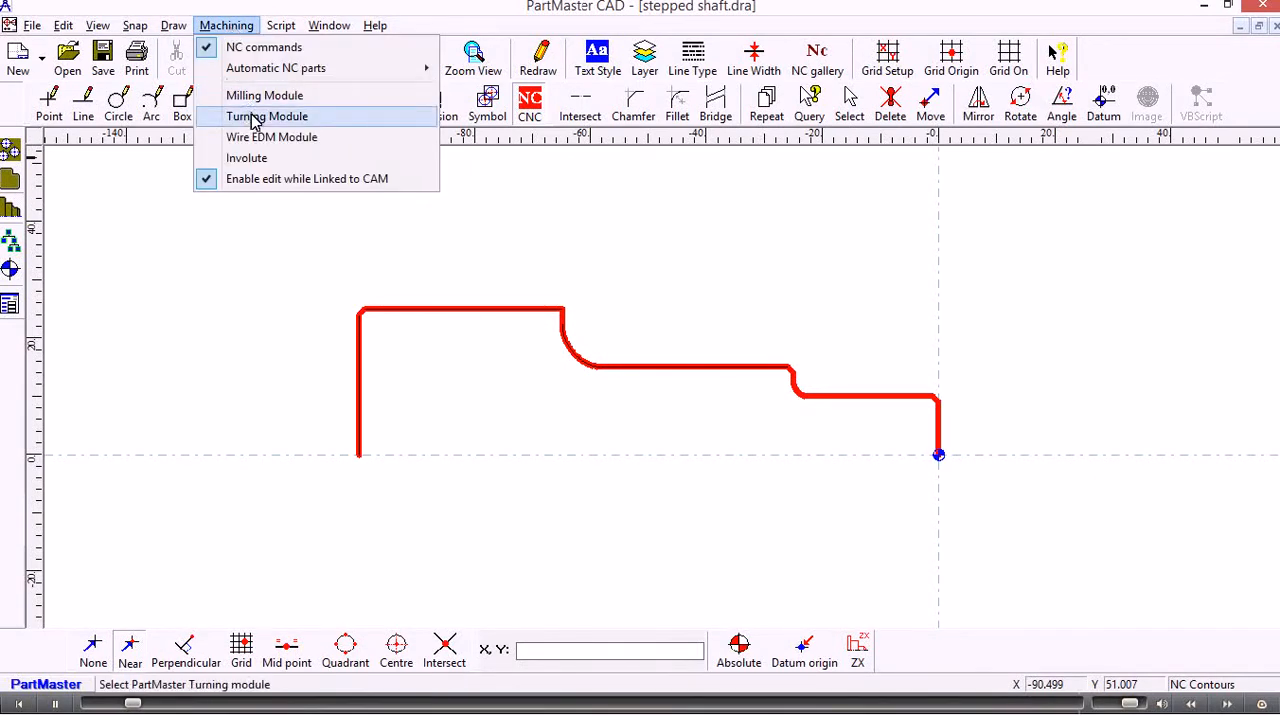
{"action": "left_click", "coordinate": [268, 116]}
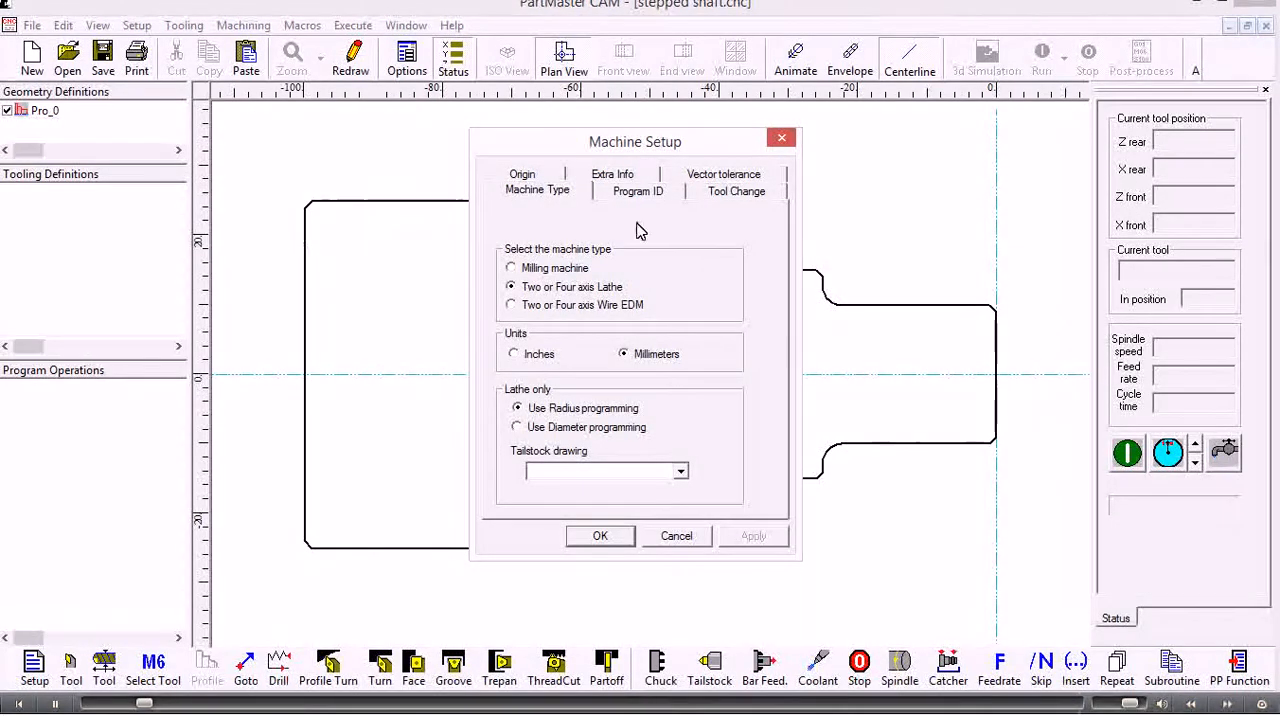
{"action": "left_click", "coordinate": [736, 190]}
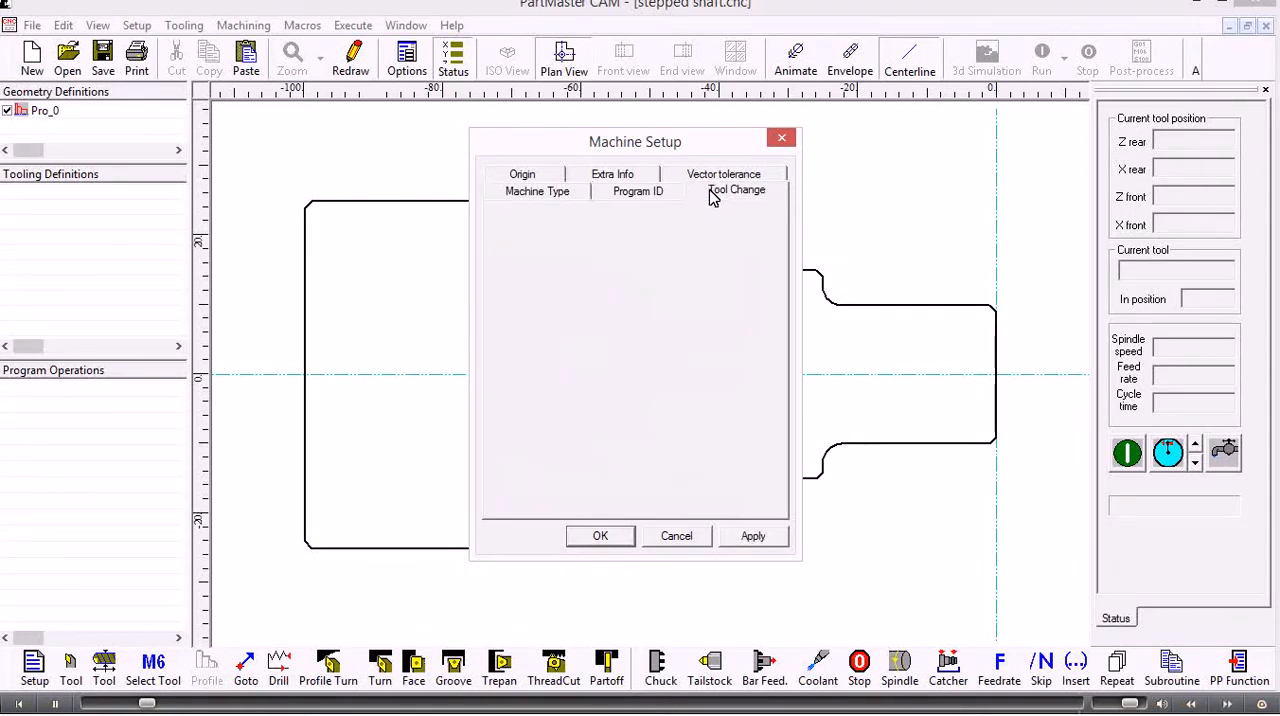
{"action": "left_click", "coordinate": [736, 190]}
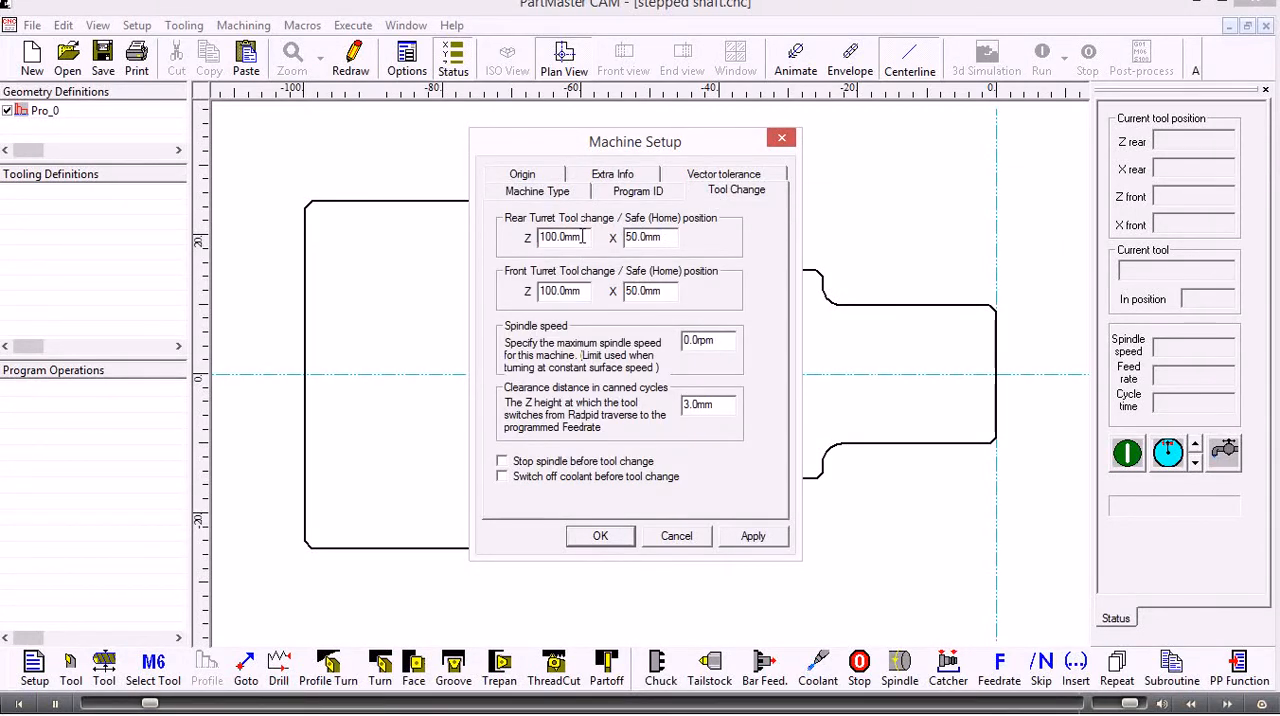
{"action": "triple_click", "coordinate": [648, 236]}
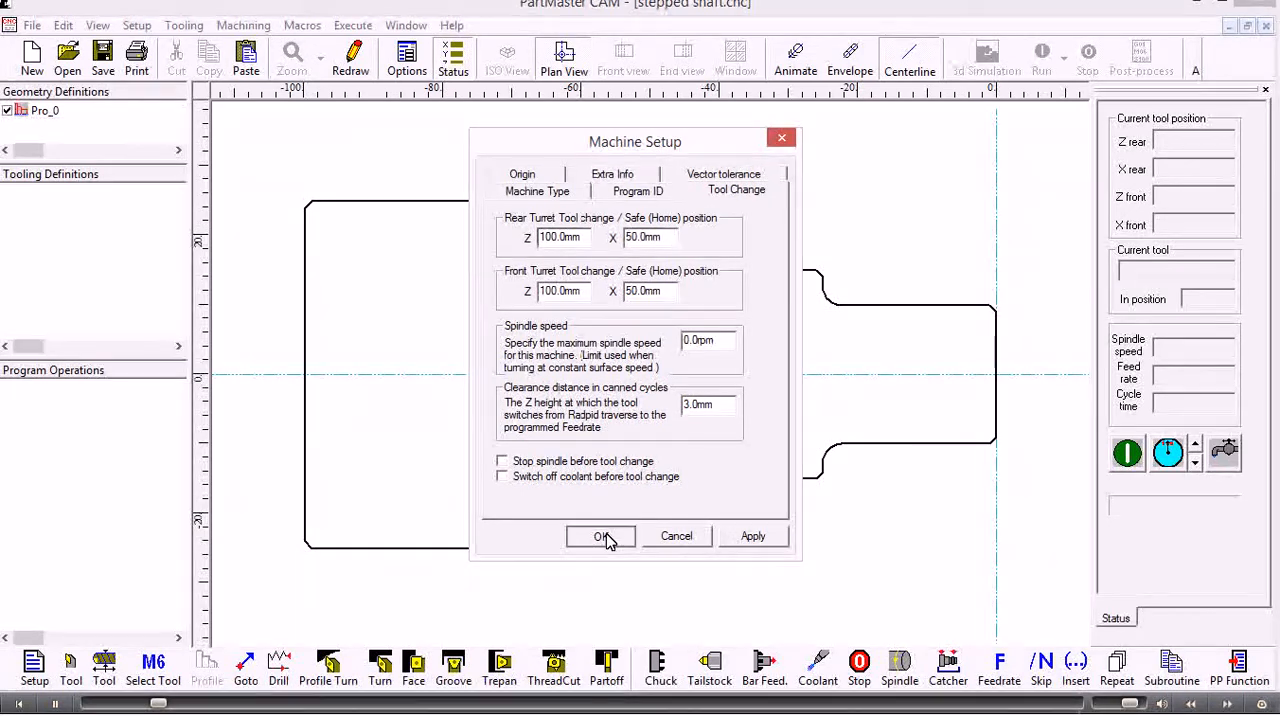
{"action": "left_click", "coordinate": [600, 536]}
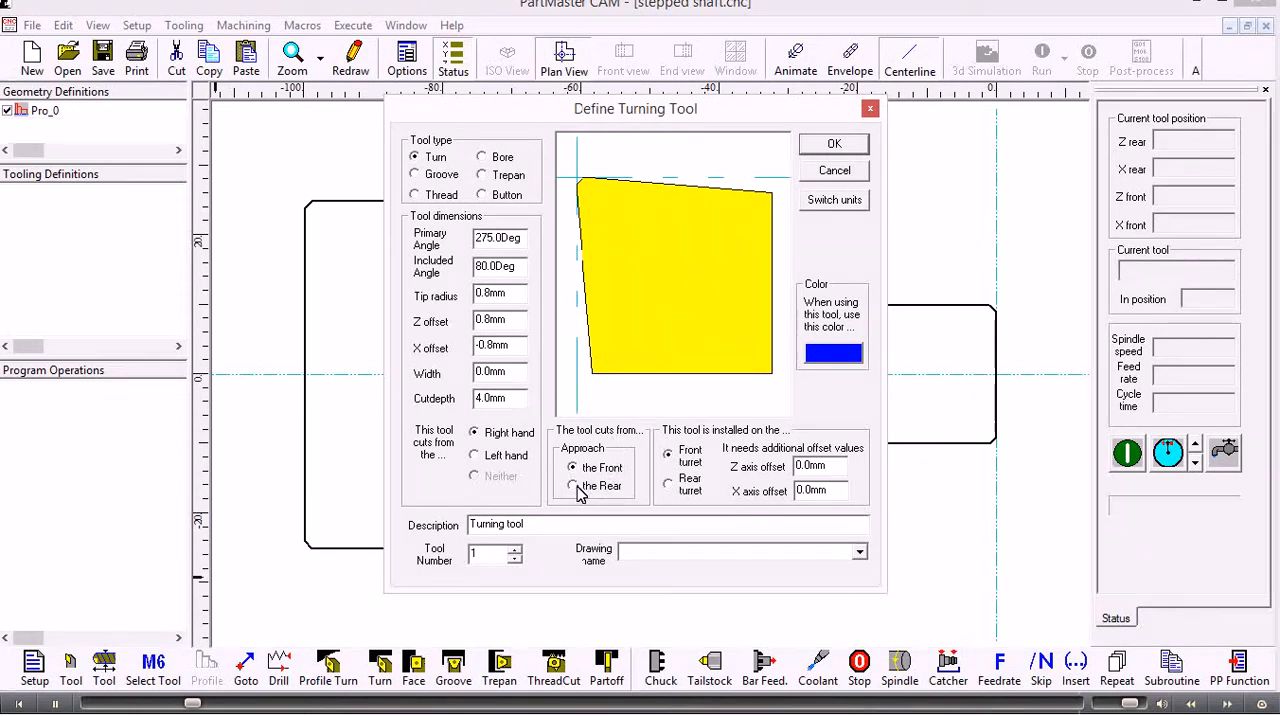
Step: Define turning tool 1 with rear approach and 85° primary angle and save it
{"action": "left_click", "coordinate": [572, 486]}
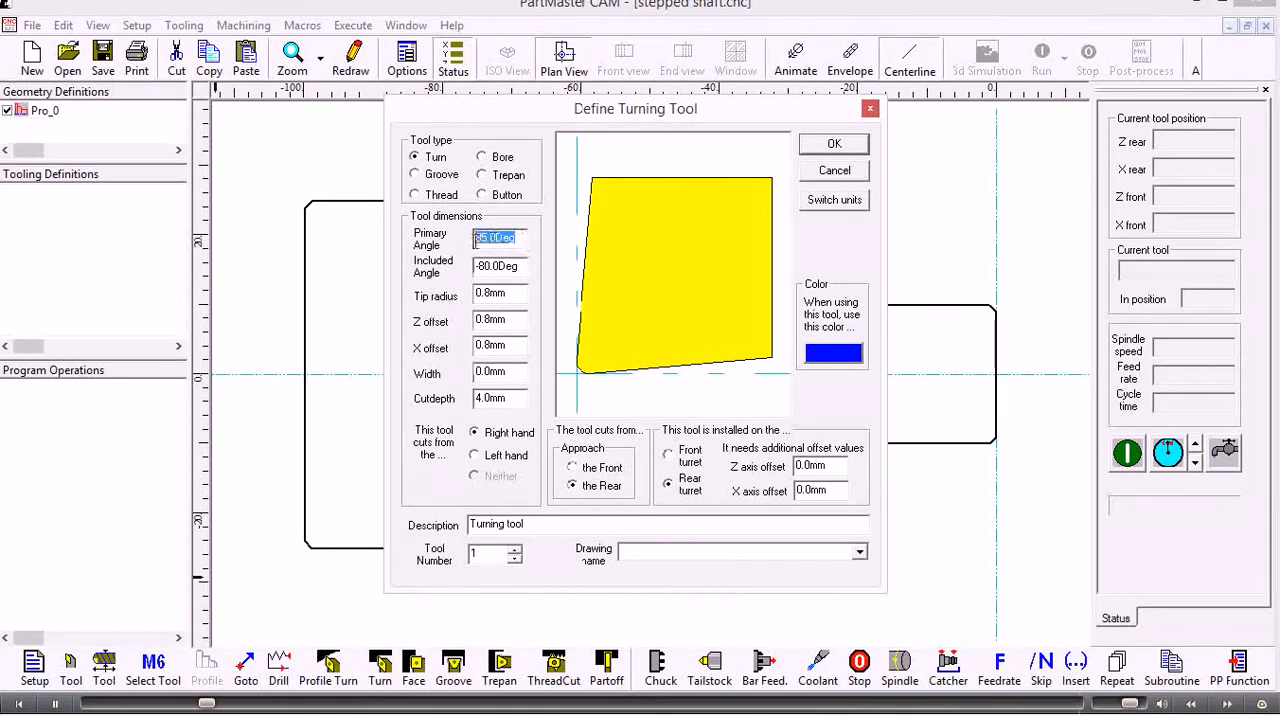
{"action": "left_click", "coordinate": [498, 264]}
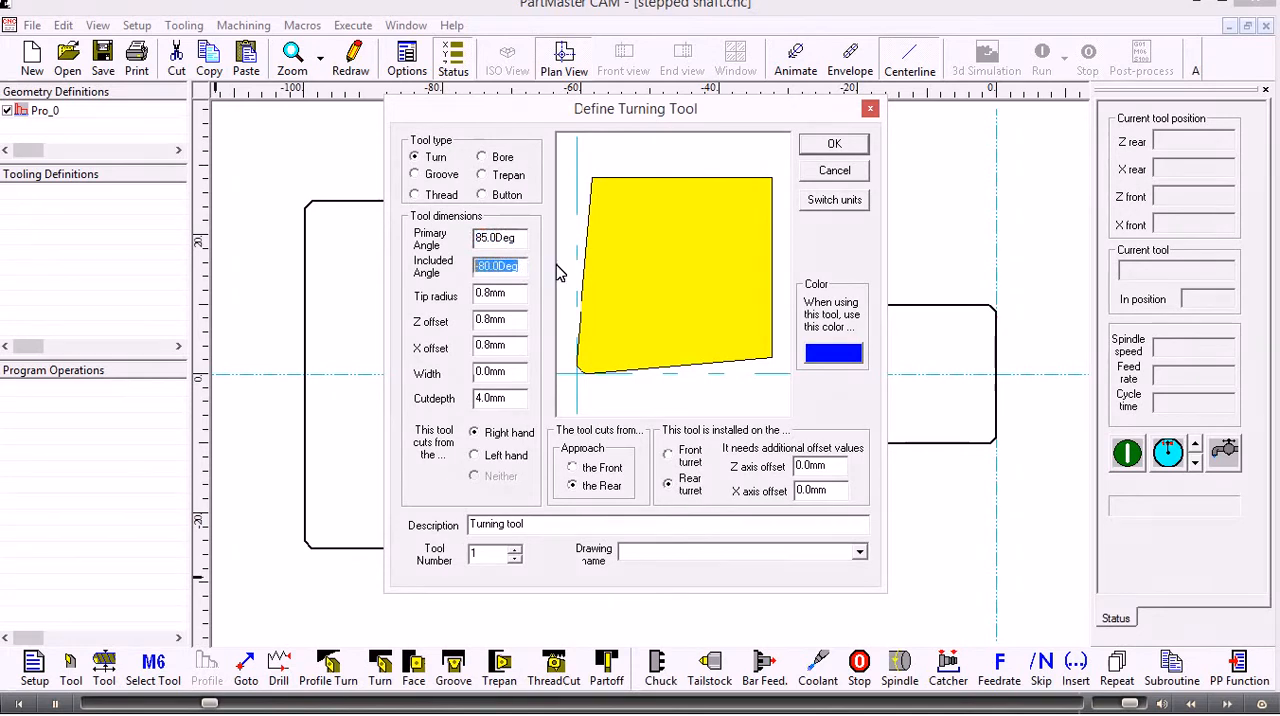
{"action": "mouse_move", "coordinate": [670, 250]}
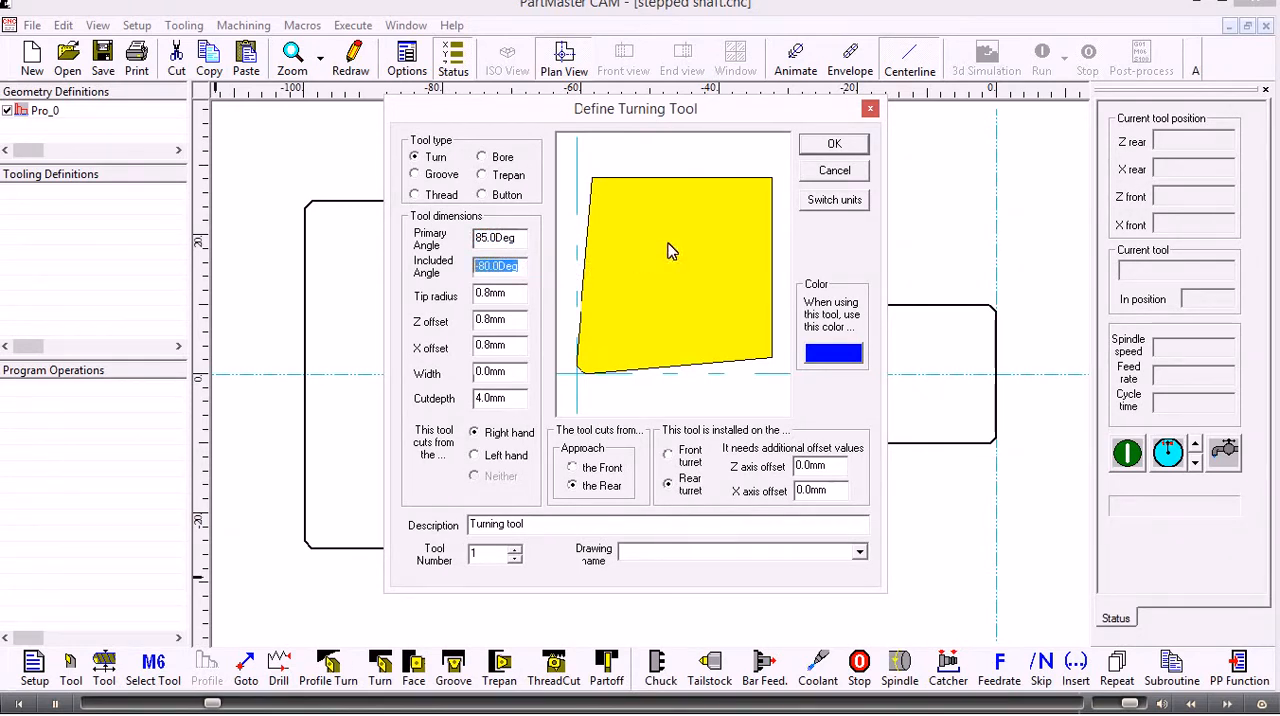
{"action": "left_click", "coordinate": [484, 552]}
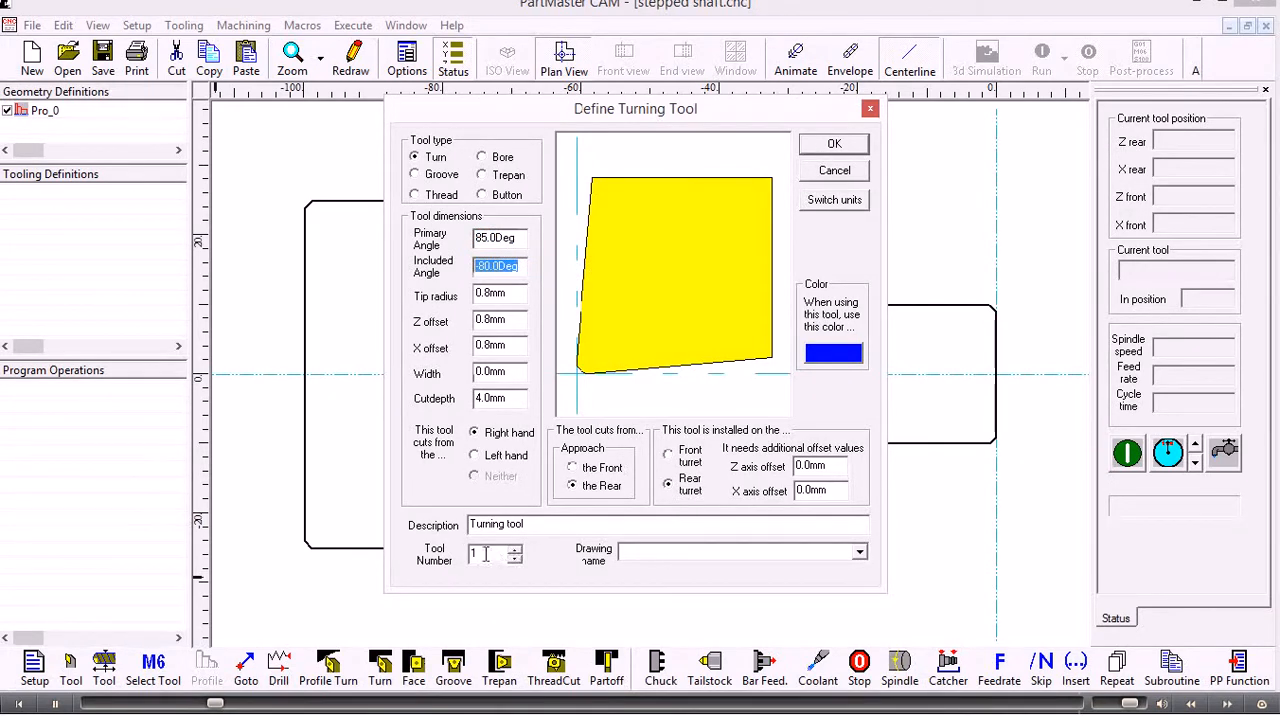
{"action": "left_click", "coordinate": [484, 554]}
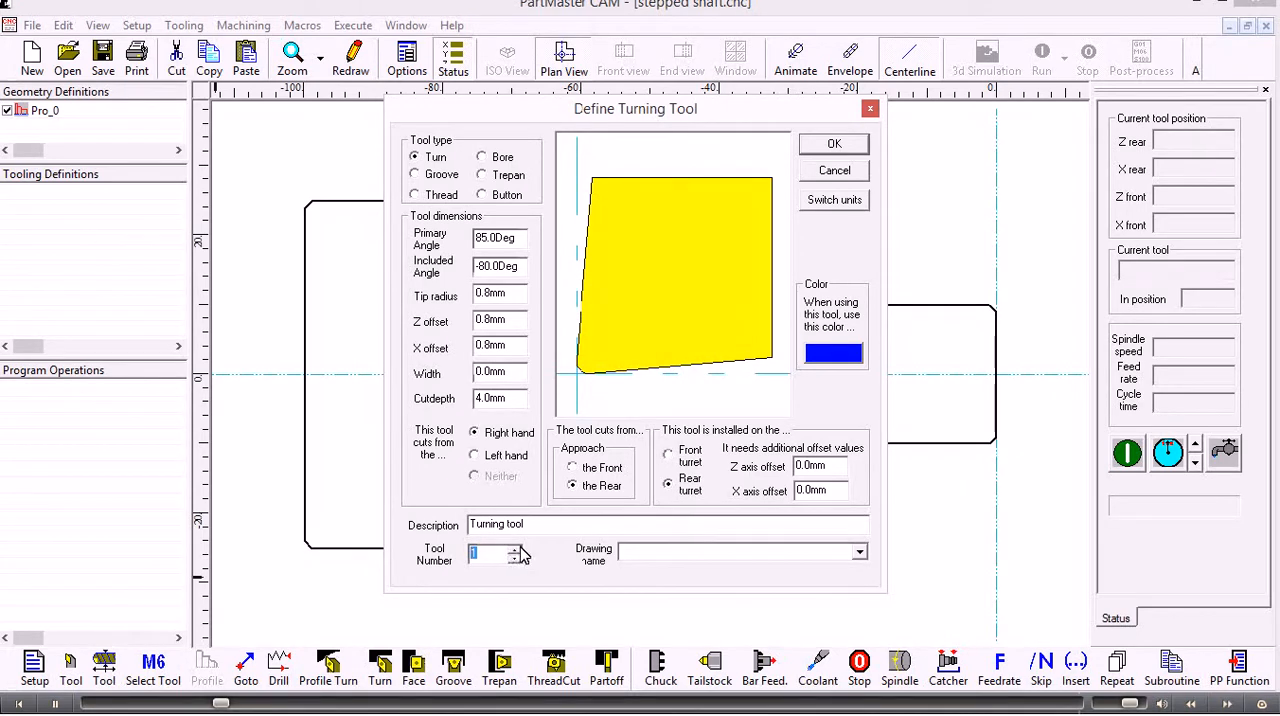
{"action": "left_click", "coordinate": [832, 144]}
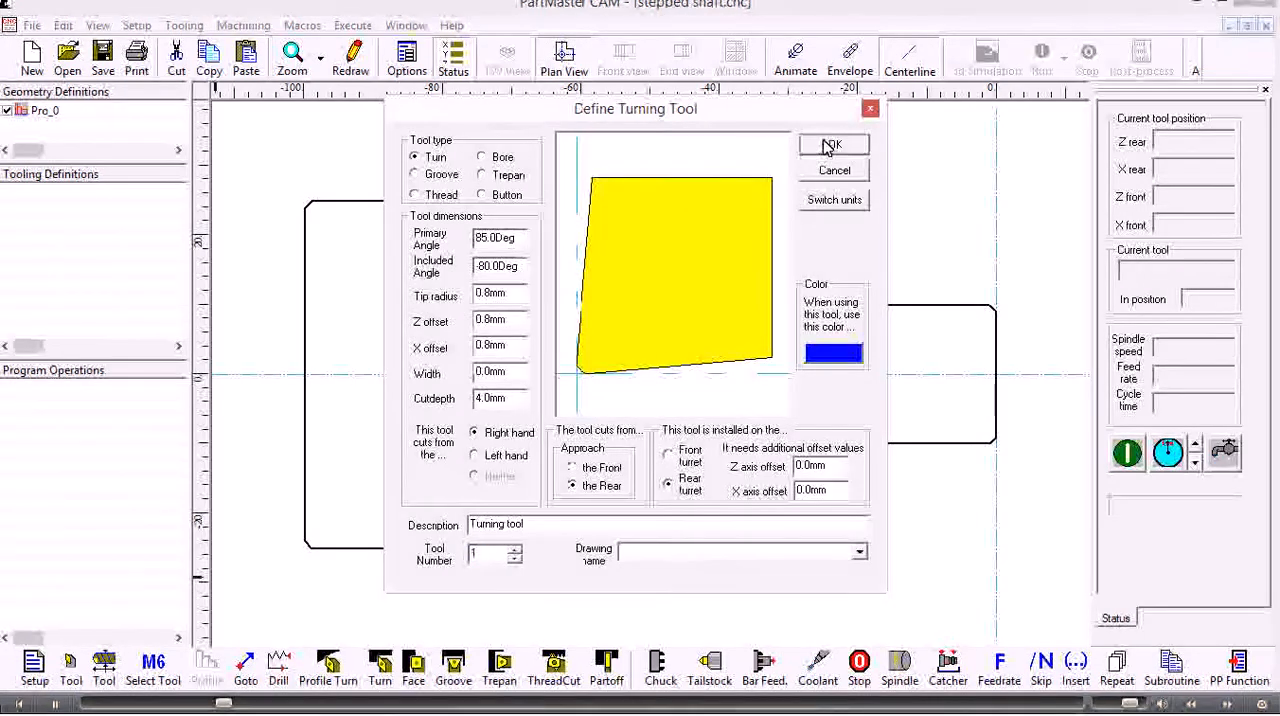
{"action": "left_click", "coordinate": [832, 144]}
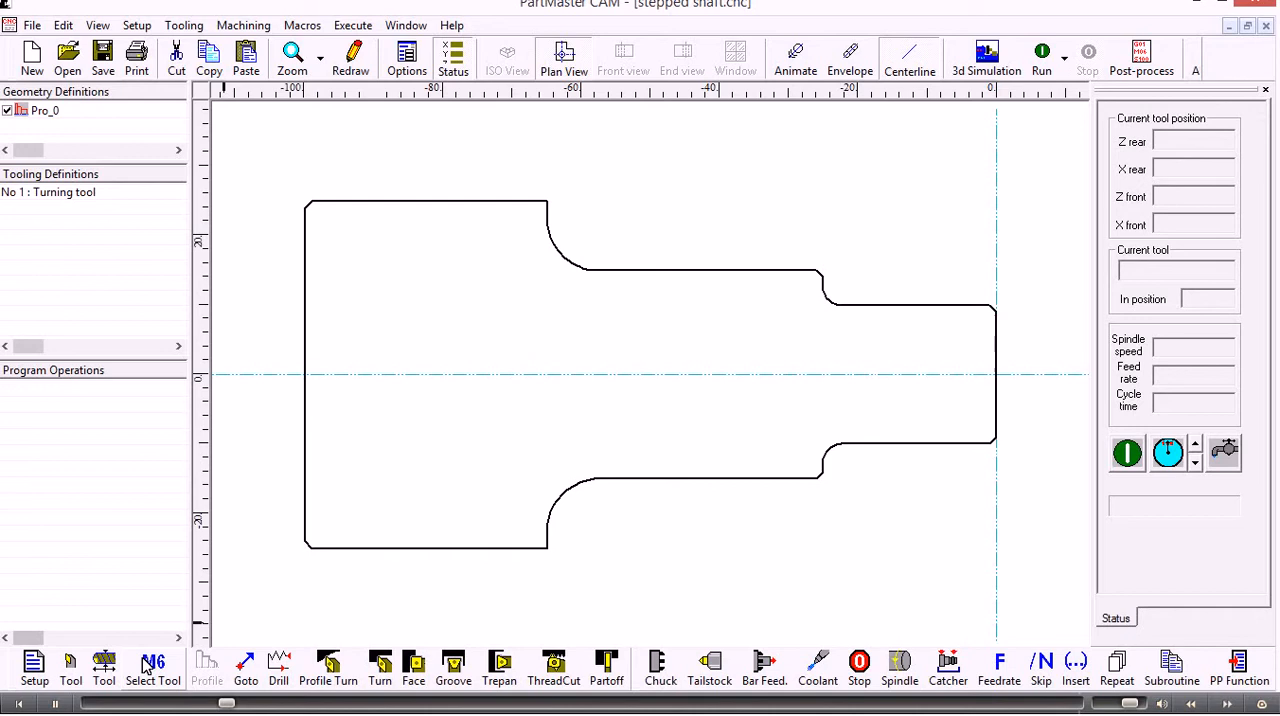
Step: Add a Select Tool operation with constant surface speed of 250 m/min
{"action": "left_click", "coordinate": [152, 662]}
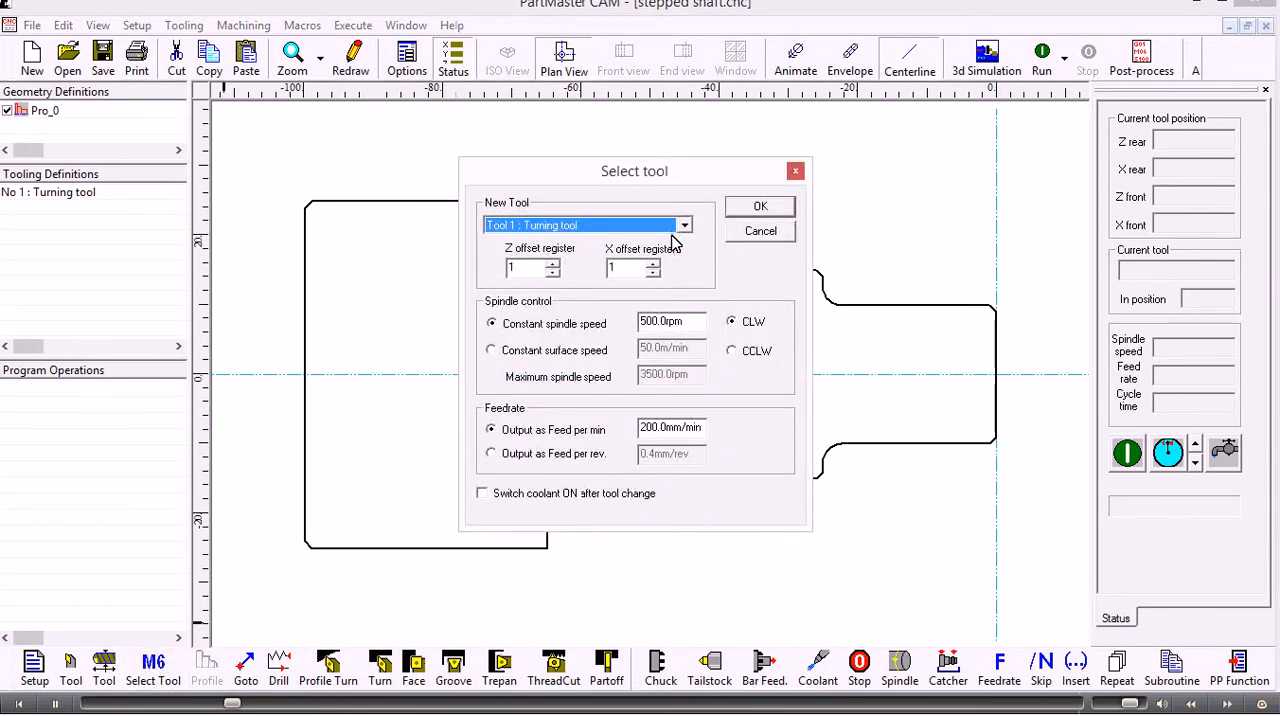
{"action": "mouse_move", "coordinate": [576, 336]}
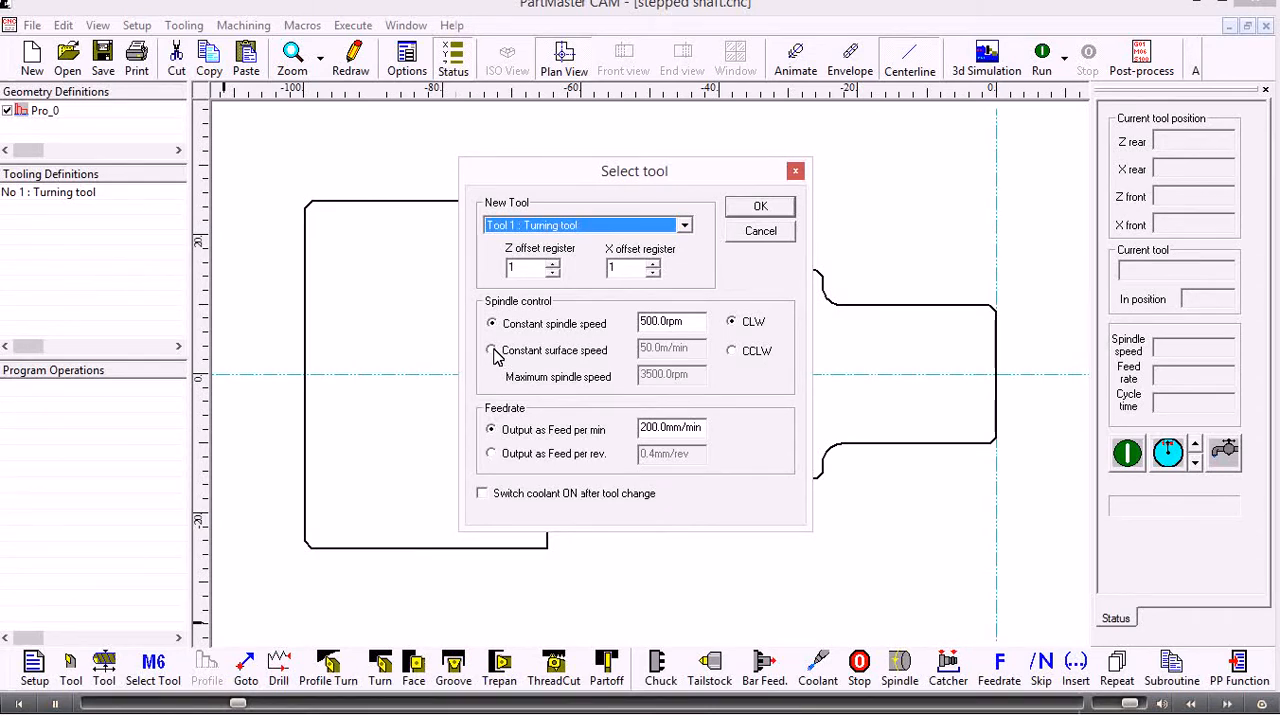
{"action": "left_click", "coordinate": [492, 350]}
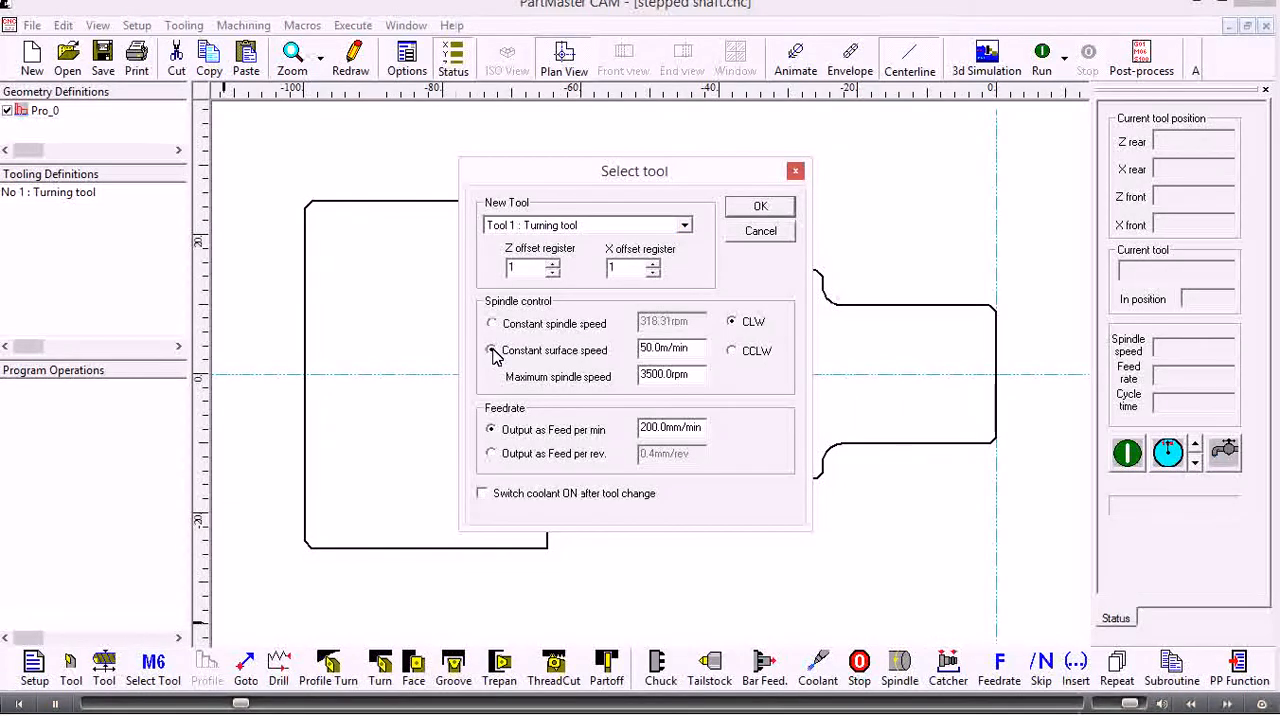
{"action": "left_click", "coordinate": [492, 350]}
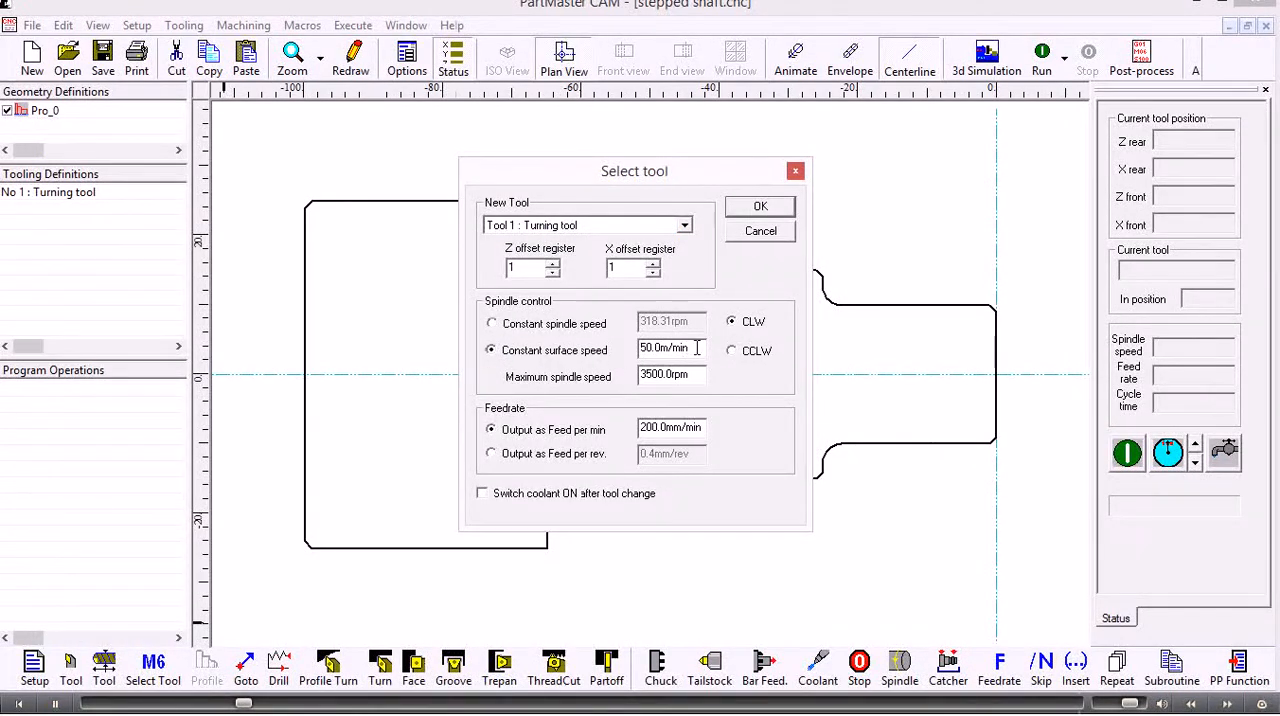
{"action": "type", "text": "250"}
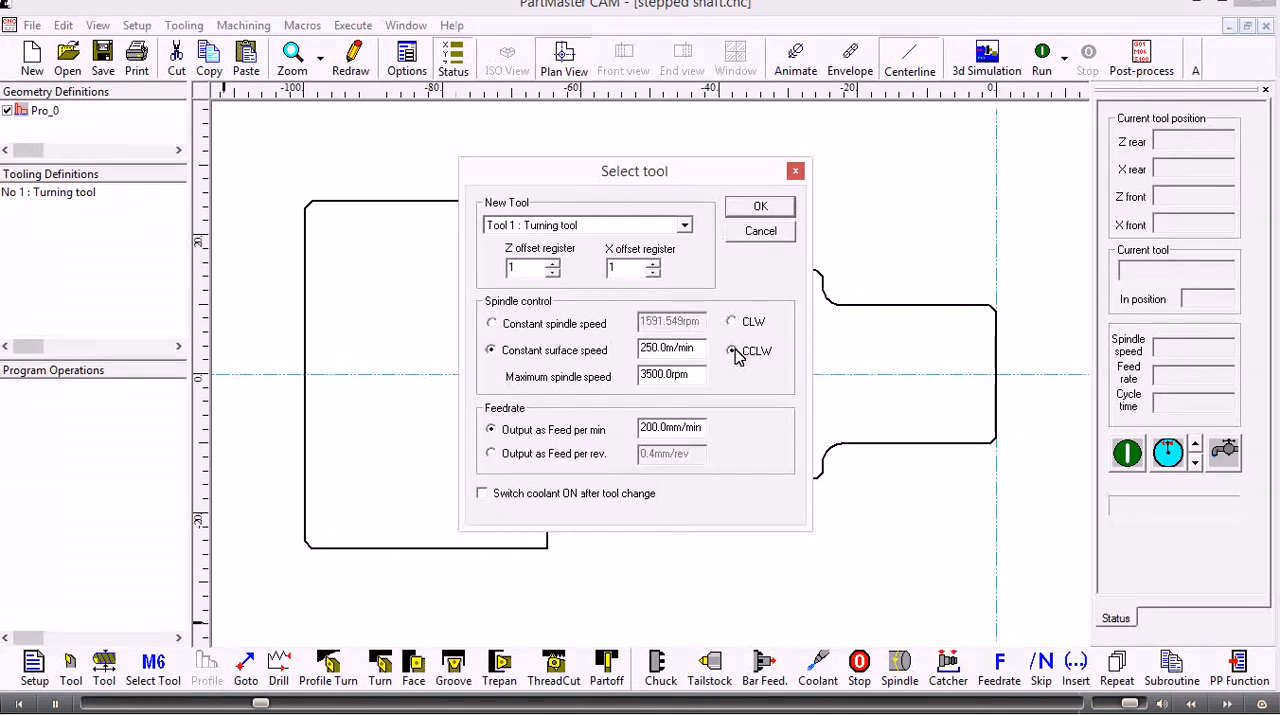
Step: Set counter-clockwise spindle, feed per revolution output and coolant on, then confirm
{"action": "left_click", "coordinate": [732, 350]}
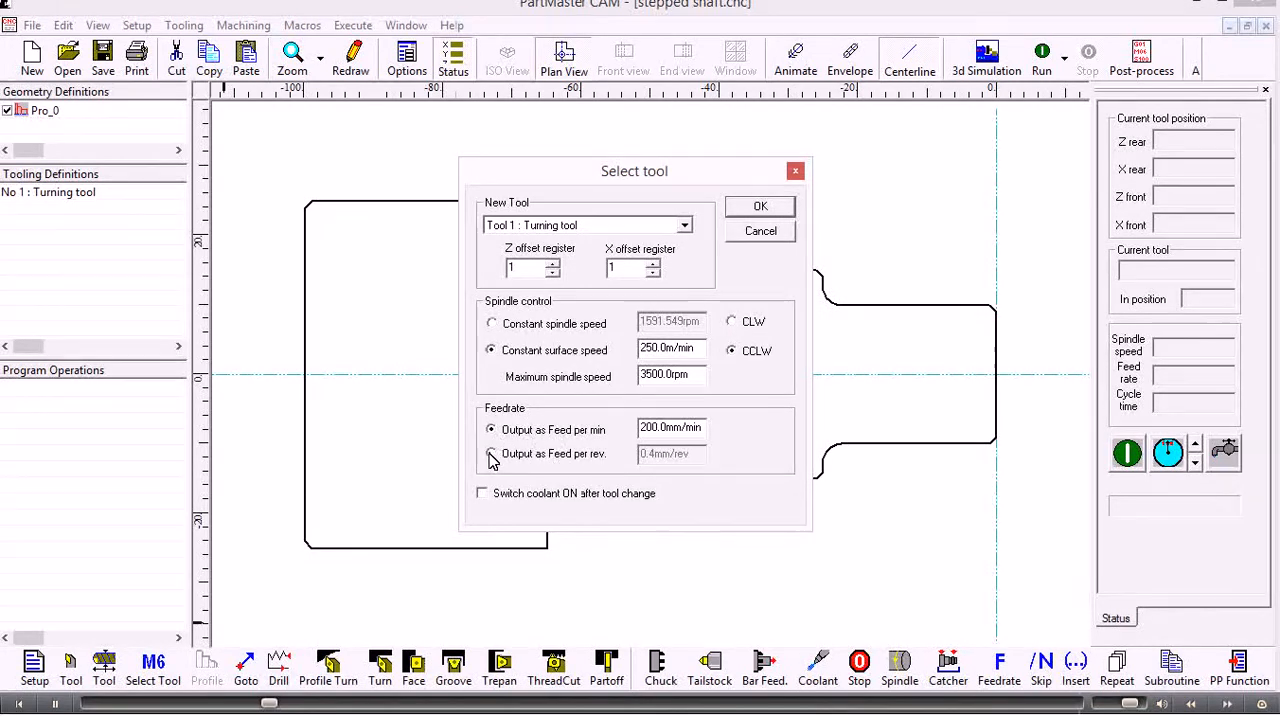
{"action": "left_click", "coordinate": [490, 454]}
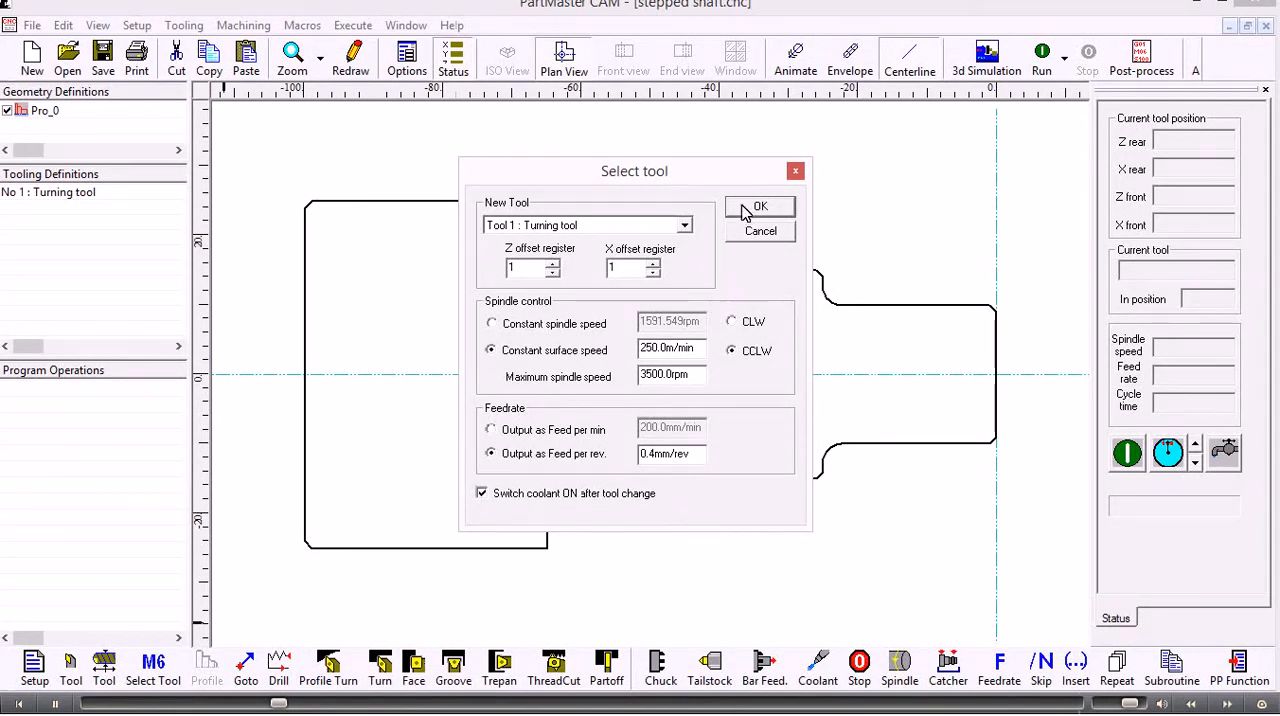
{"action": "left_click", "coordinate": [760, 206]}
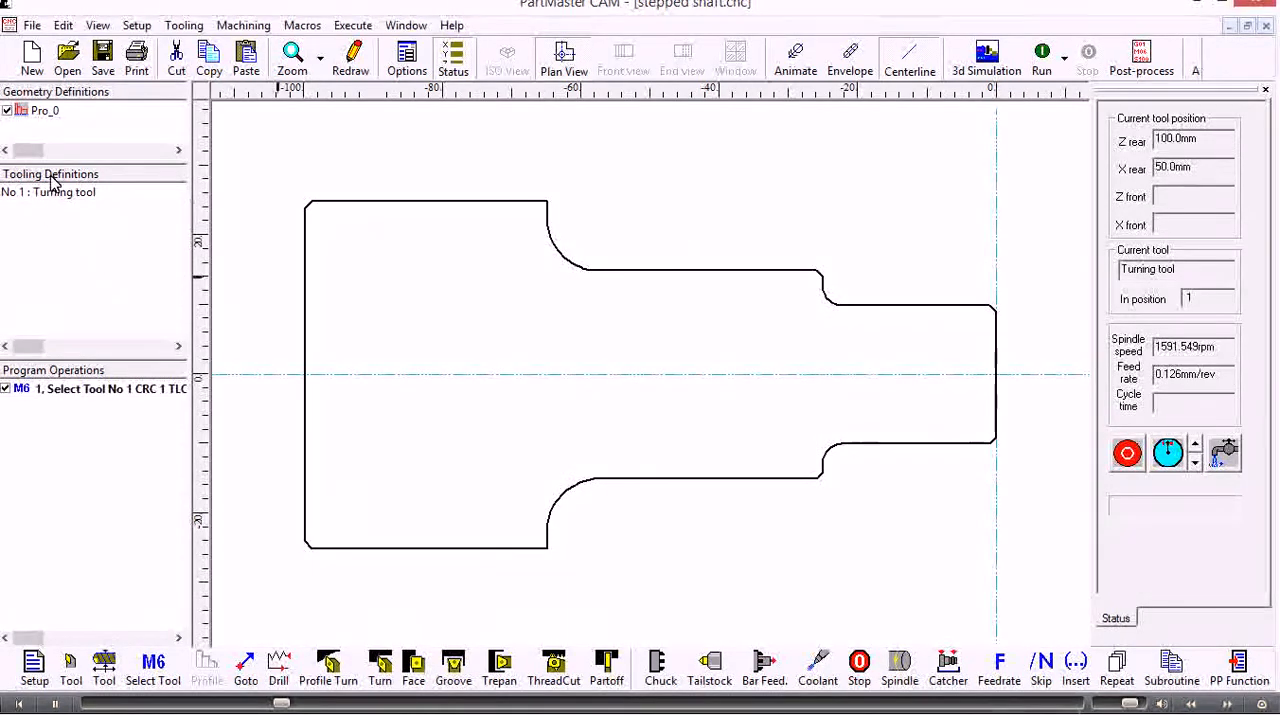
{"action": "mouse_move", "coordinate": [56, 192]}
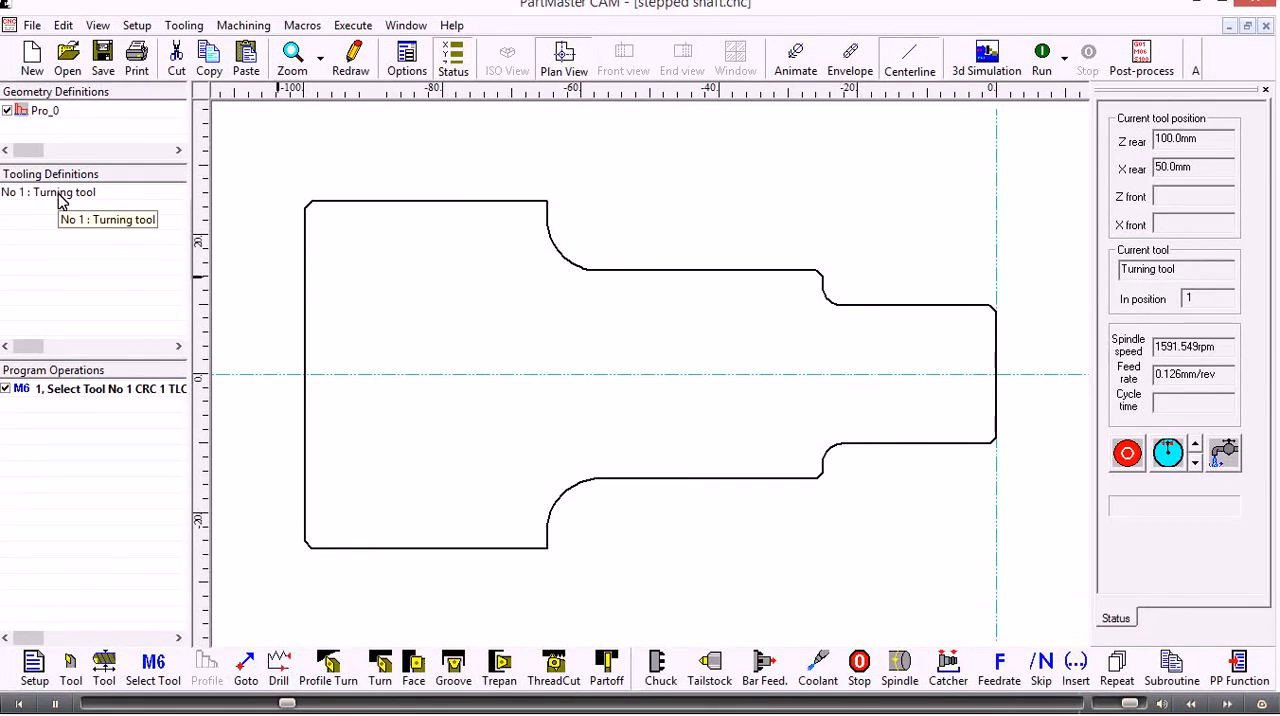
{"action": "left_click", "coordinate": [96, 388]}
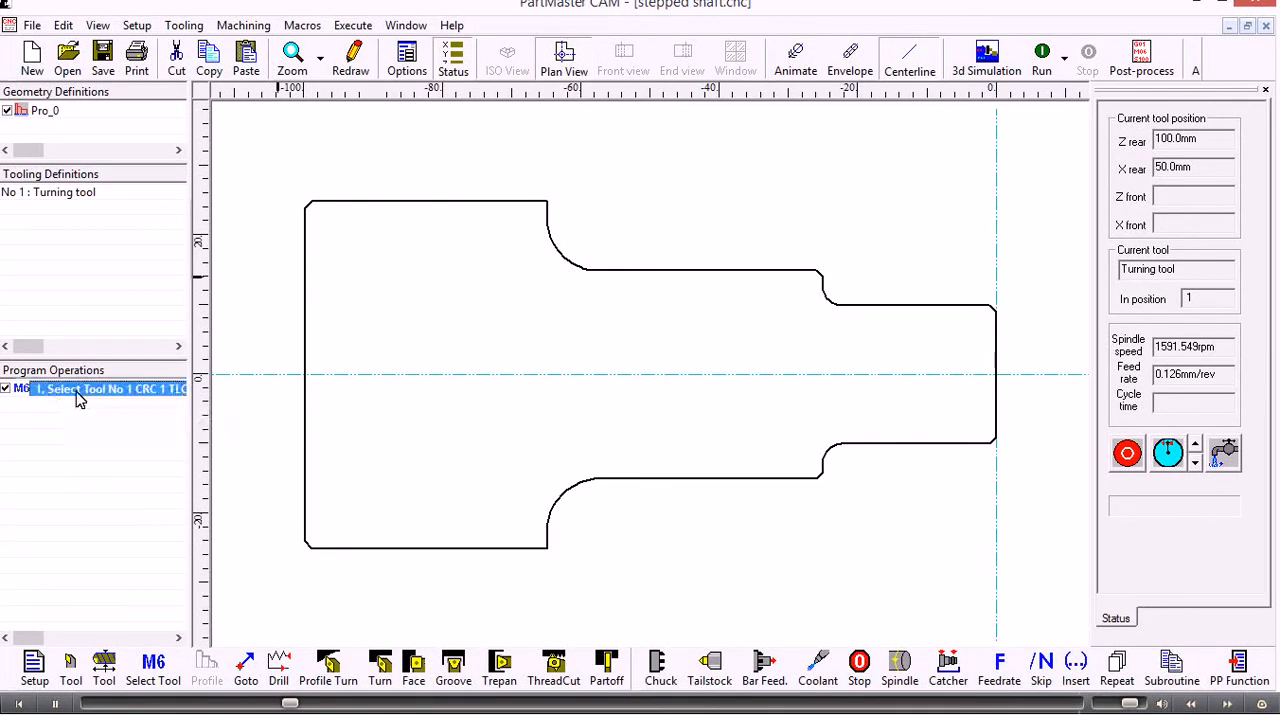
{"action": "mouse_move", "coordinate": [80, 398]}
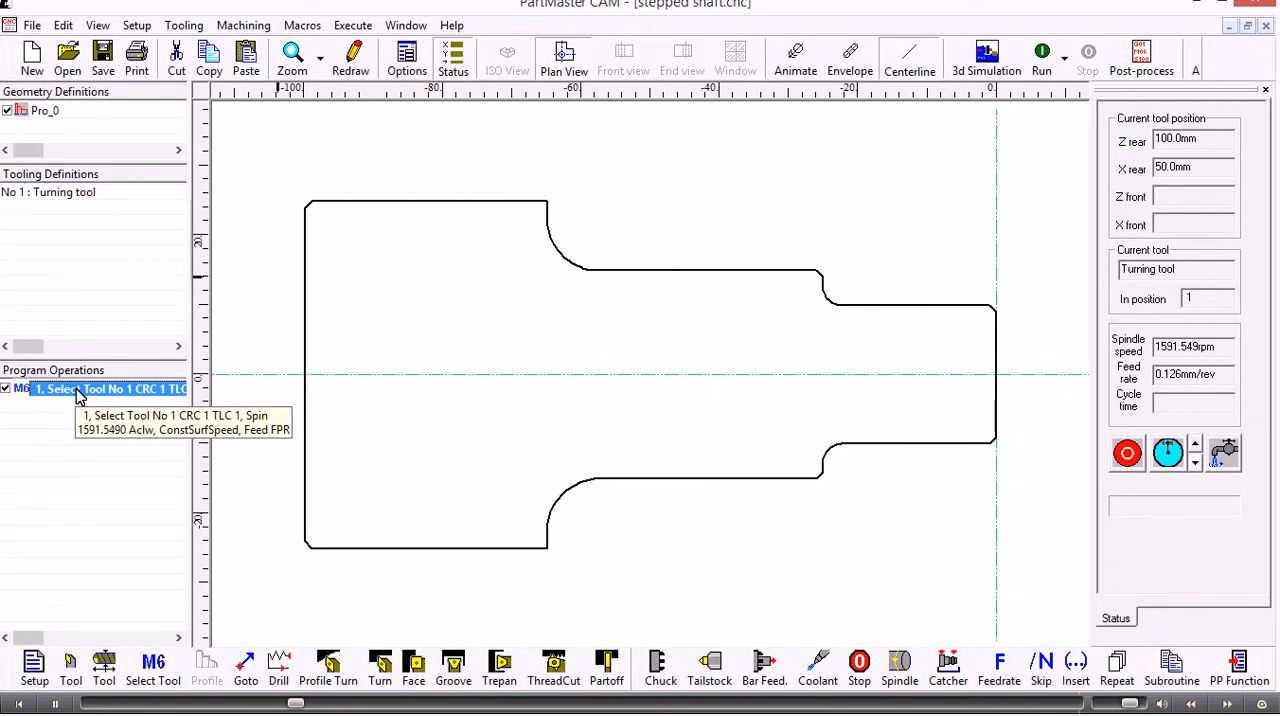
{"action": "mouse_move", "coordinate": [404, 522]}
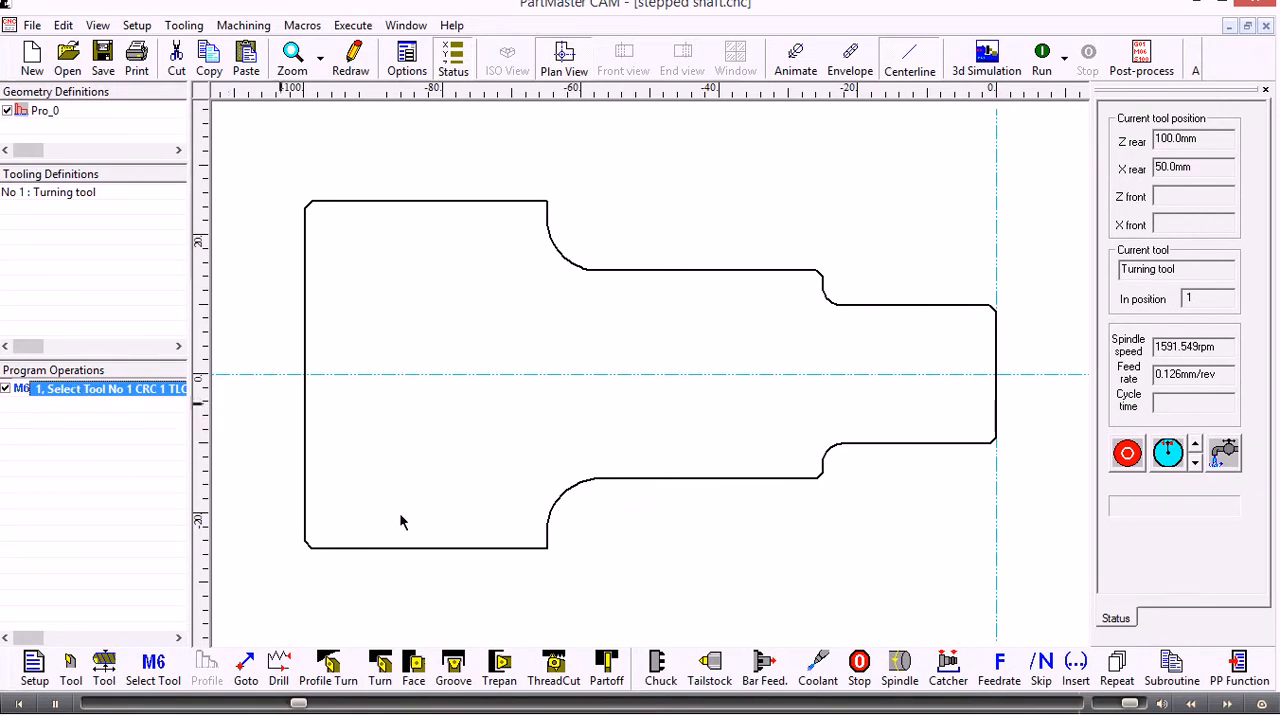
{"action": "mouse_move", "coordinate": [412, 664]}
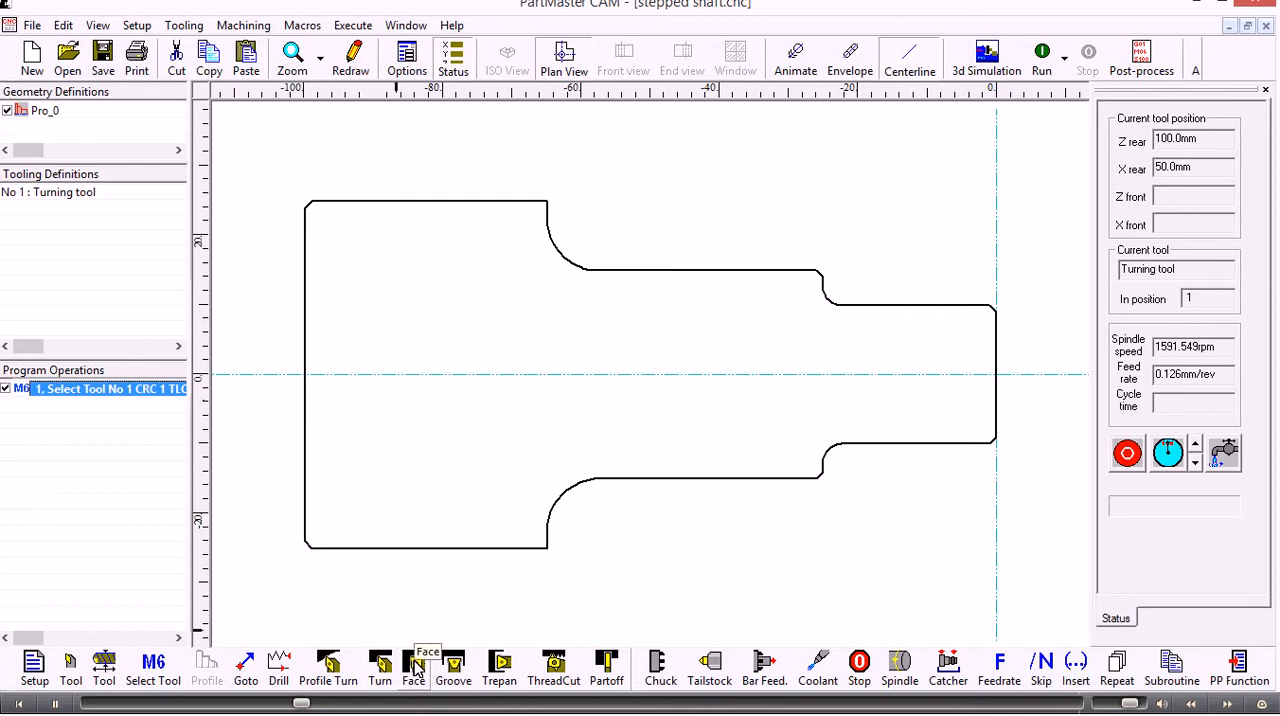
Step: Start a Face cycle from a picked point above the right end with end point X 0
{"action": "left_click", "coordinate": [380, 664]}
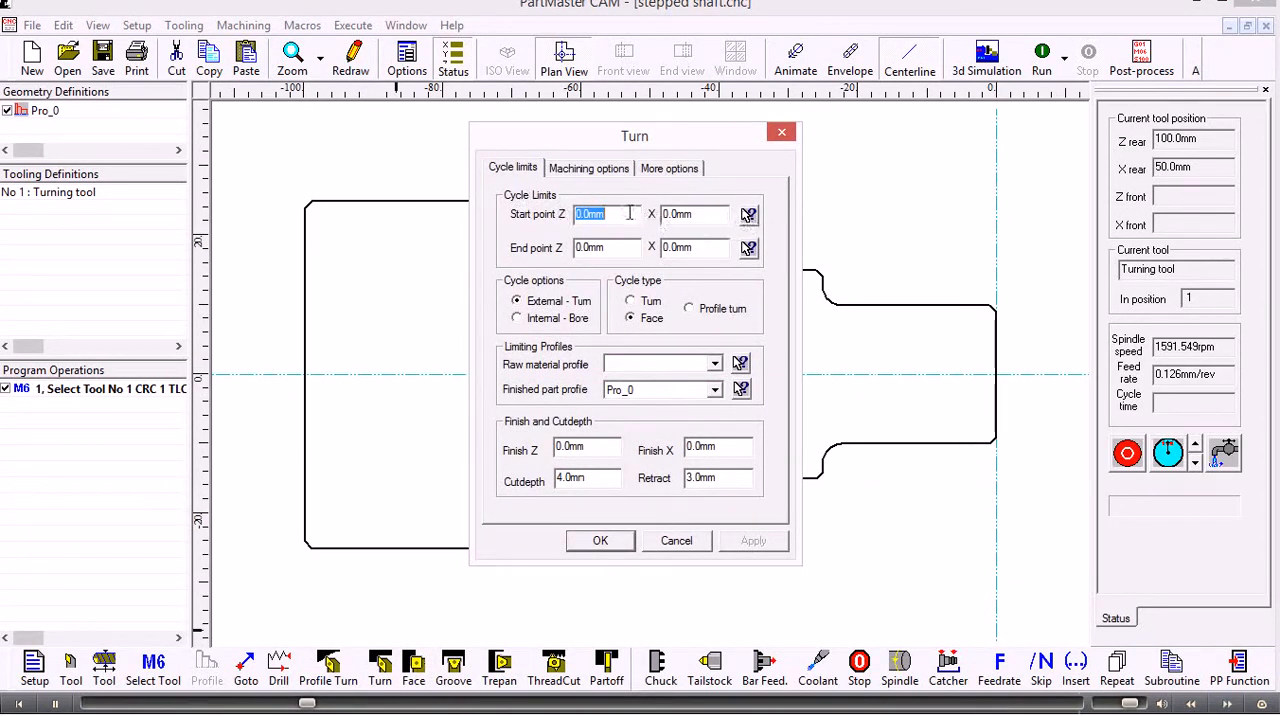
{"action": "left_click", "coordinate": [694, 214]}
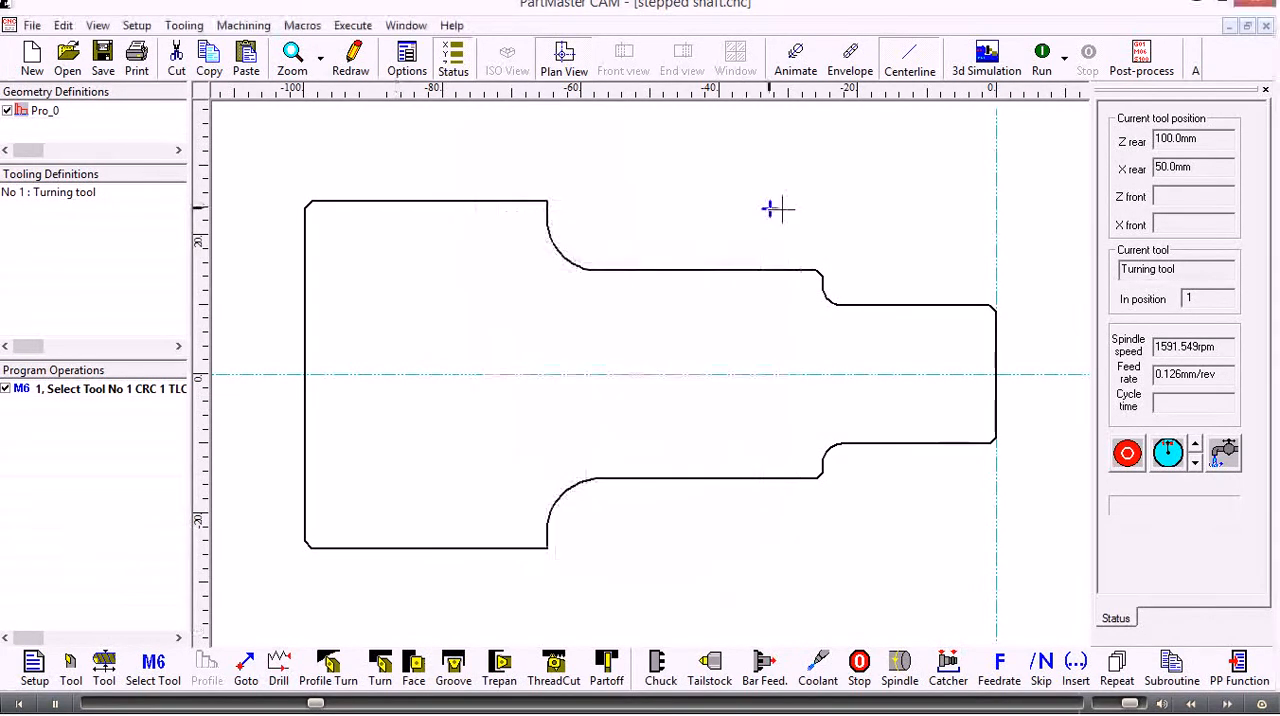
{"action": "mouse_move", "coordinate": [1006, 192]}
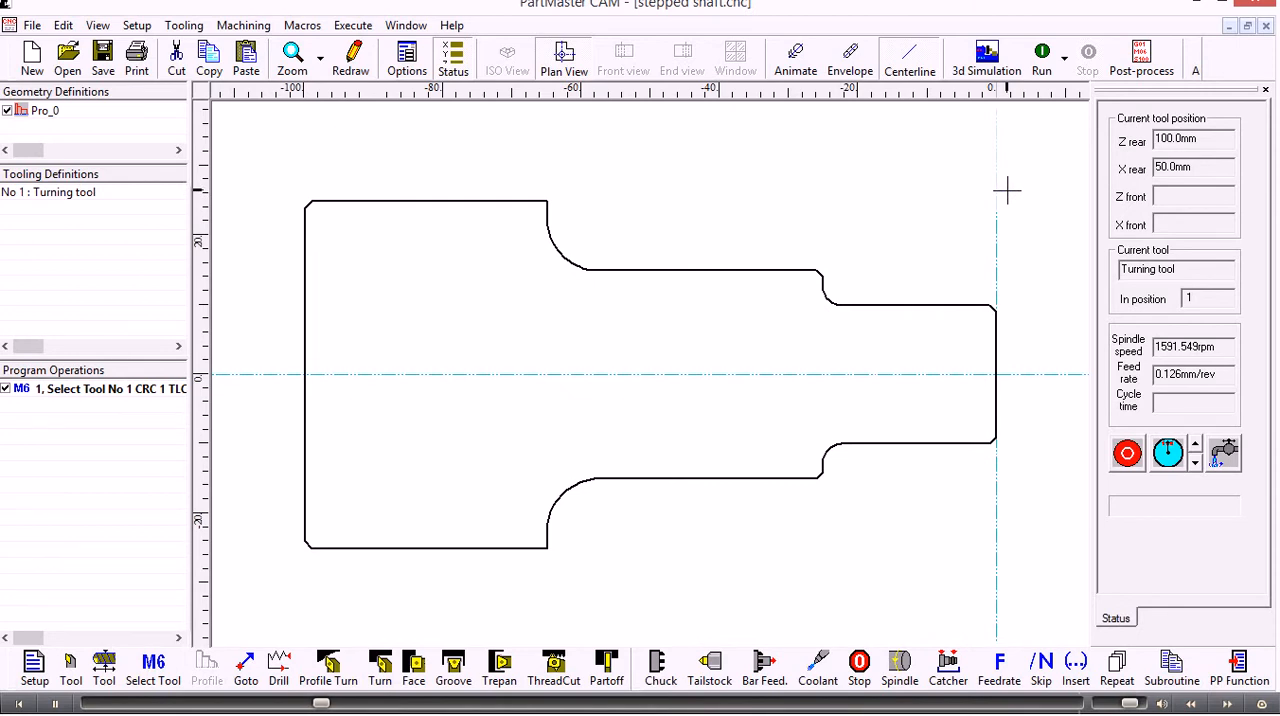
{"action": "left_click", "coordinate": [380, 664]}
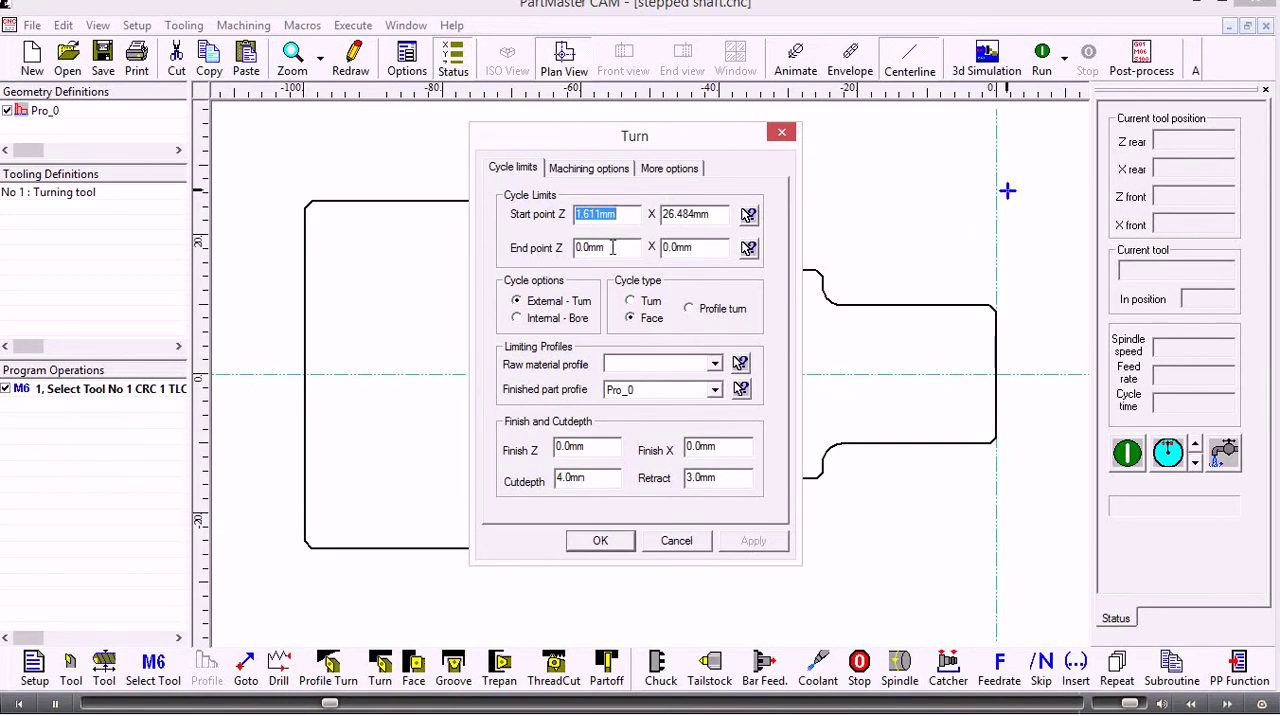
{"action": "left_click", "coordinate": [694, 248]}
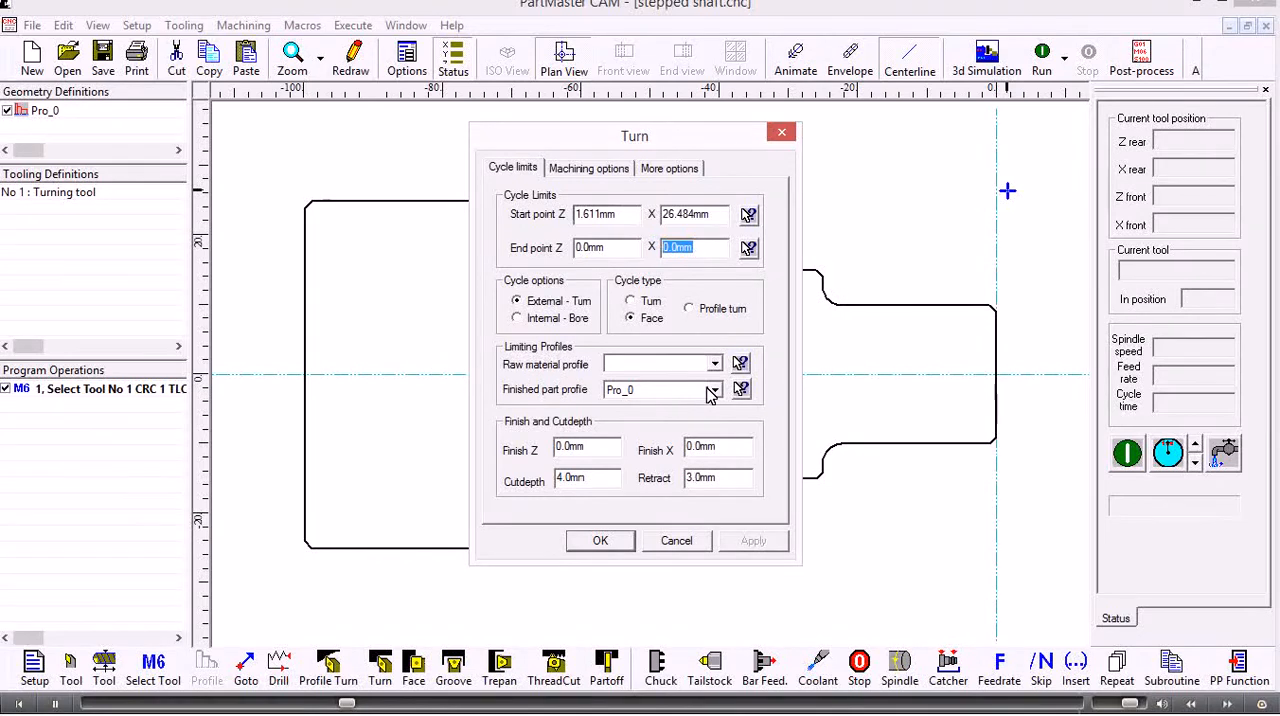
{"action": "mouse_move", "coordinate": [716, 392]}
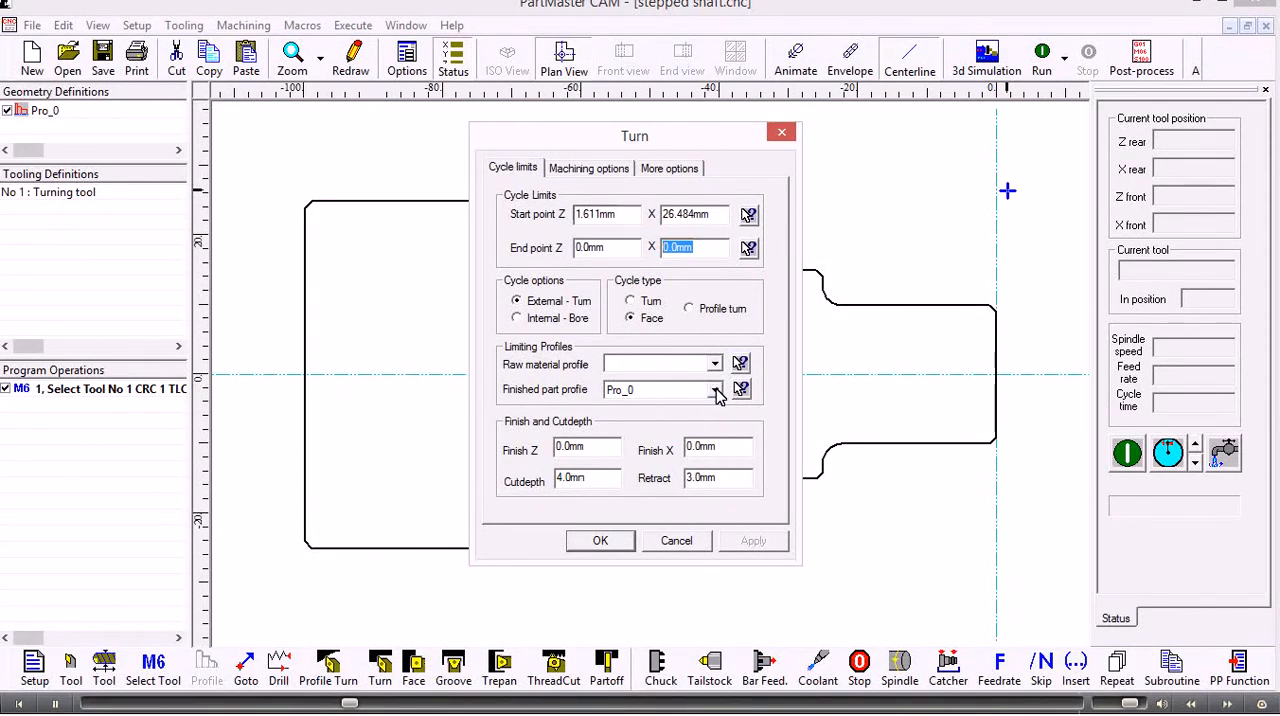
Step: Clear the finished part profile and create the facing operation
{"action": "left_click", "coordinate": [712, 390]}
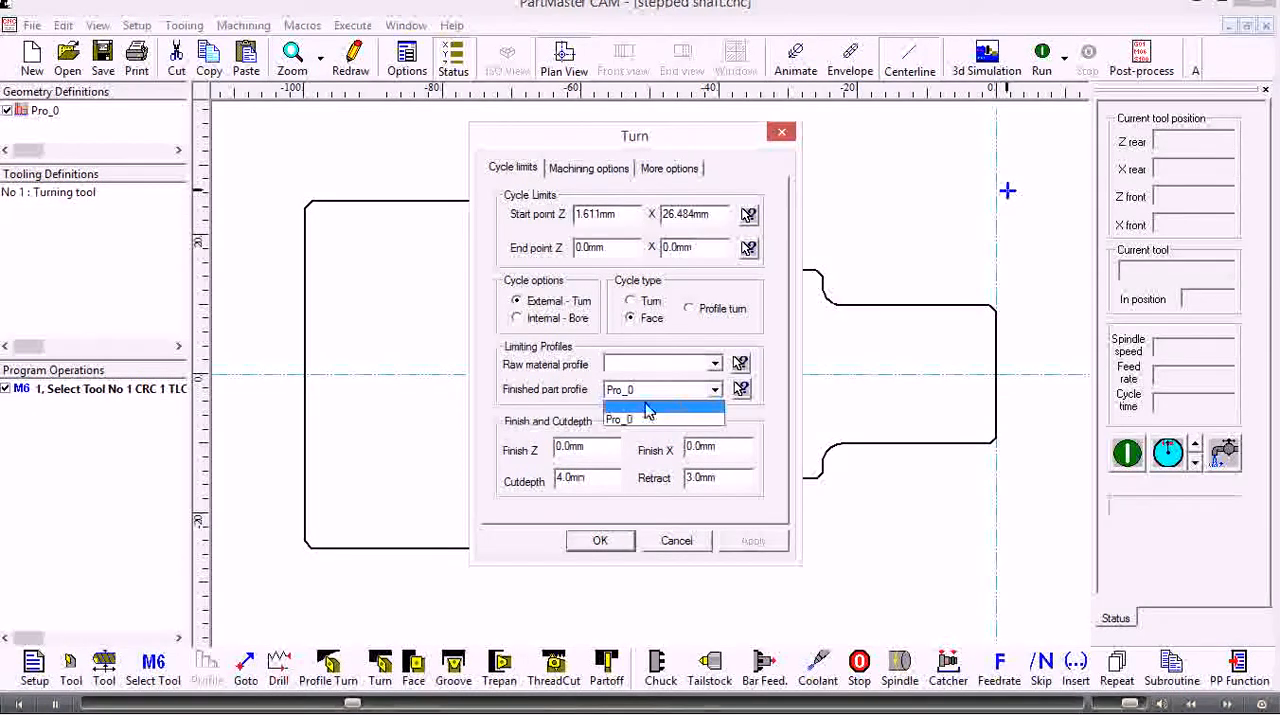
{"action": "left_click", "coordinate": [648, 418]}
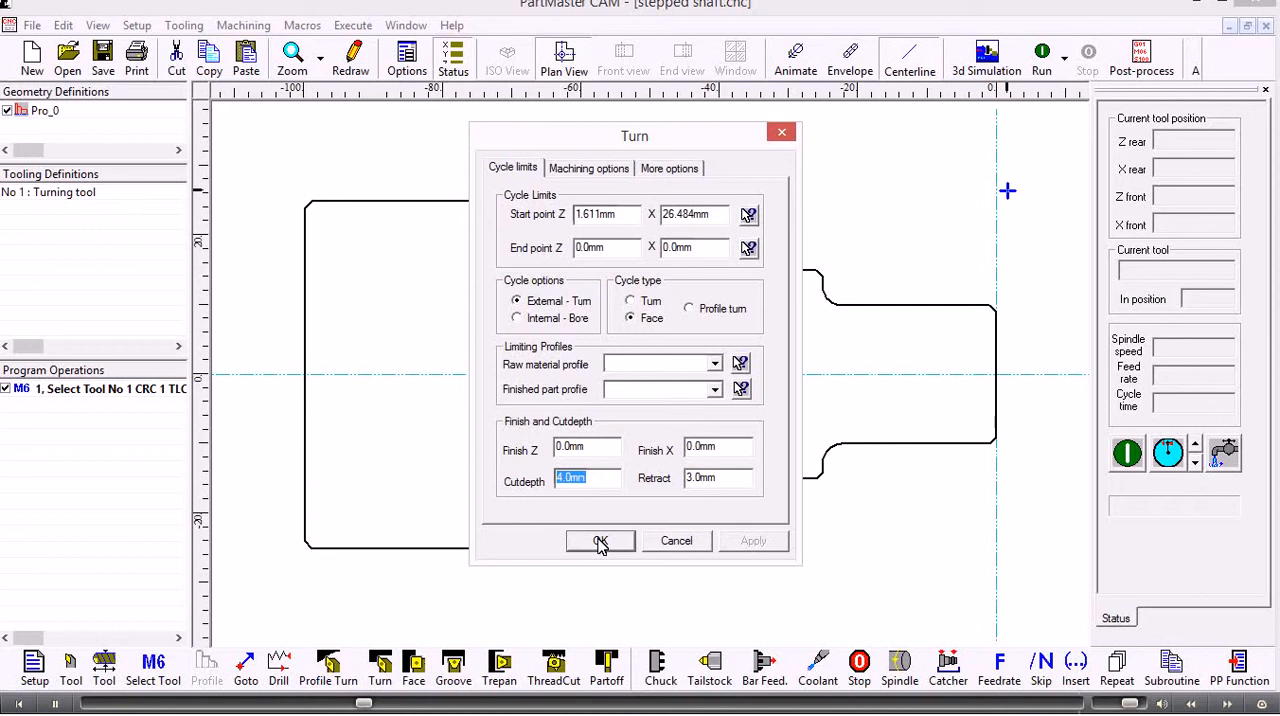
{"action": "left_click", "coordinate": [600, 540]}
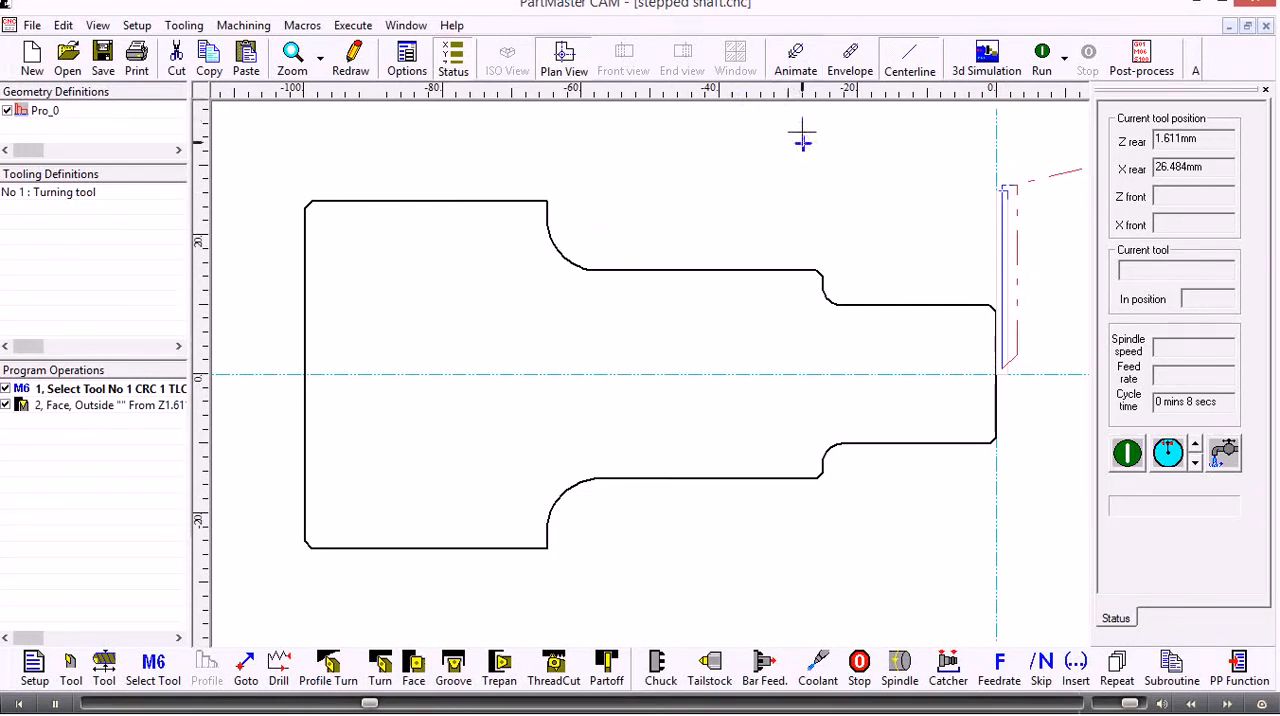
{"action": "mouse_move", "coordinate": [796, 56]}
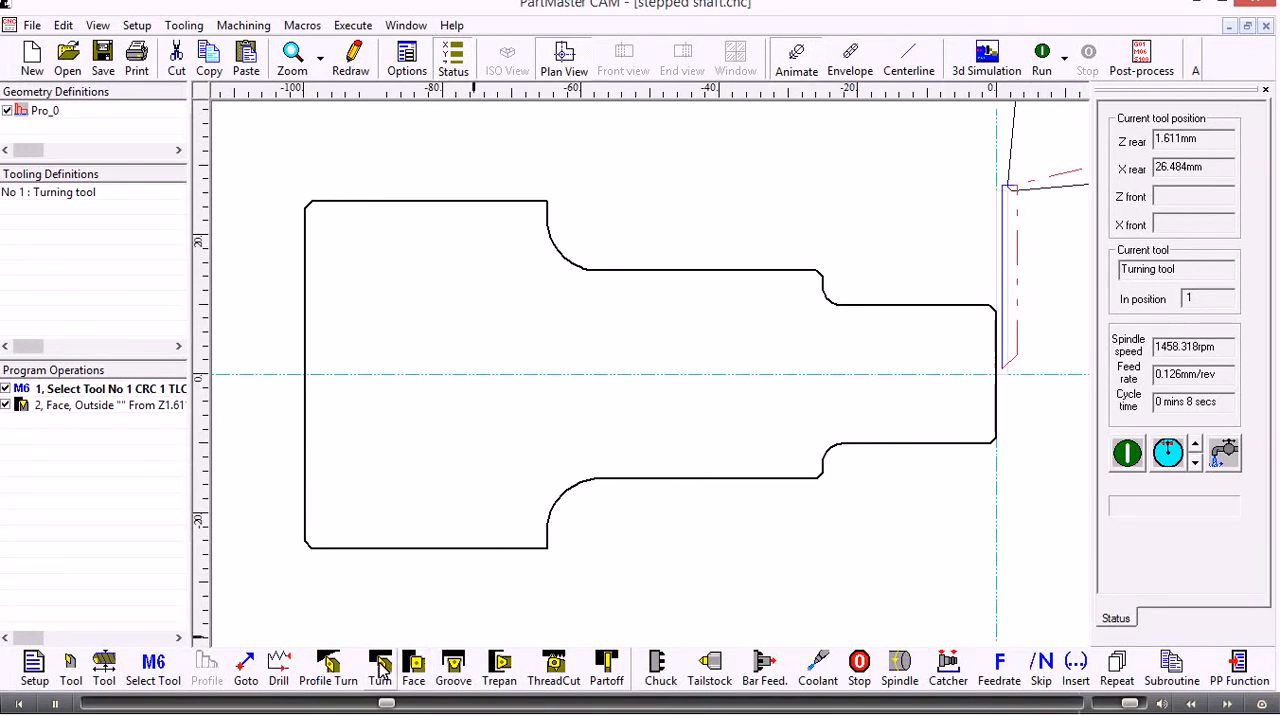
Step: Start a Turn cycle with its start point just above the shaft's right end
{"action": "left_click", "coordinate": [380, 662]}
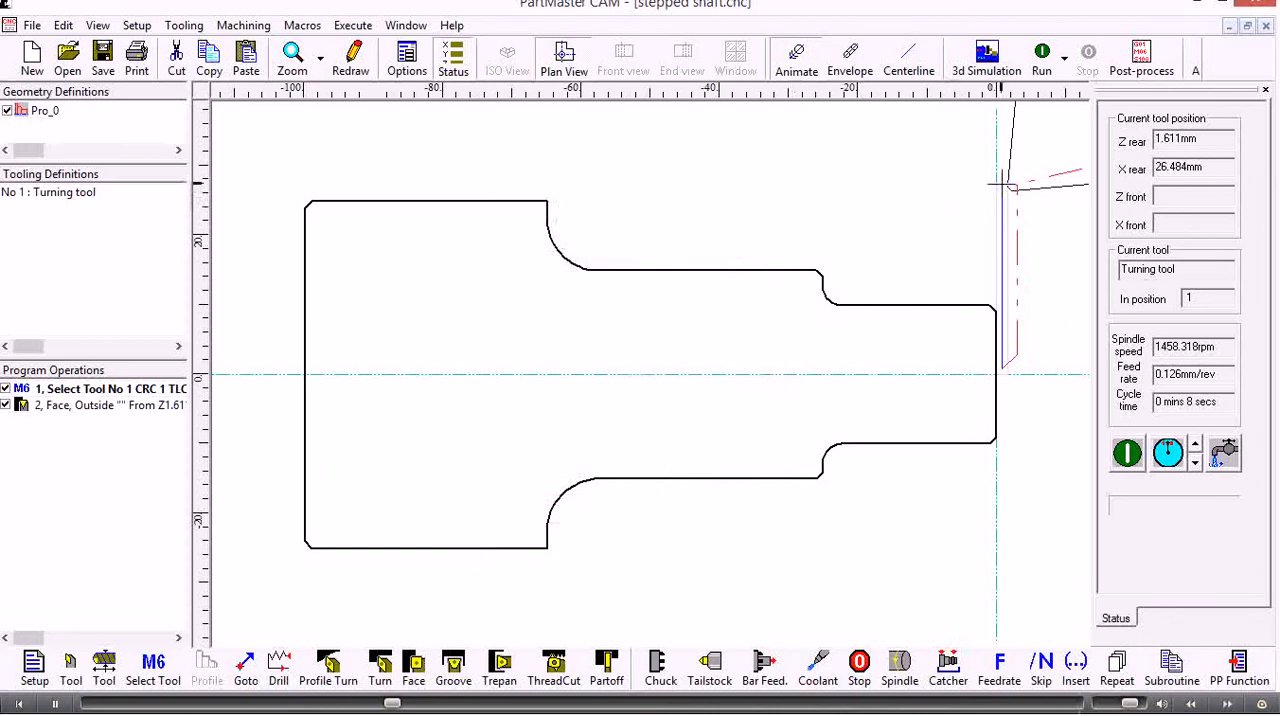
{"action": "left_click", "coordinate": [380, 664]}
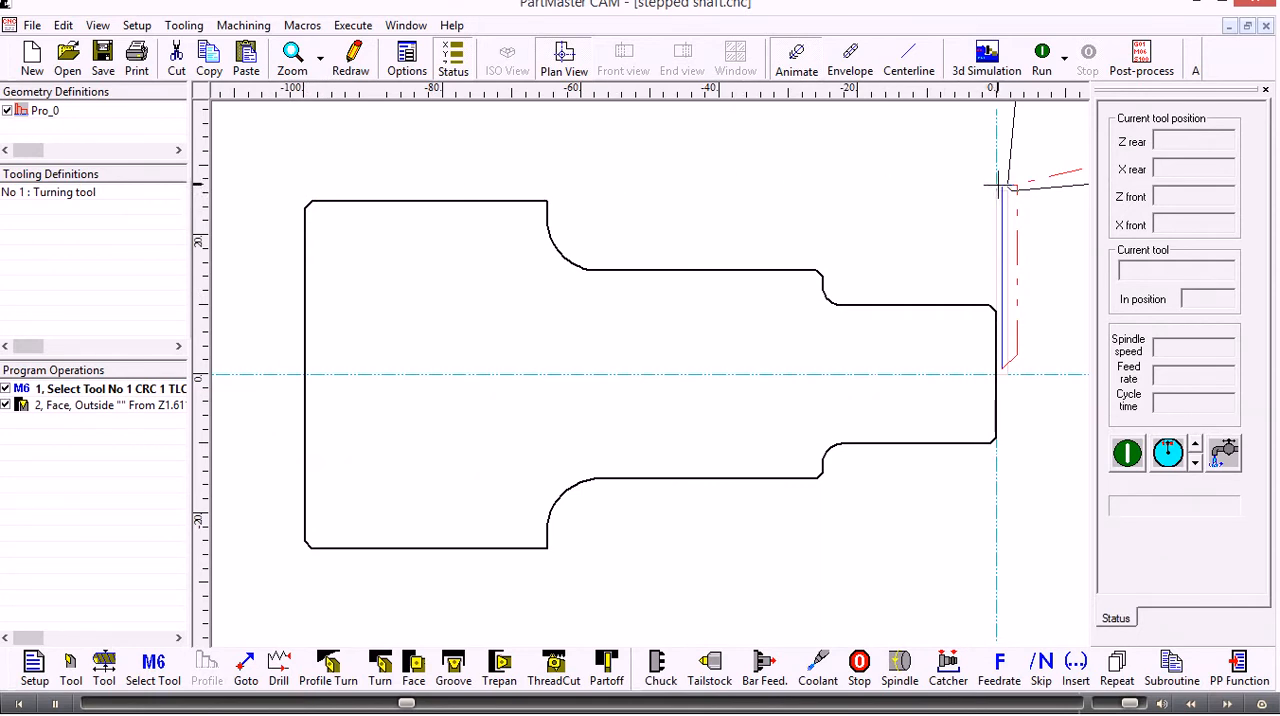
{"action": "mouse_move", "coordinate": [294, 328]}
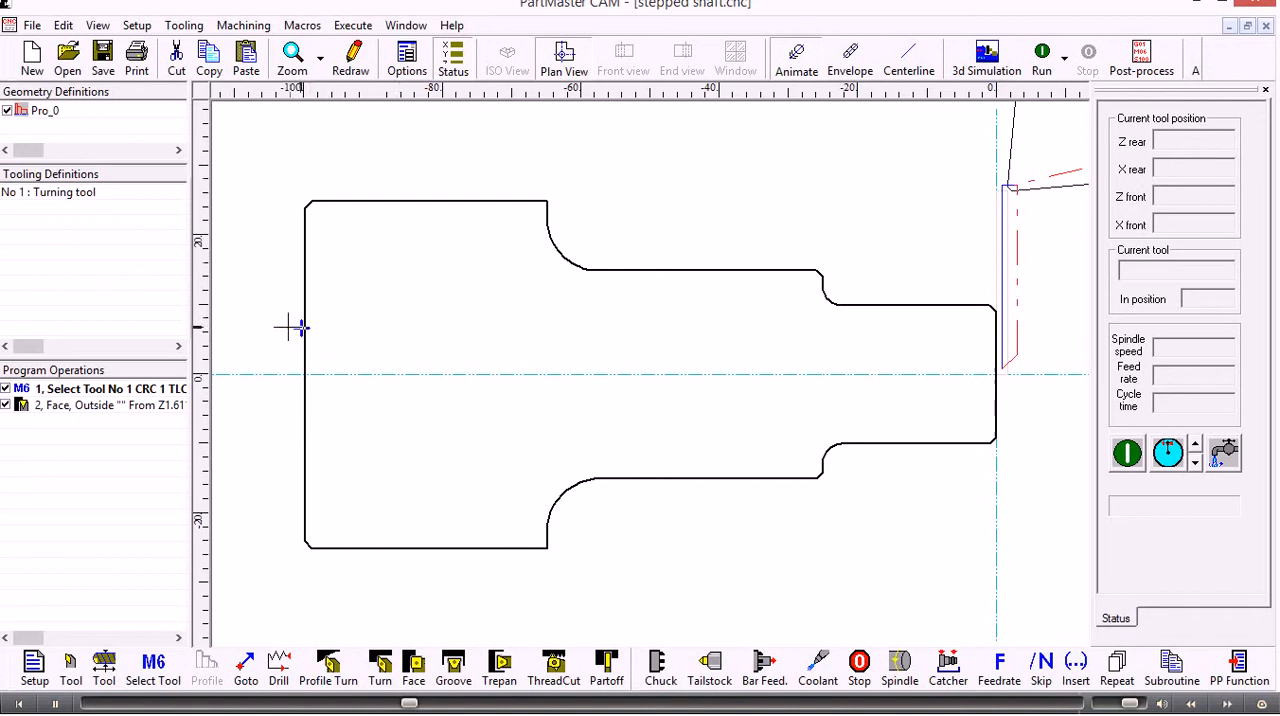
{"action": "mouse_move", "coordinate": [268, 324]}
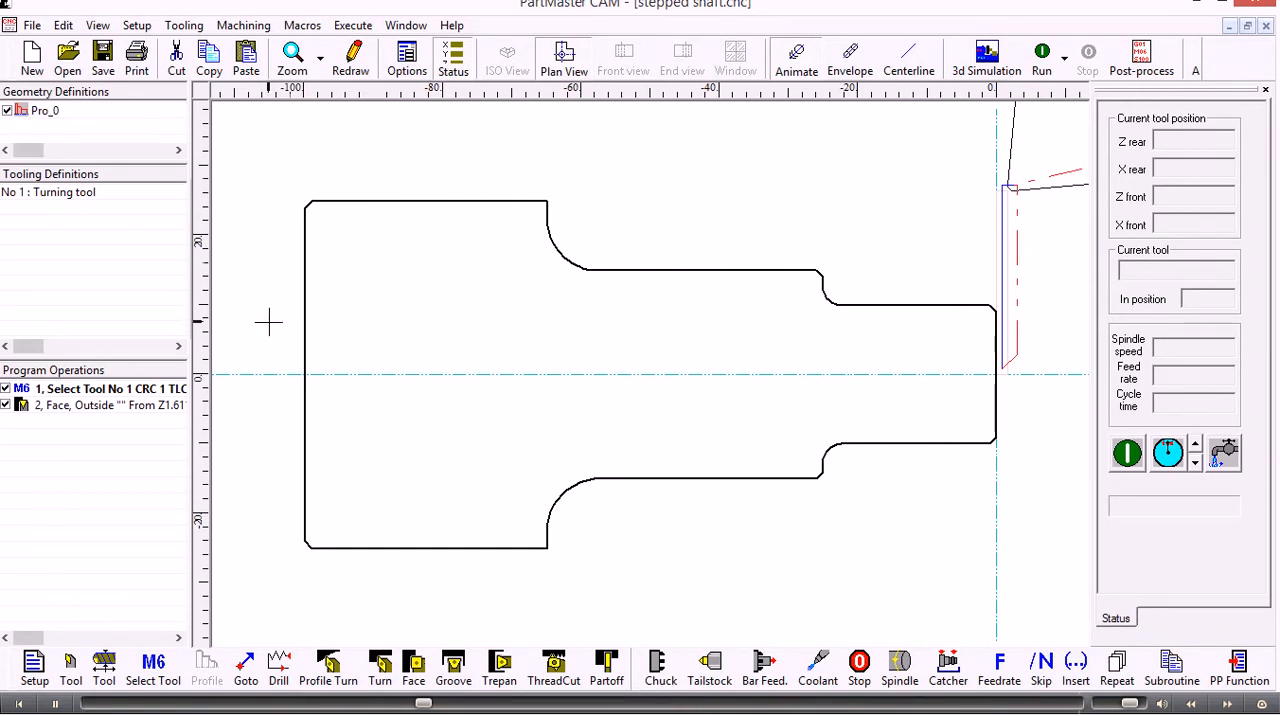
{"action": "mouse_move", "coordinate": [272, 326]}
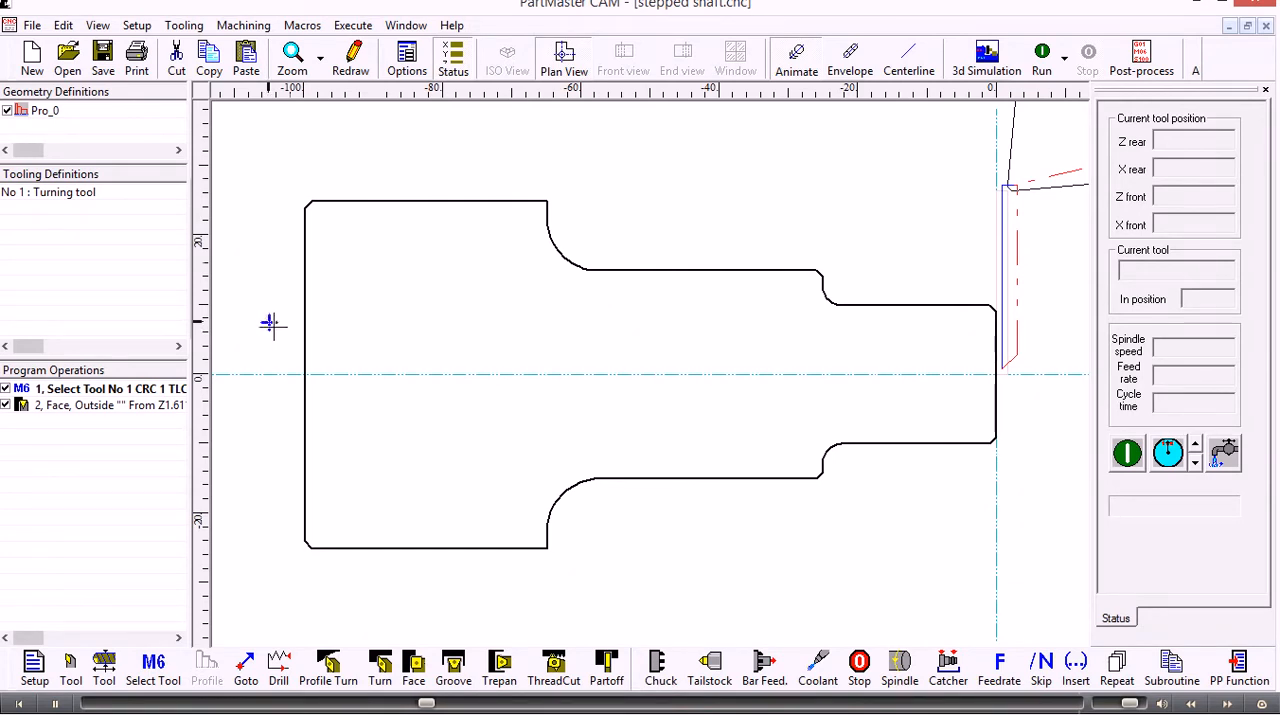
Step: Set the turning end at the left end, 0.5 mm finish allowance, and create the operation
{"action": "left_click", "coordinate": [380, 668]}
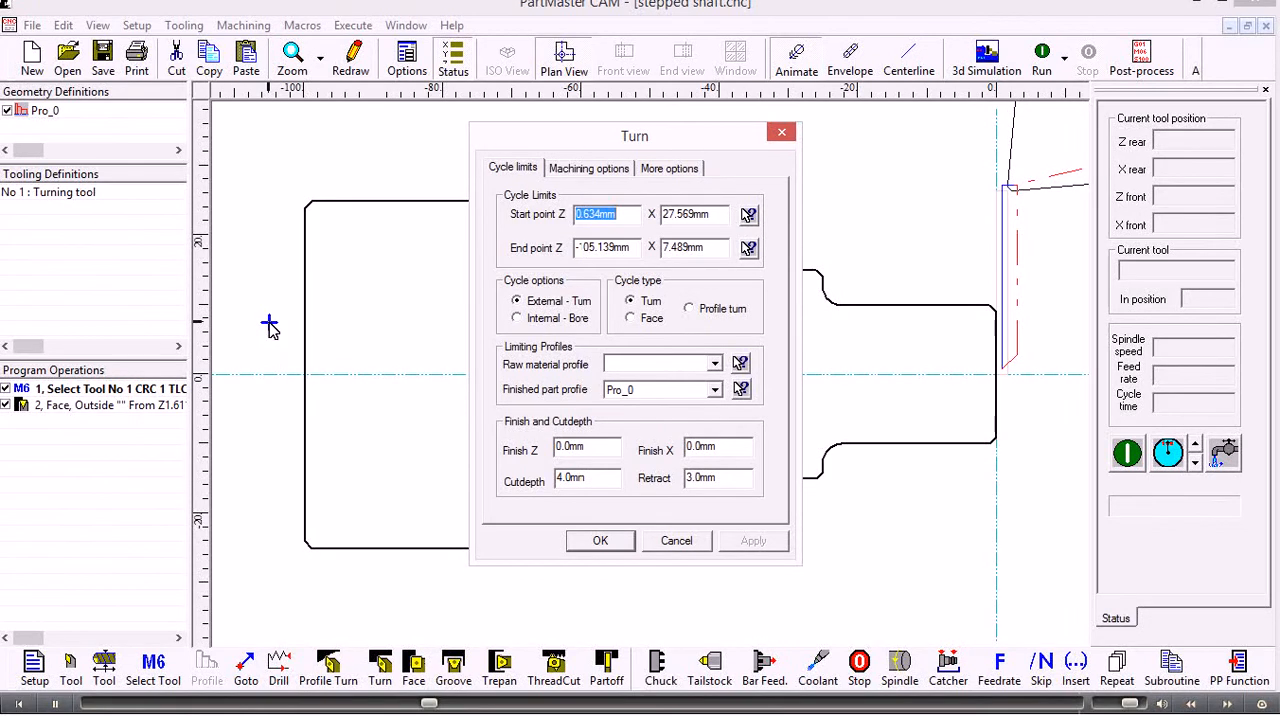
{"action": "mouse_move", "coordinate": [294, 322]}
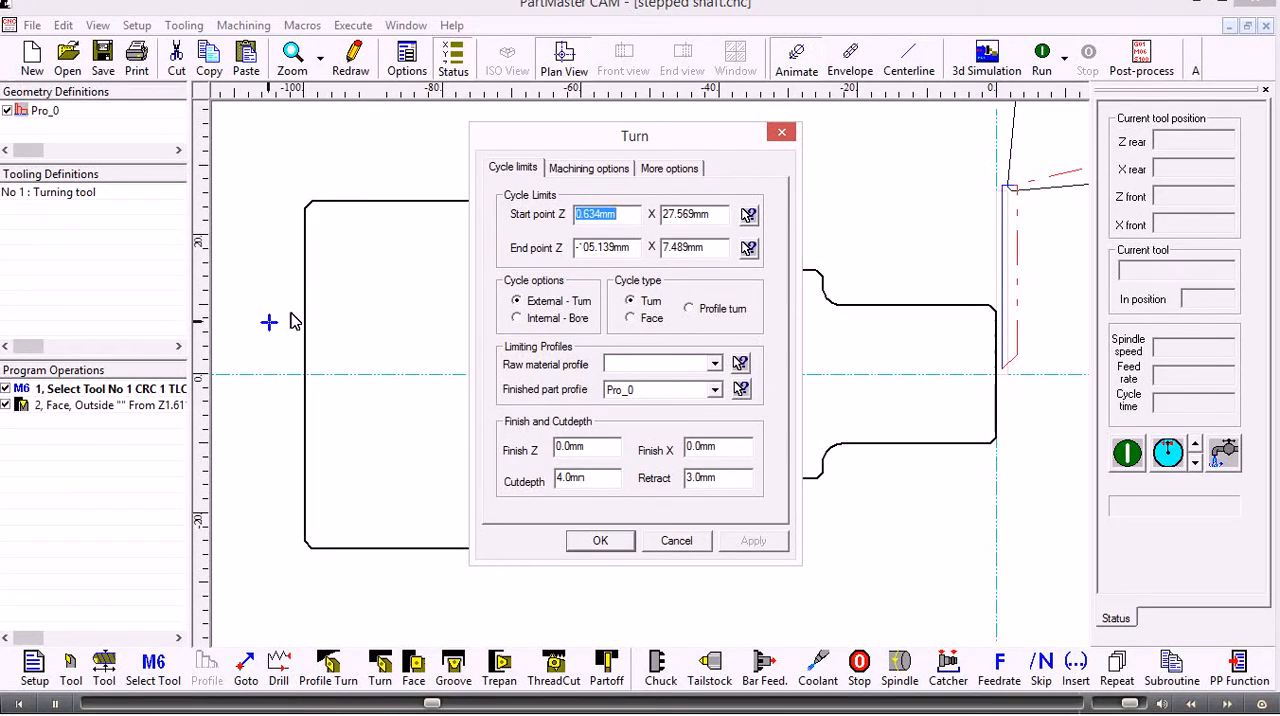
{"action": "left_click", "coordinate": [588, 448]}
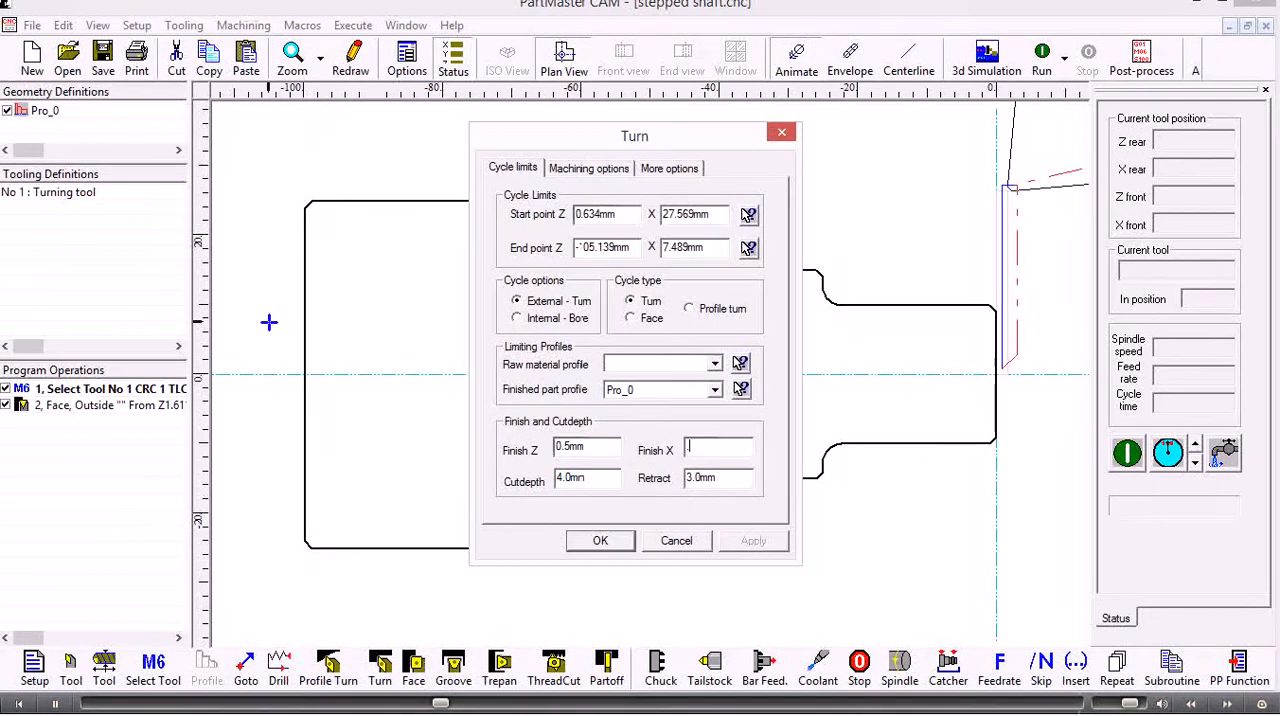
{"action": "type", "text": ".5mm"}
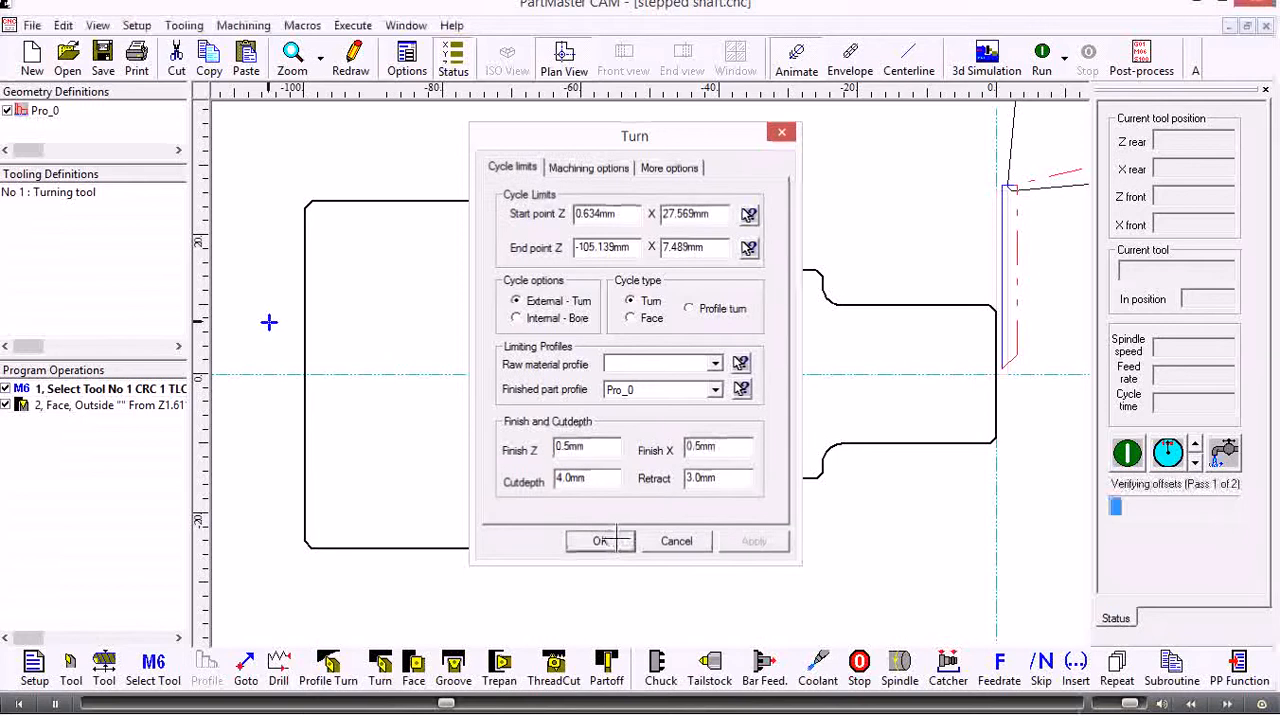
{"action": "left_click", "coordinate": [600, 540]}
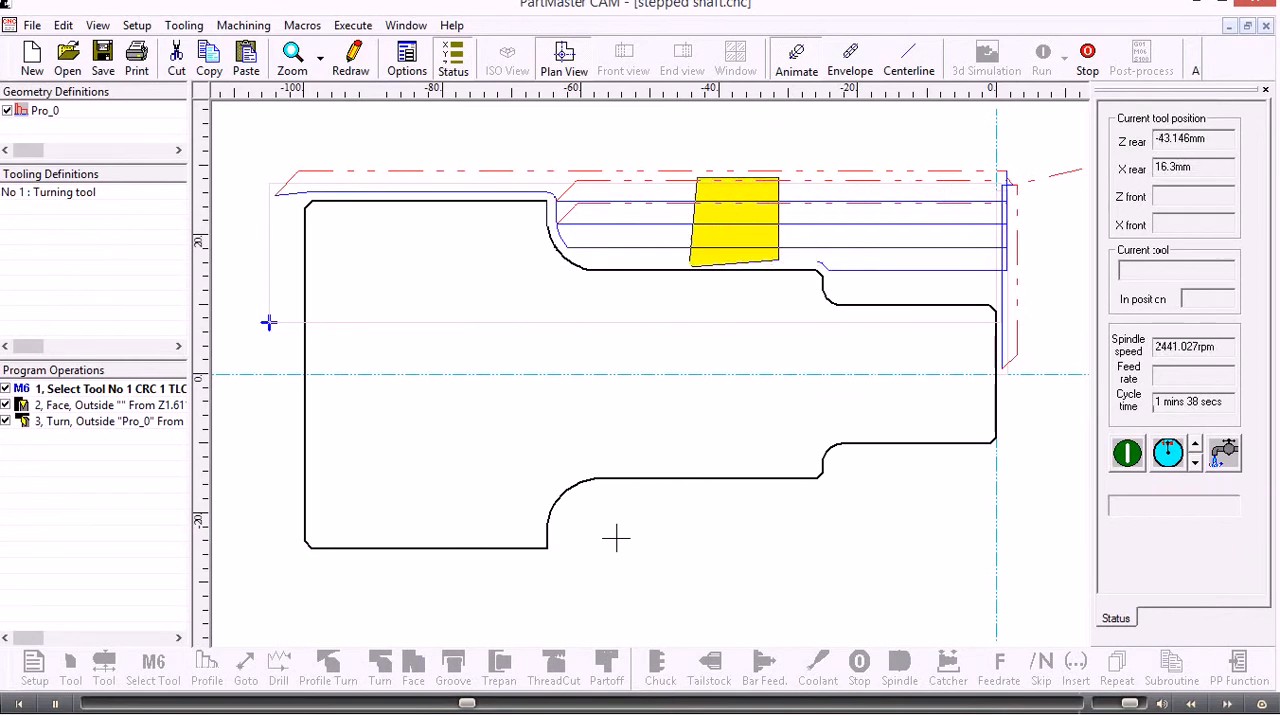
Step: Let the outside rough turning simulation of Pro_0 run to completion
{"action": "left_click", "coordinate": [796, 56]}
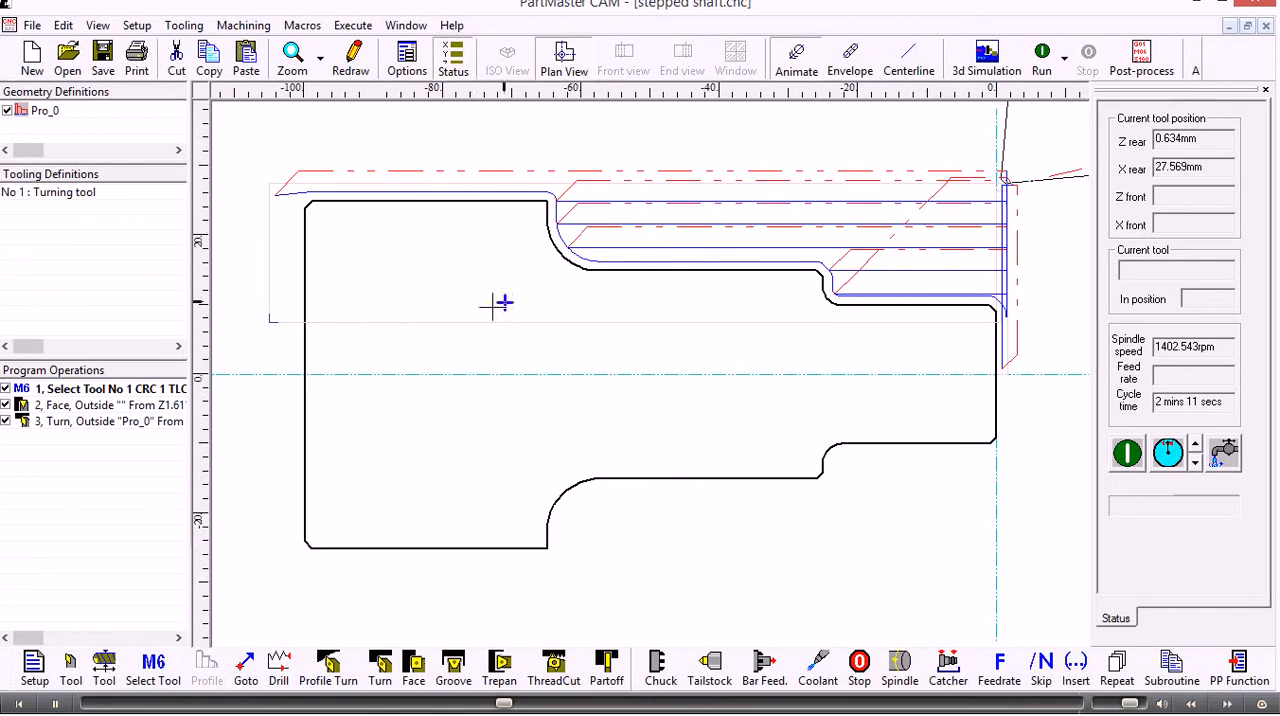
{"action": "mouse_move", "coordinate": [470, 304]}
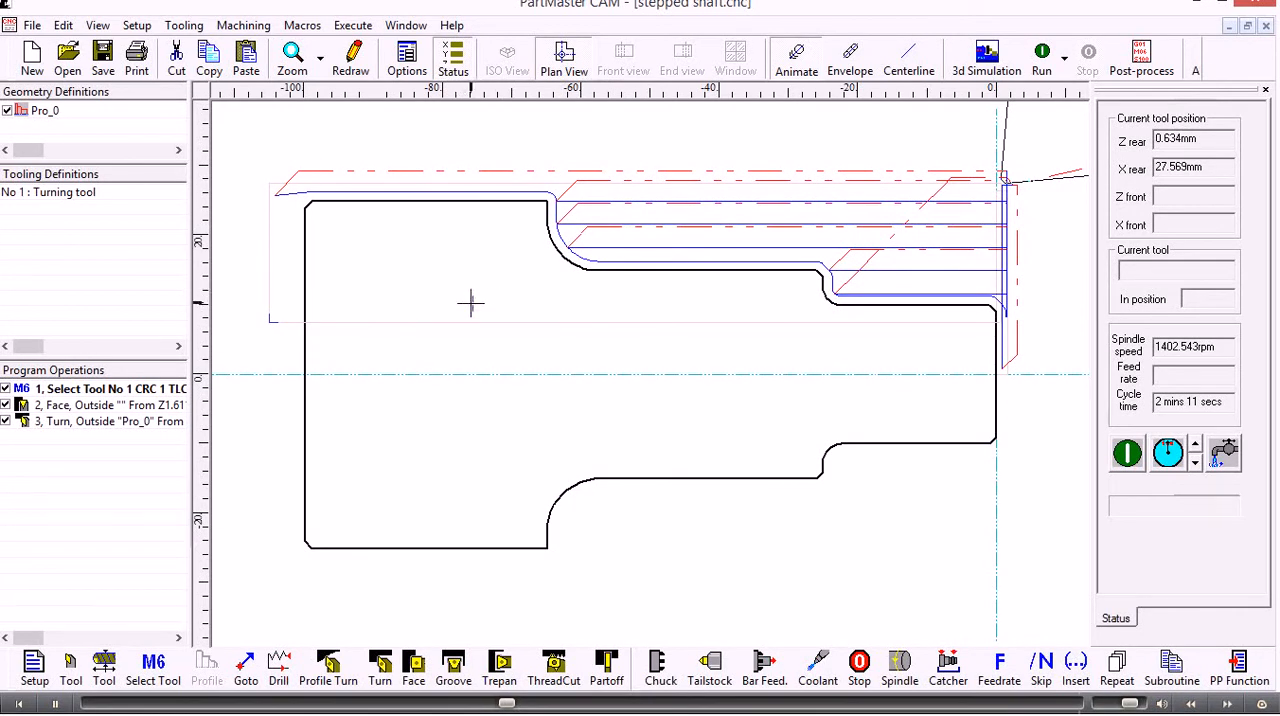
Step: Enable Number spans in the drawing area's Display options
{"action": "right_click", "coordinate": [470, 304]}
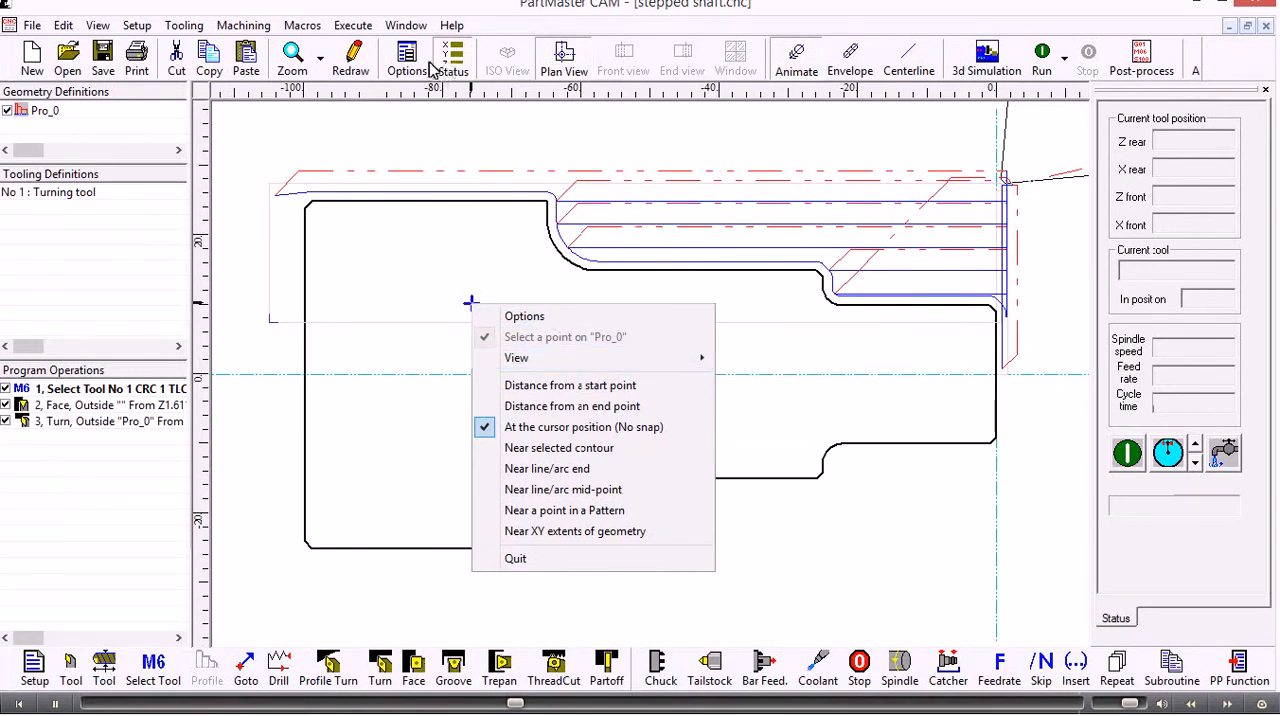
{"action": "left_click", "coordinate": [524, 316]}
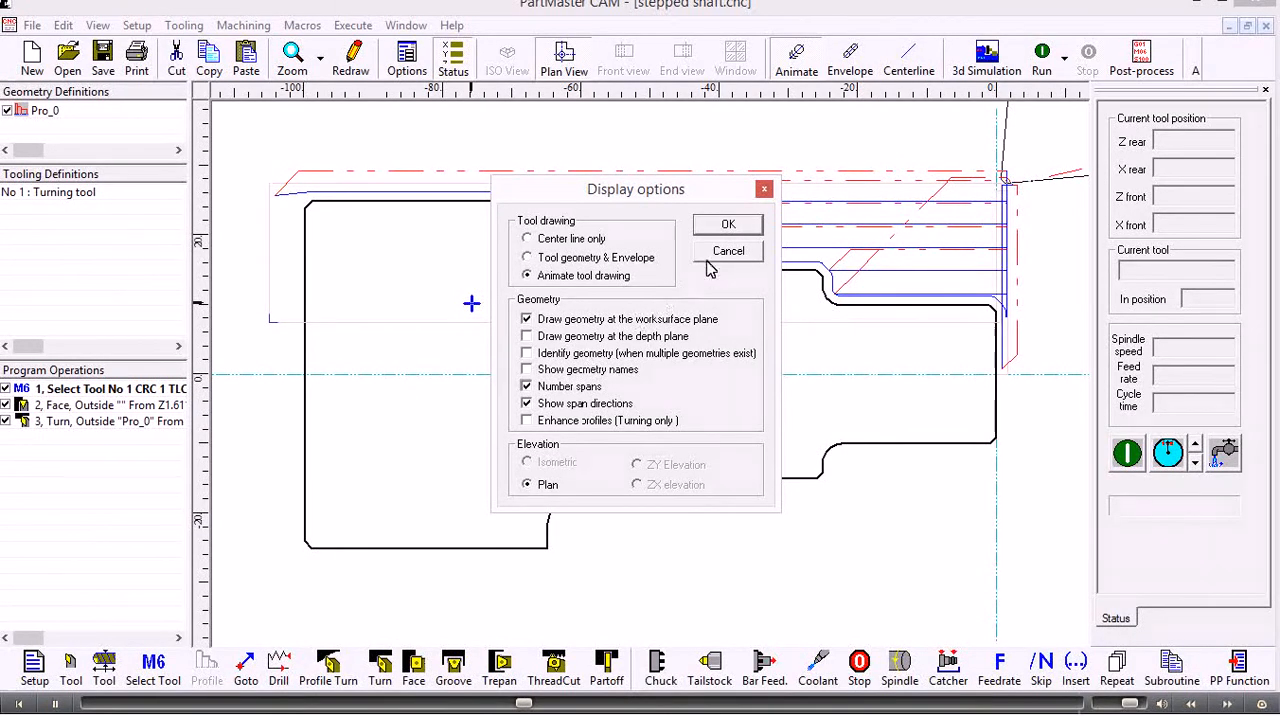
{"action": "left_click", "coordinate": [728, 224]}
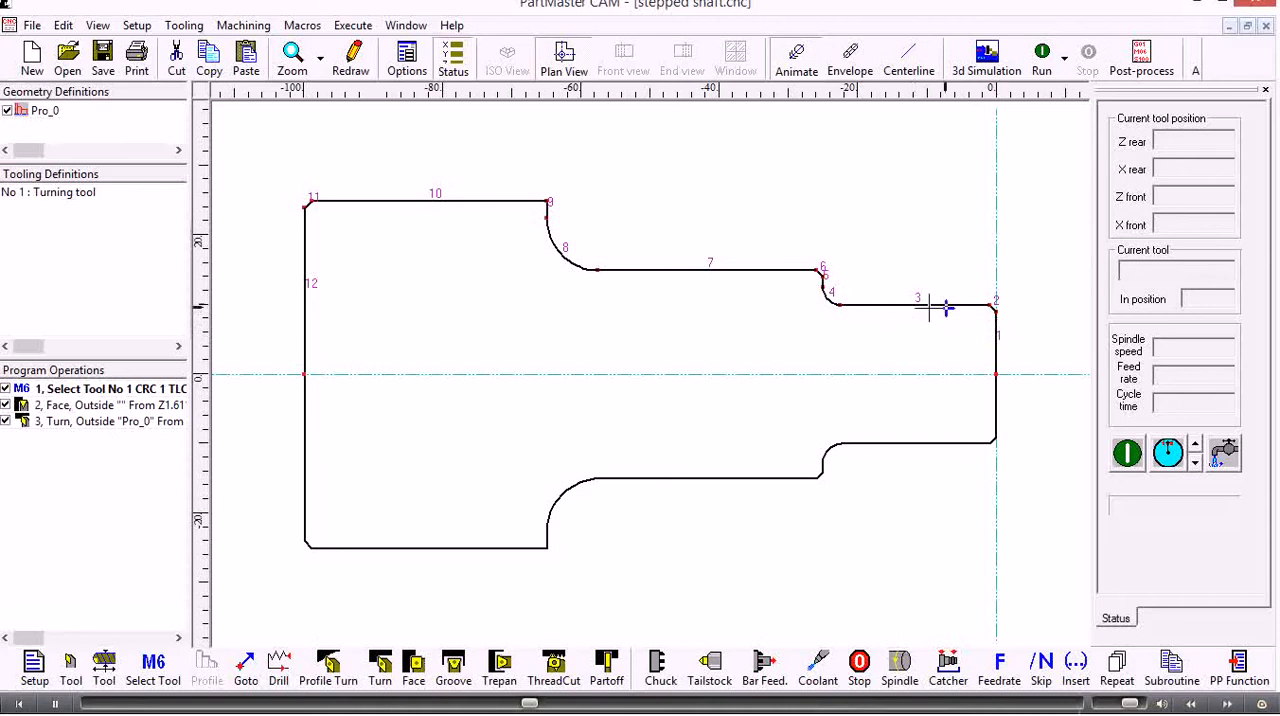
{"action": "mouse_move", "coordinate": [276, 300]}
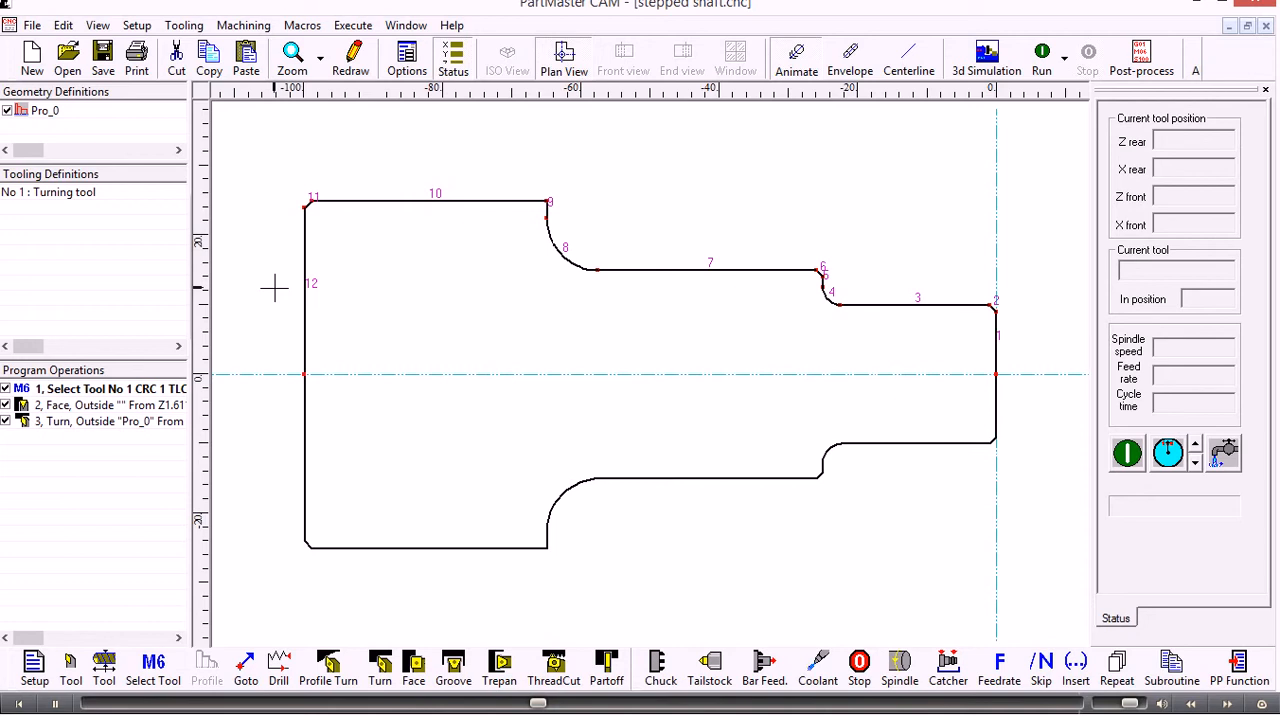
{"action": "mouse_move", "coordinate": [240, 388]}
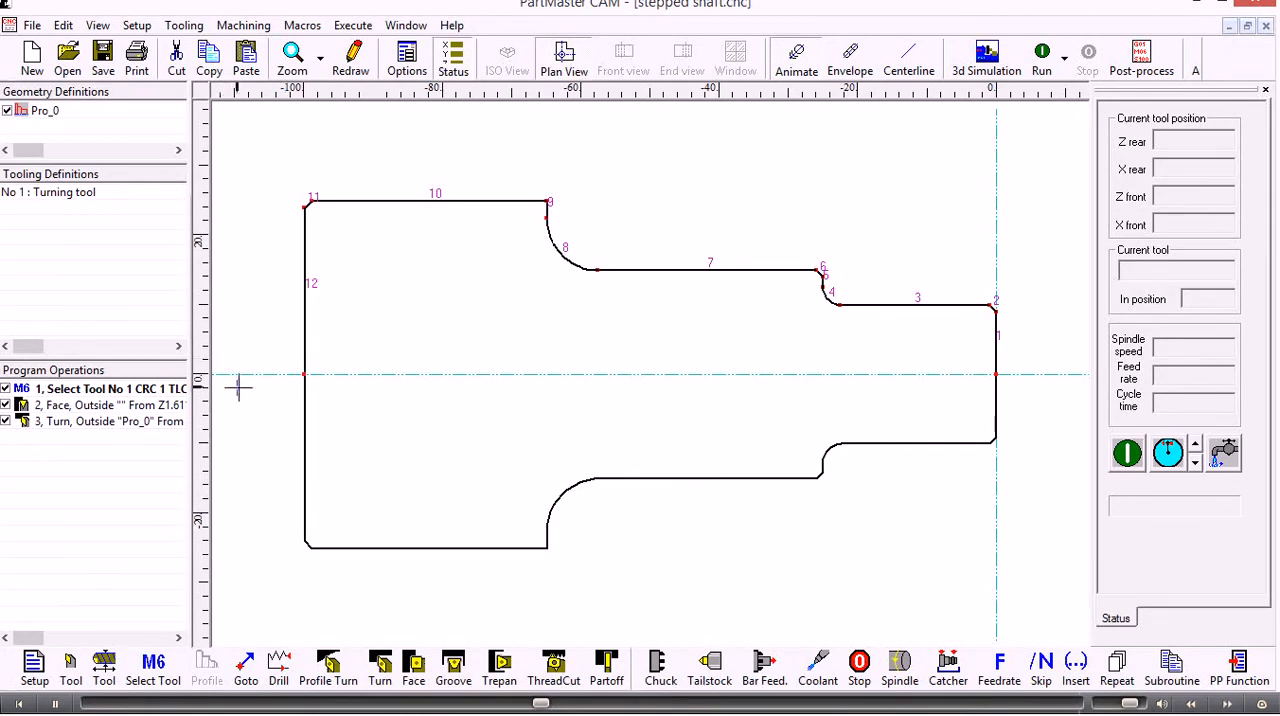
{"action": "mouse_move", "coordinate": [348, 524]}
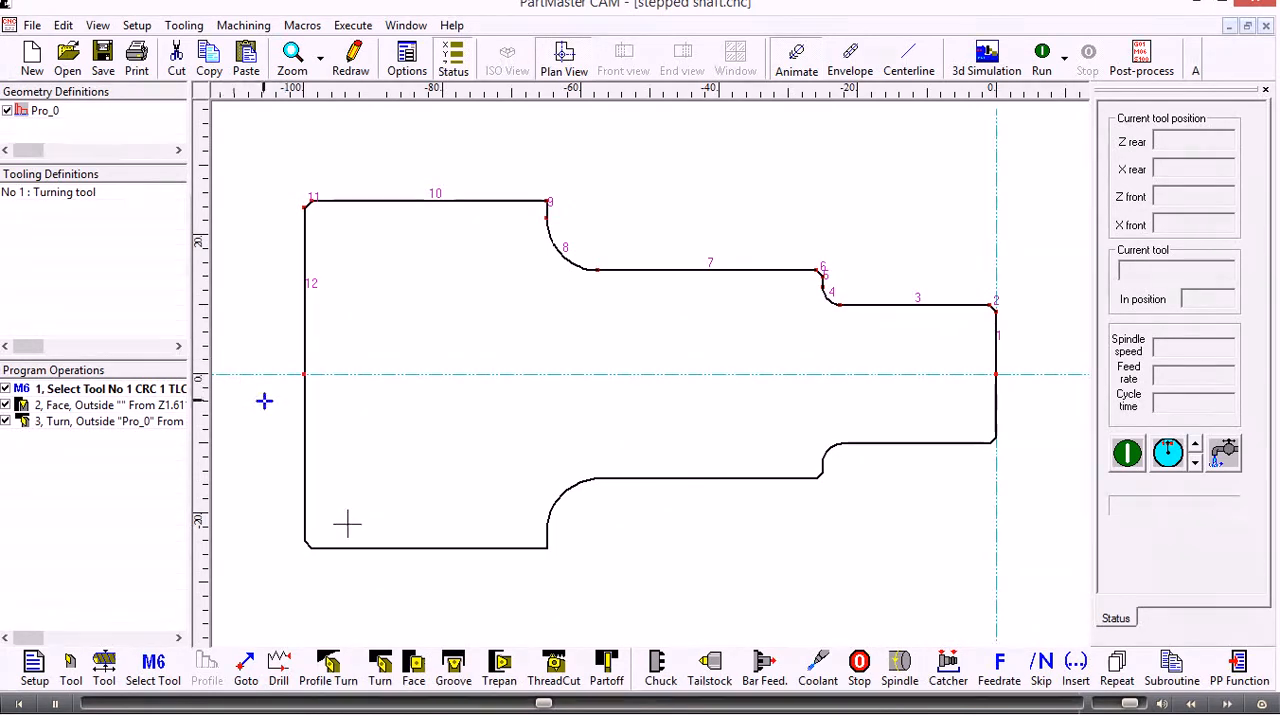
{"action": "mouse_move", "coordinate": [328, 662]}
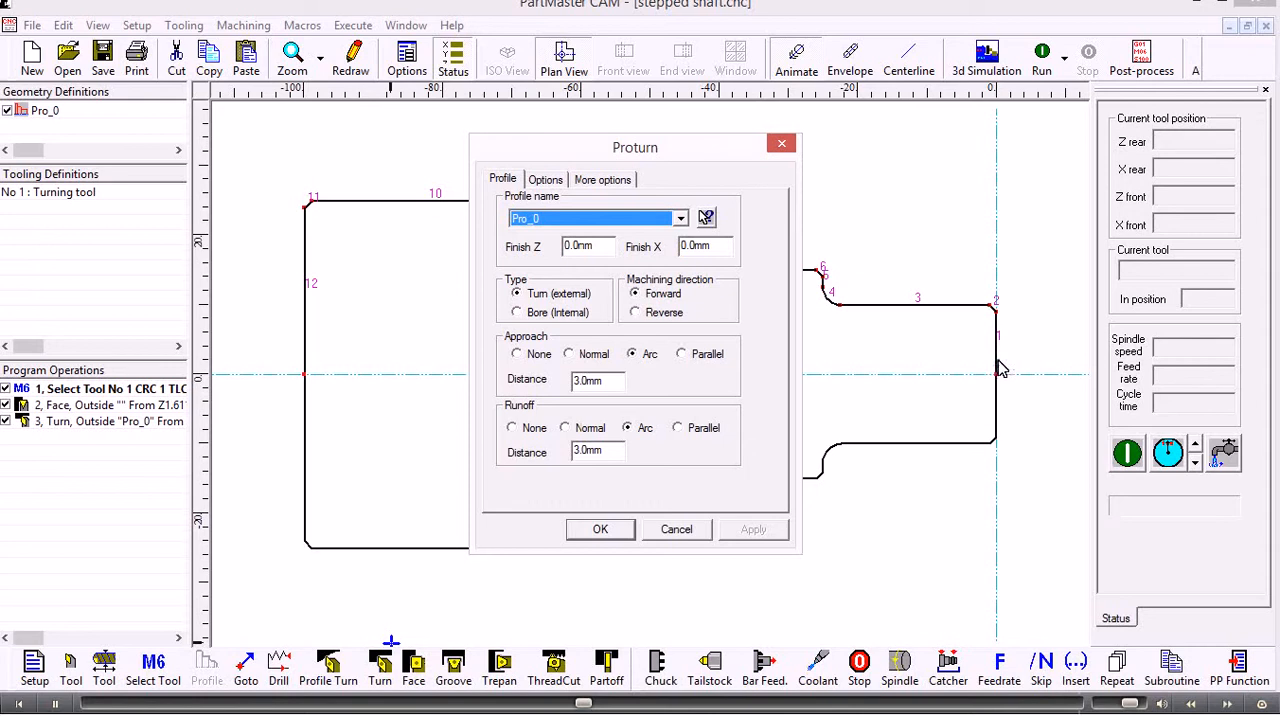
{"action": "mouse_move", "coordinate": [996, 328]}
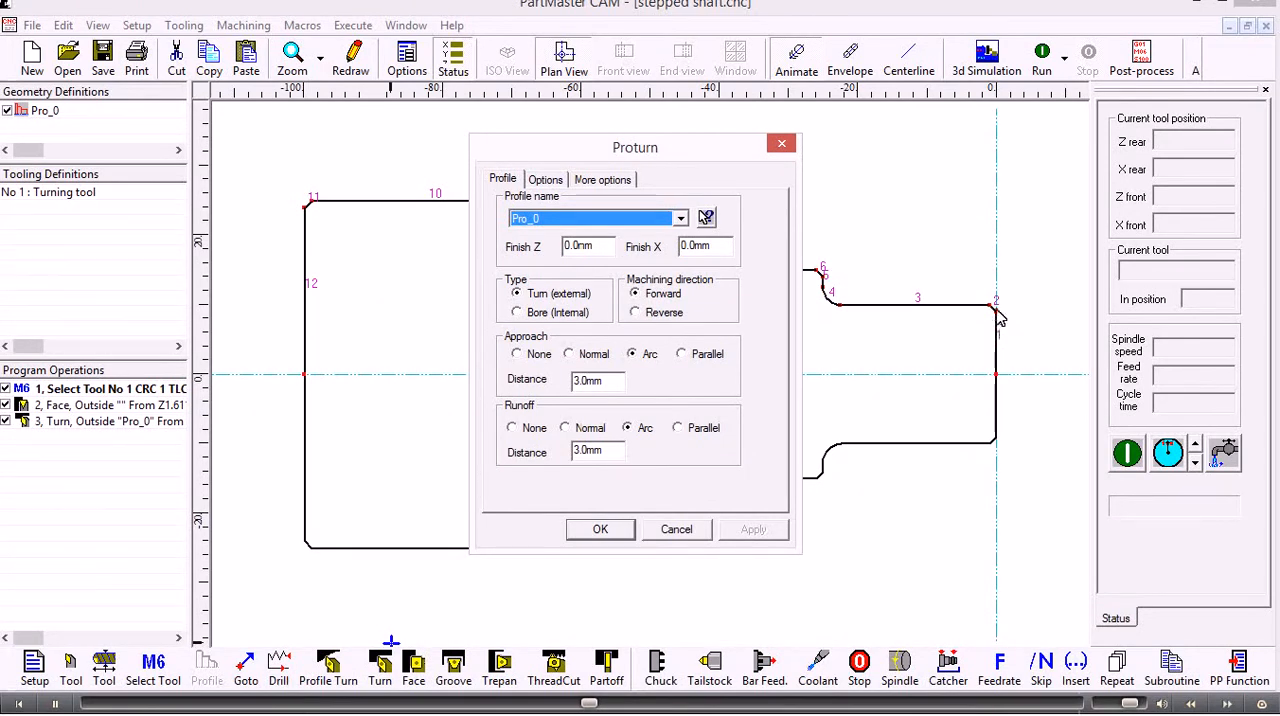
{"action": "mouse_move", "coordinate": [968, 308]}
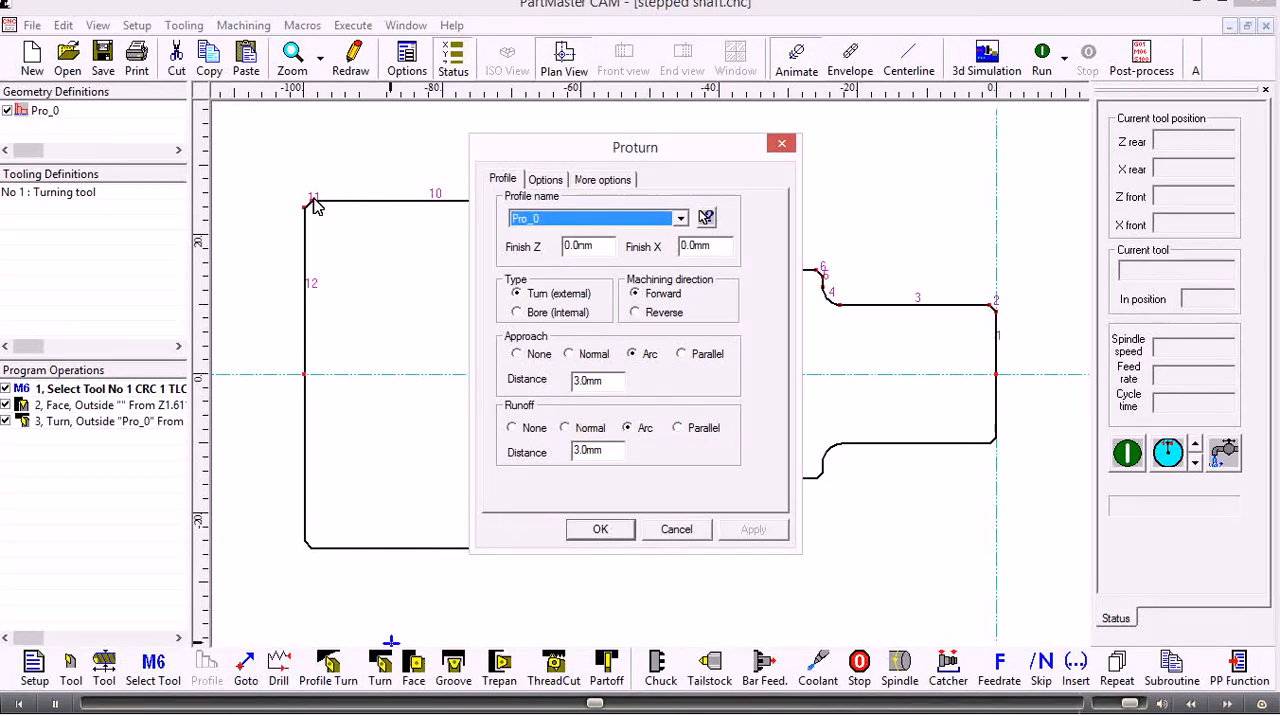
{"action": "mouse_move", "coordinate": [540, 204]}
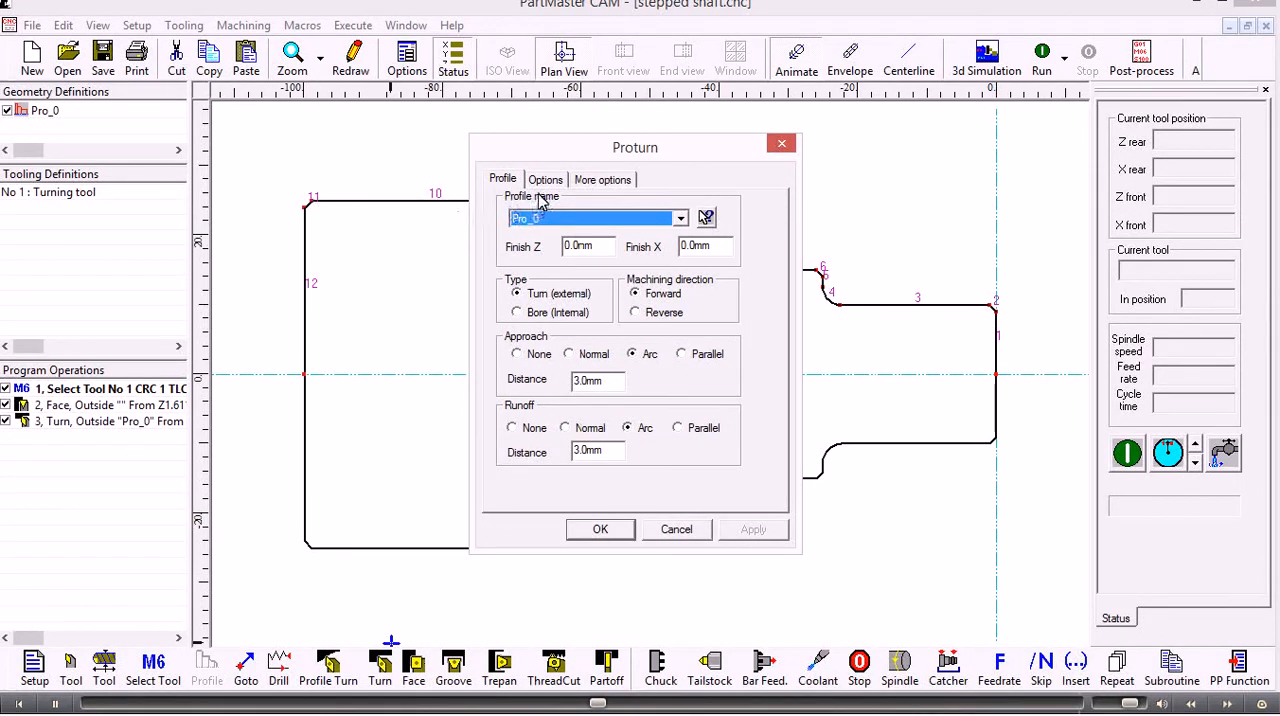
Step: Set partial machining to start at span 2 and accept the profile turn
{"action": "left_click", "coordinate": [544, 180]}
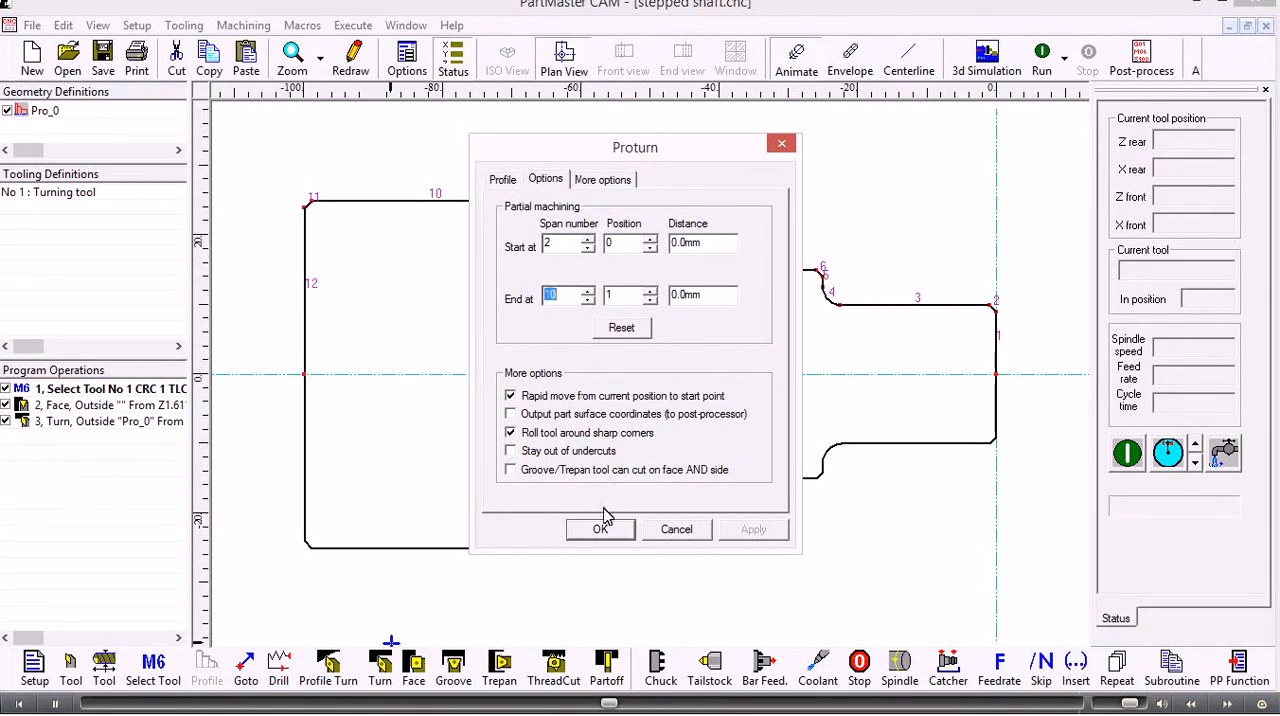
{"action": "left_click", "coordinate": [600, 528]}
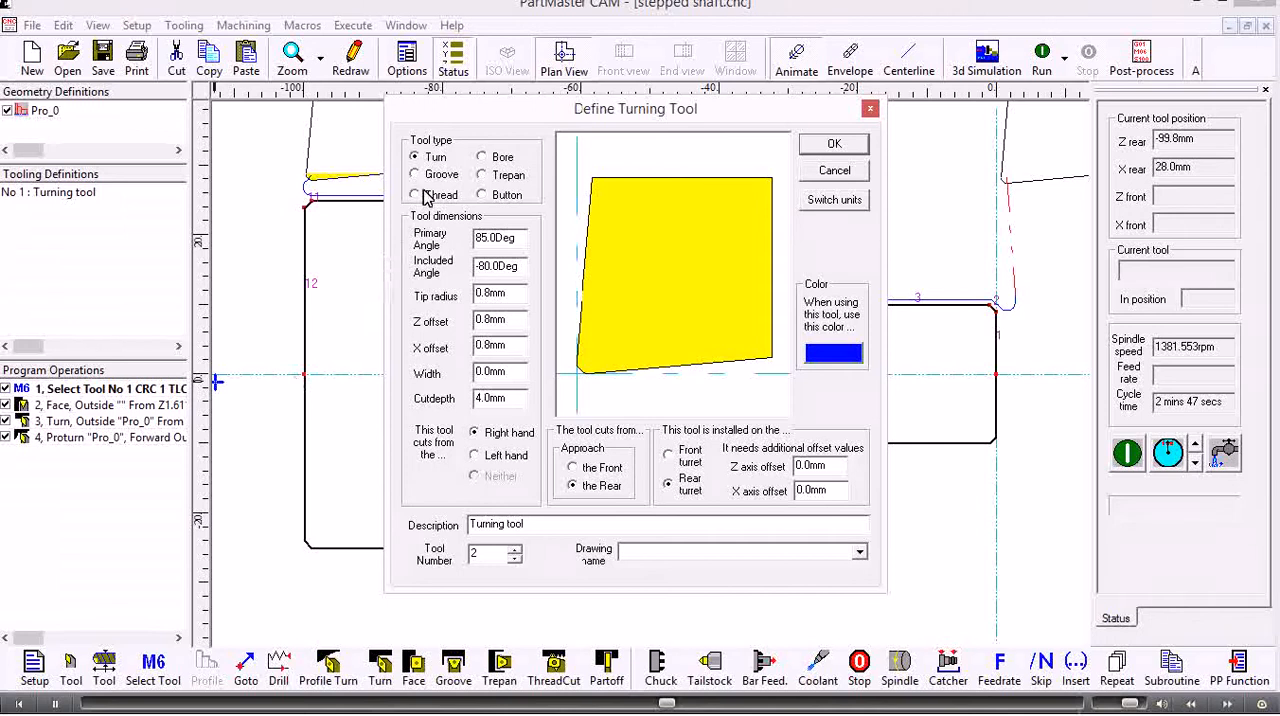
Step: Define tool 2 as a Groove blade, 5 mm wide with 15 mm cut depth
{"action": "left_click", "coordinate": [416, 174]}
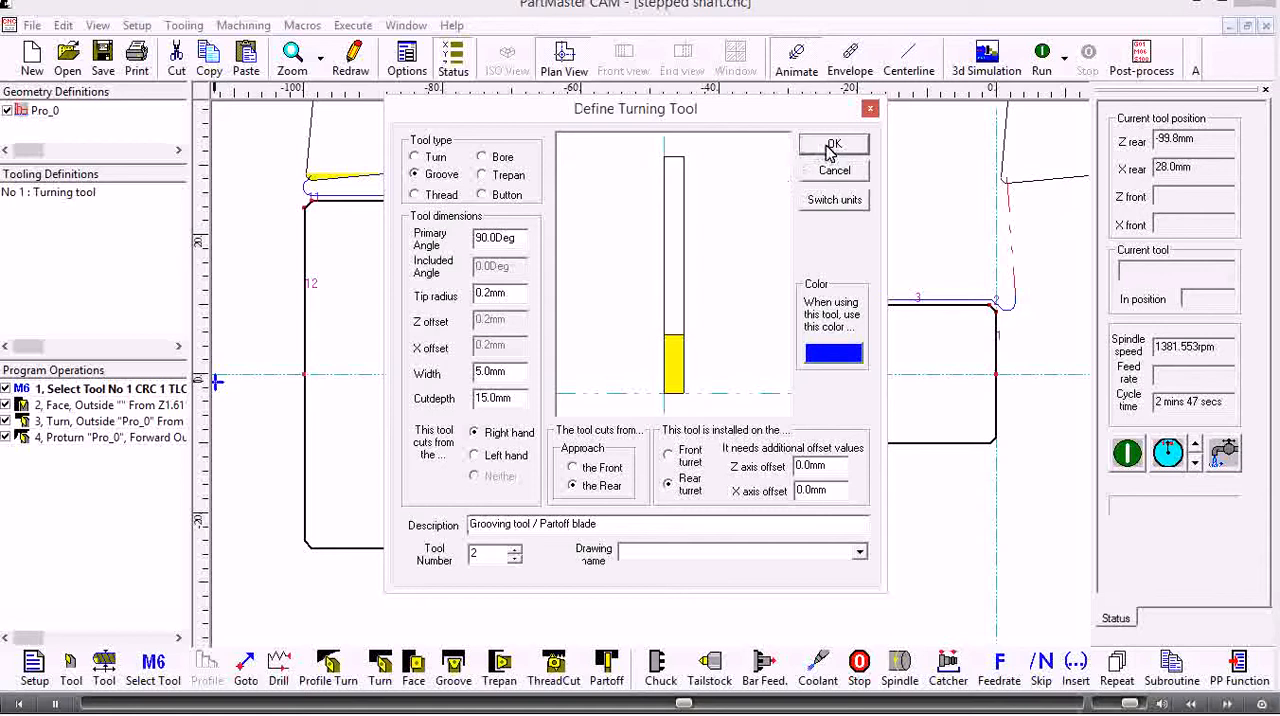
{"action": "left_click", "coordinate": [832, 144]}
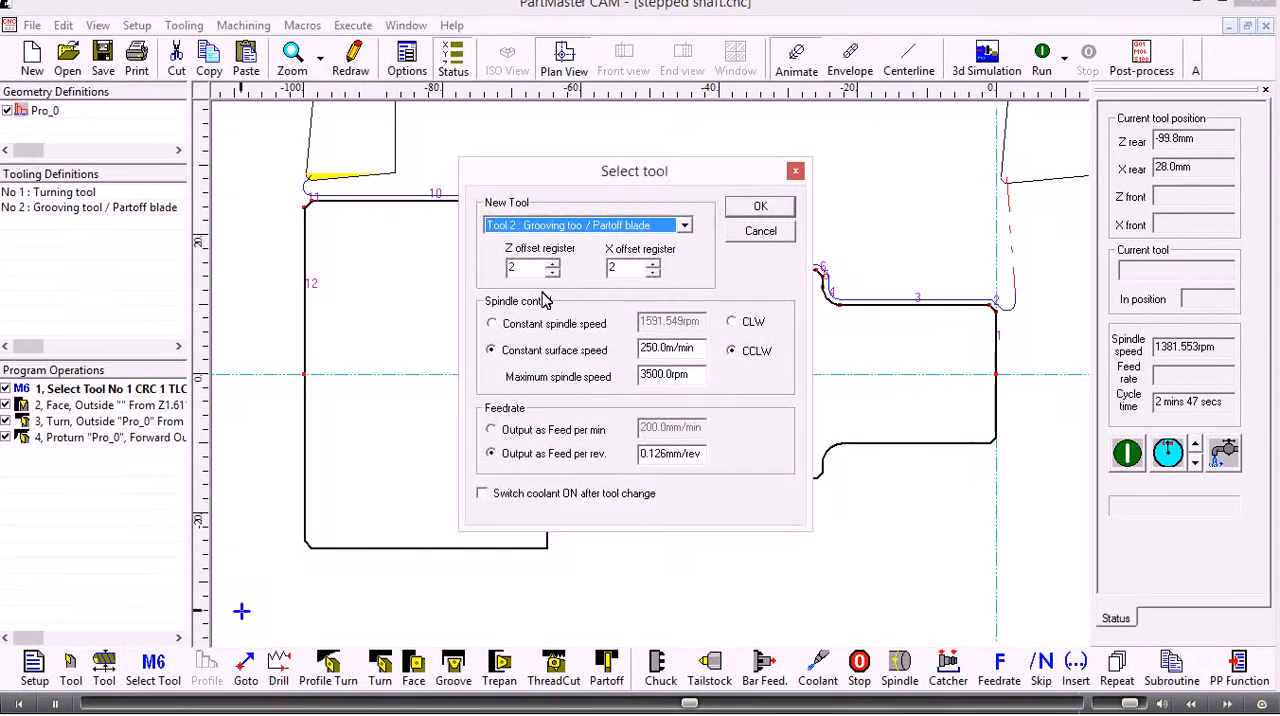
{"action": "mouse_move", "coordinate": [740, 210]}
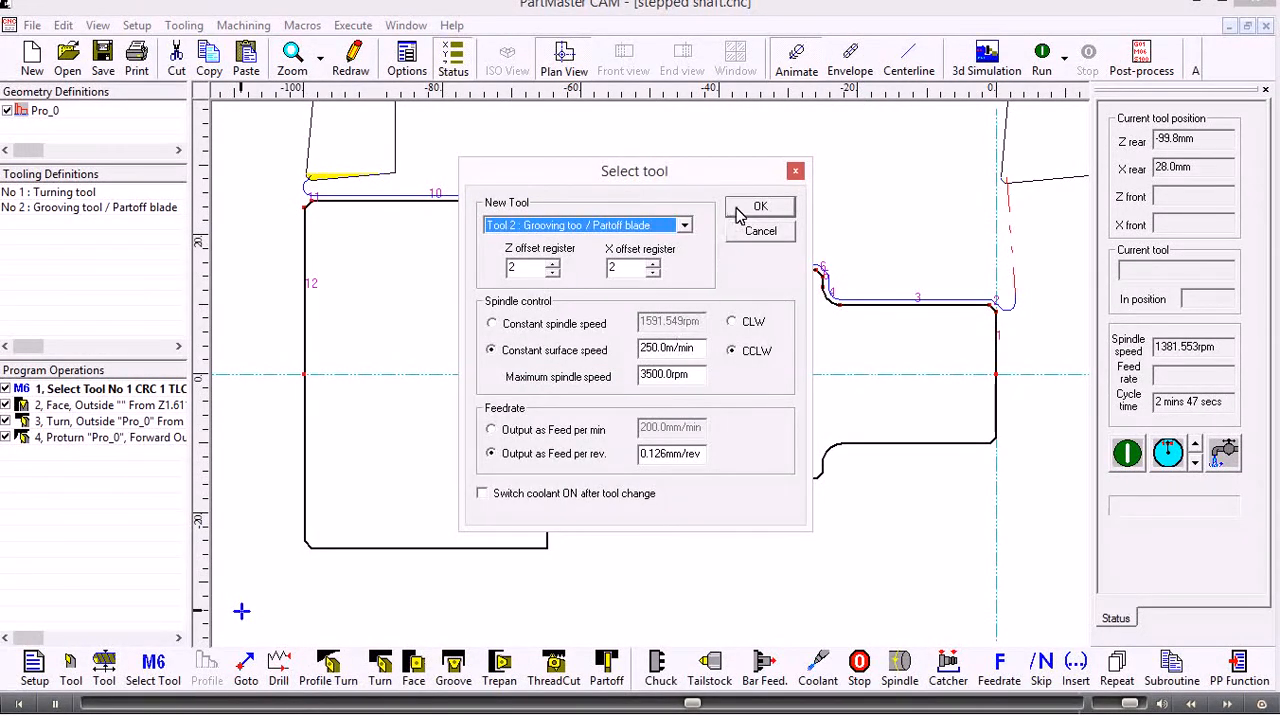
Step: Change the program to the grooving tool 2 as operation 5
{"action": "left_click", "coordinate": [760, 206]}
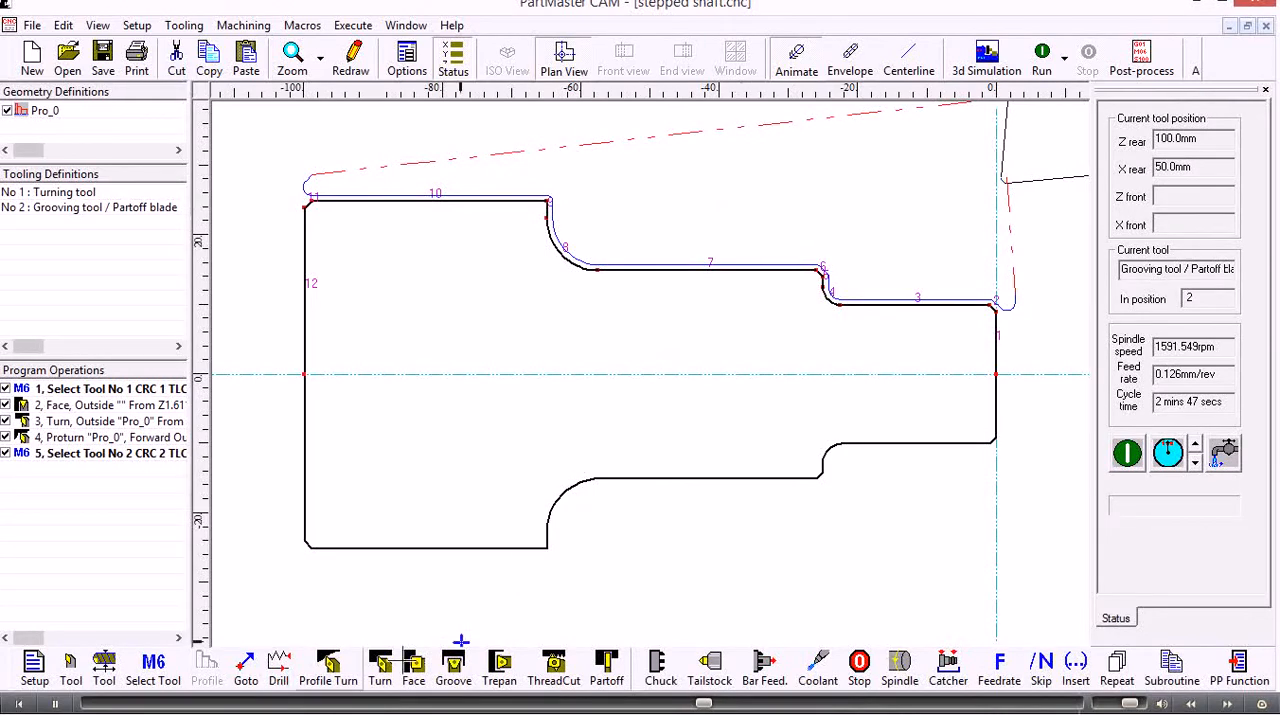
{"action": "left_click", "coordinate": [328, 662]}
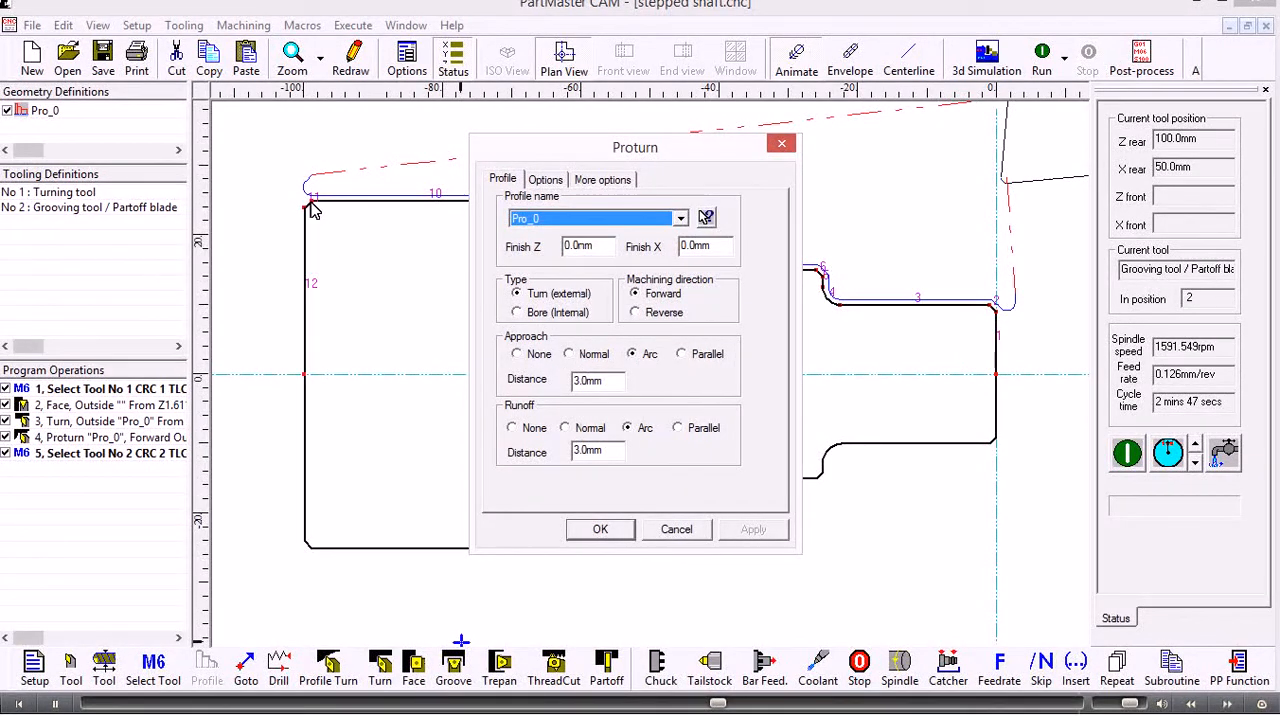
Step: Set parallel approach and runoff, start at span 11 with the end span, for the Pro_0 profile pass
{"action": "left_click", "coordinate": [680, 352]}
{"action": "type", "text": "5"}
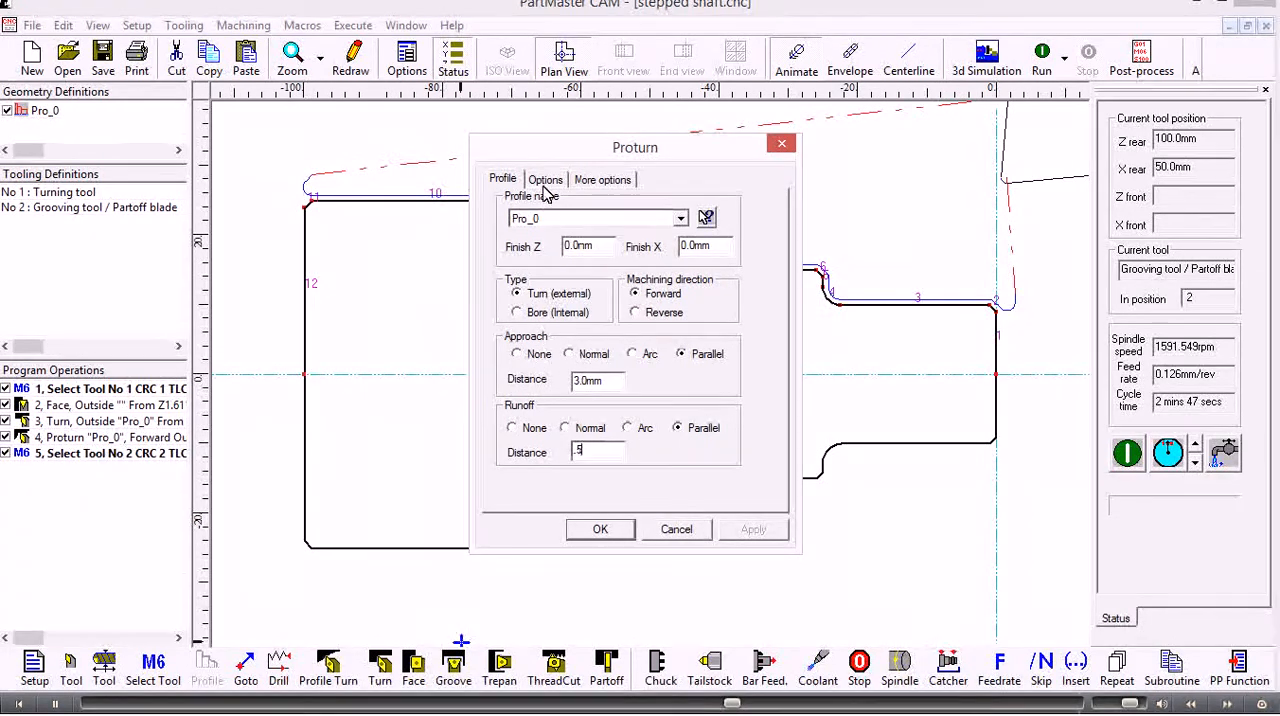
{"action": "left_click", "coordinate": [544, 180]}
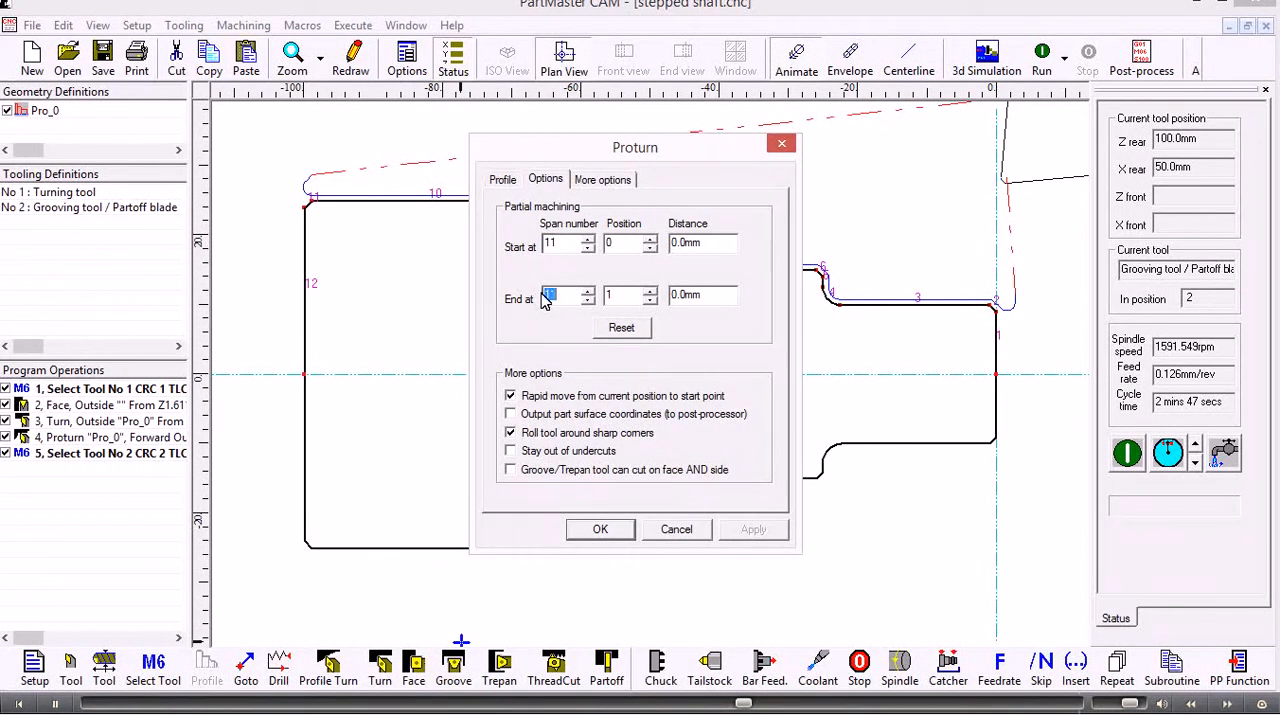
{"action": "left_click", "coordinate": [600, 528]}
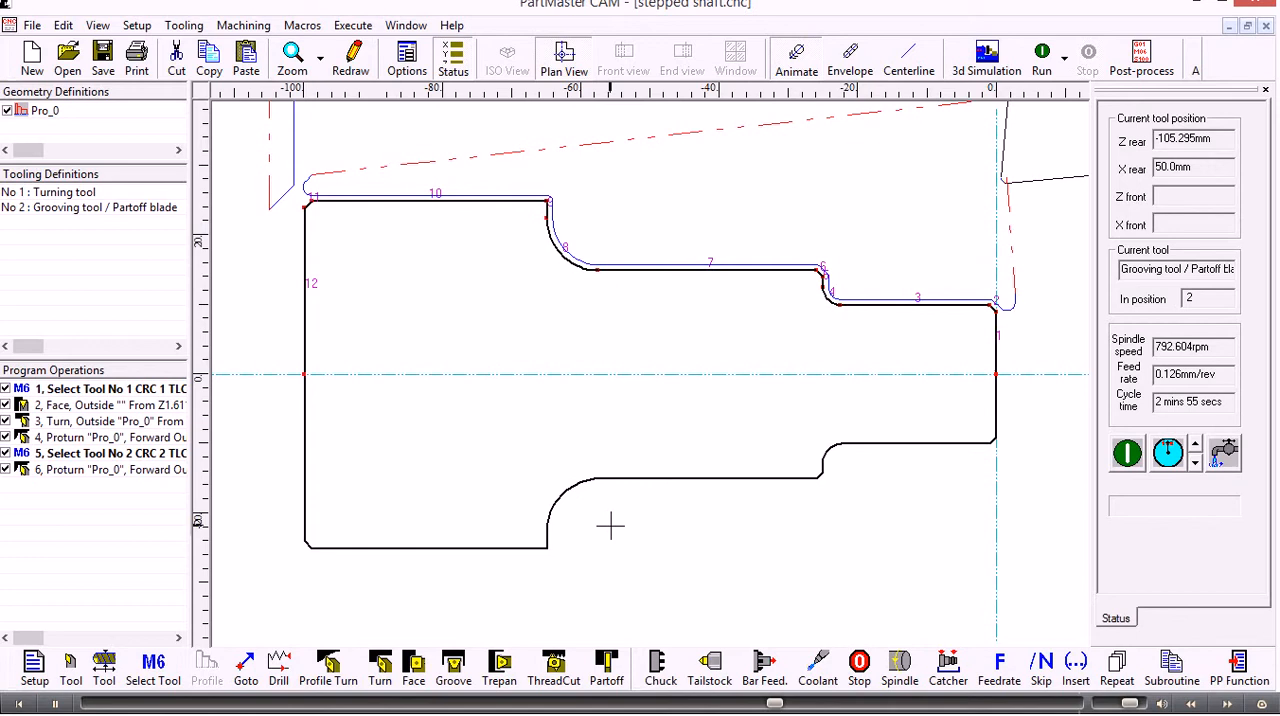
{"action": "mouse_move", "coordinate": [608, 664]}
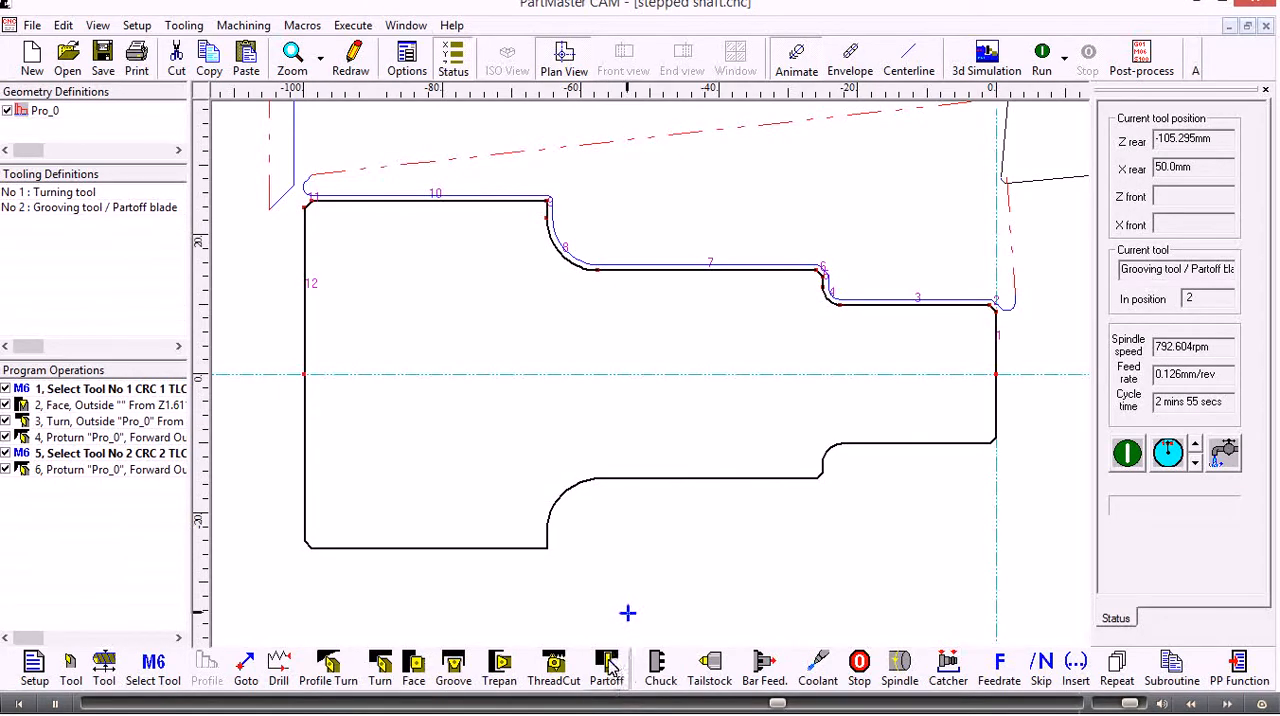
Step: Add a part-off from Z -100 mm, X 28 mm down to X 7.489 mm
{"action": "left_click", "coordinate": [606, 662]}
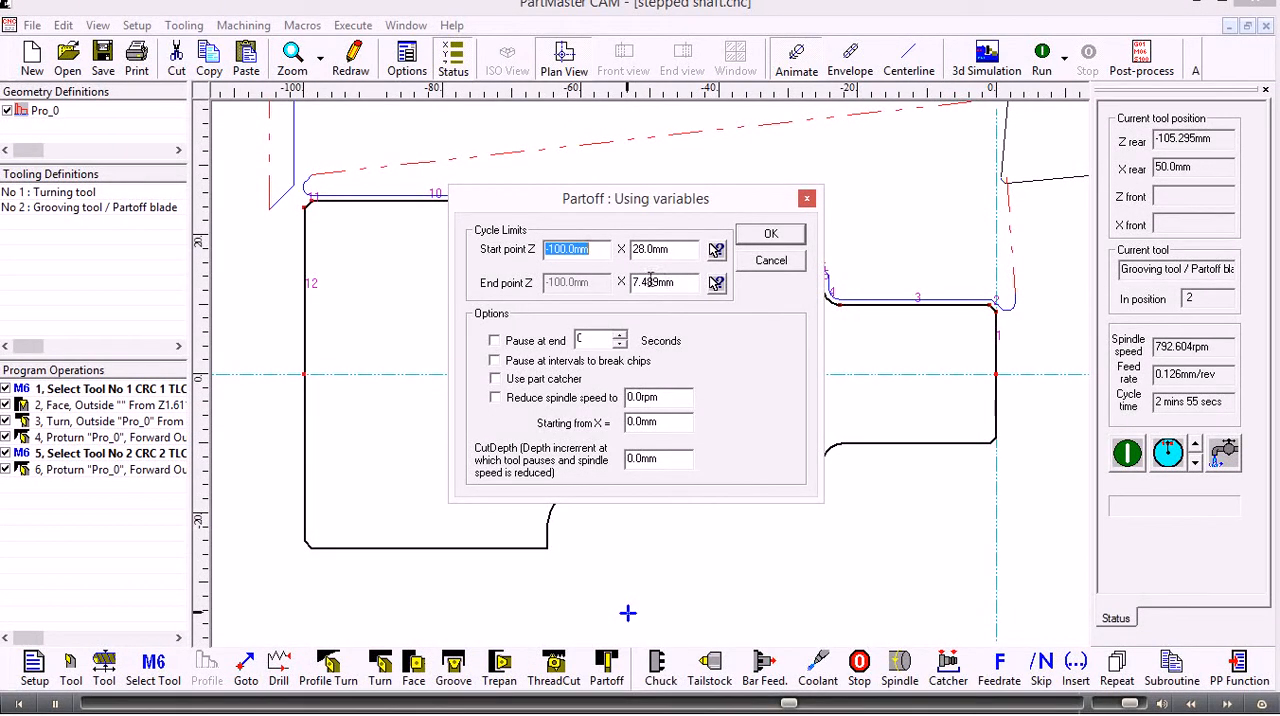
{"action": "mouse_move", "coordinate": [496, 378]}
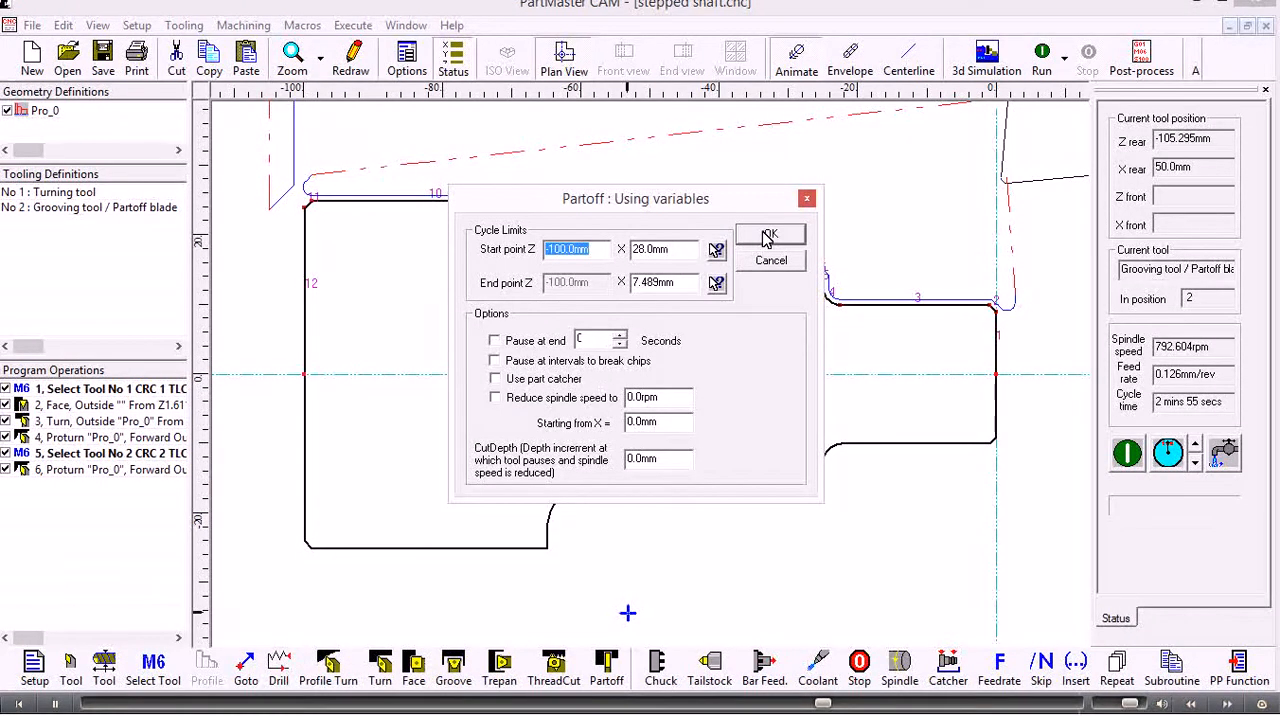
{"action": "left_click", "coordinate": [770, 234]}
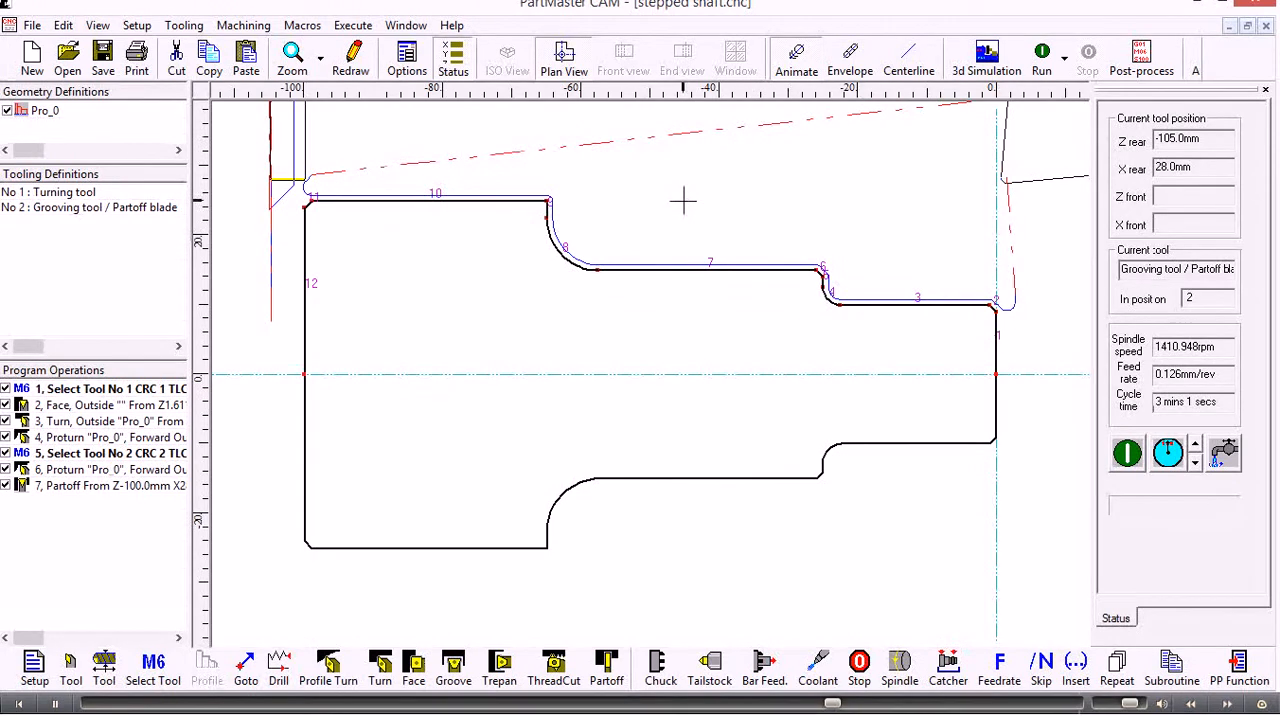
{"action": "mouse_move", "coordinate": [680, 218]}
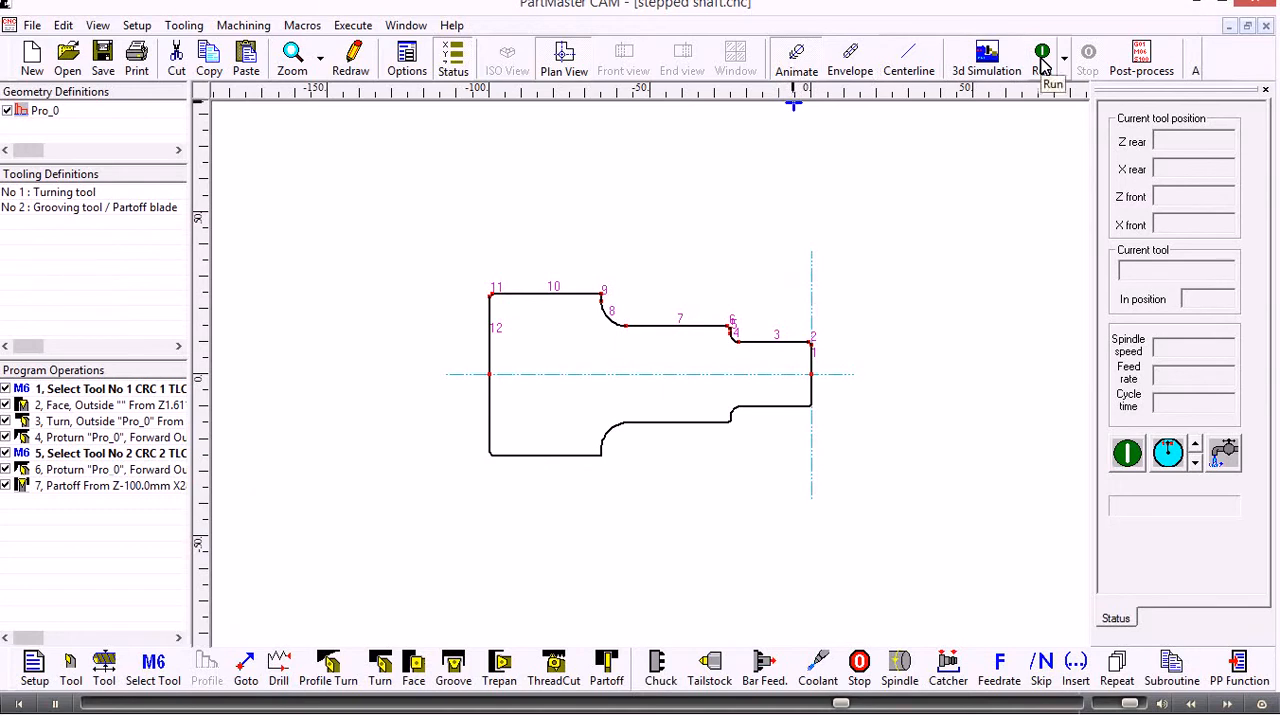
Step: Play back all seven operations' toolpaths over the stepped shaft profile
{"action": "left_click", "coordinate": [1036, 52]}
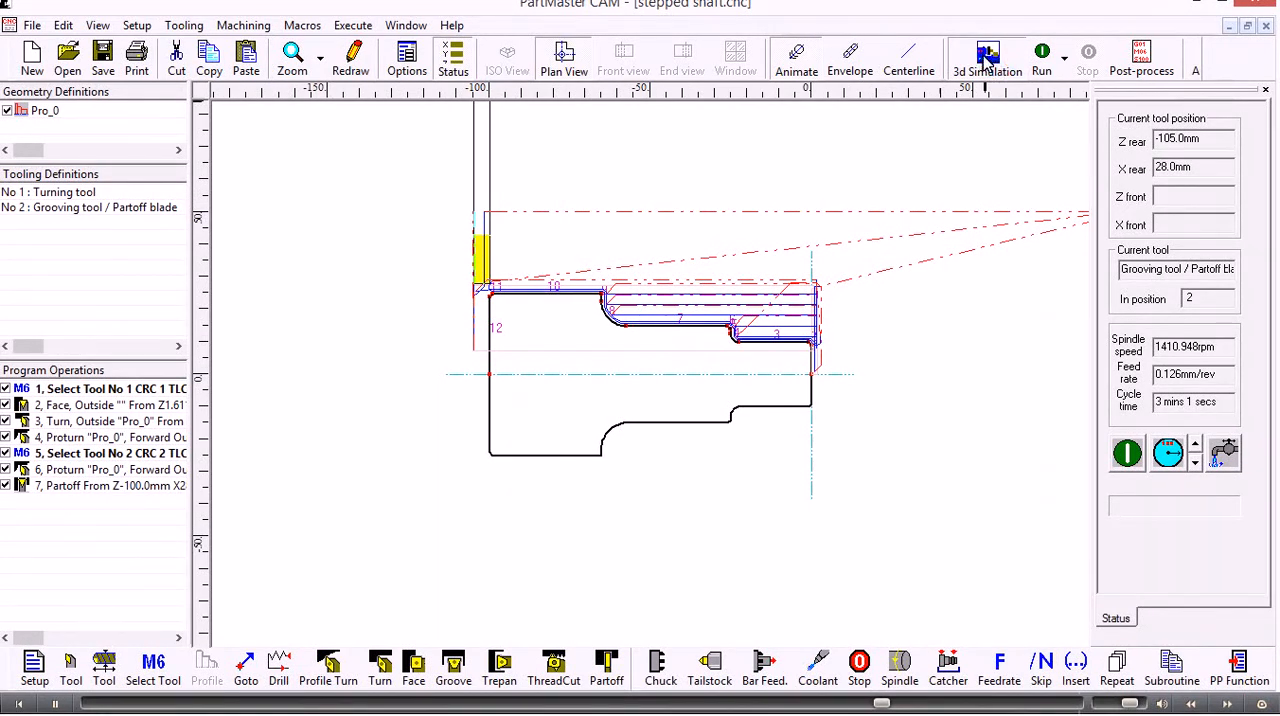
Step: Create simulator data using the ST_Lathe_Rear.ppr rear-turret lathe
{"action": "left_click", "coordinate": [986, 56]}
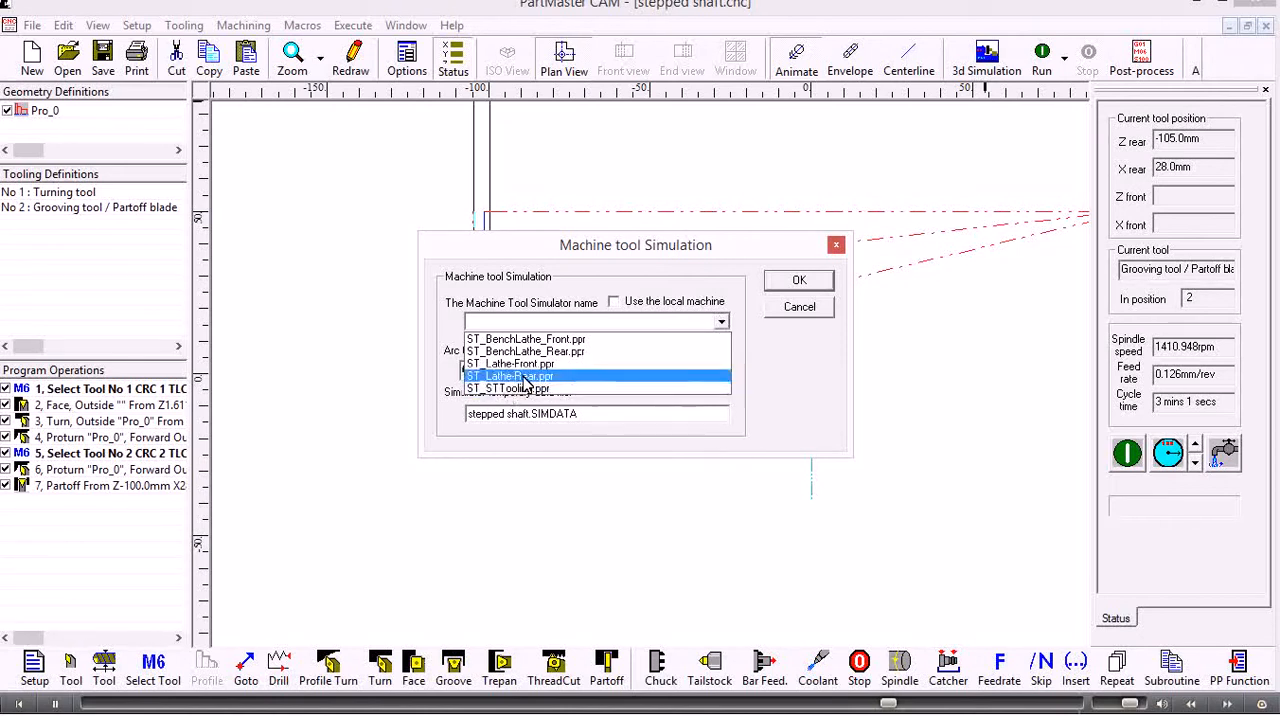
{"action": "left_click", "coordinate": [510, 376]}
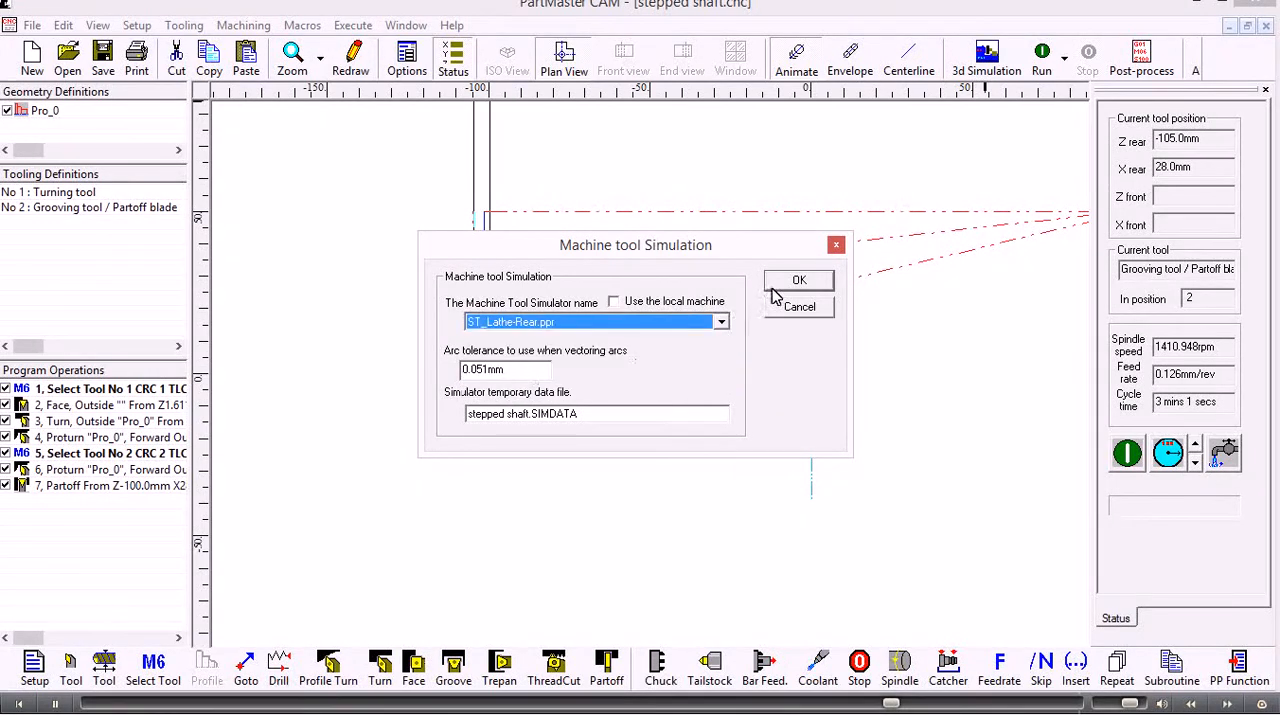
{"action": "left_click", "coordinate": [800, 280]}
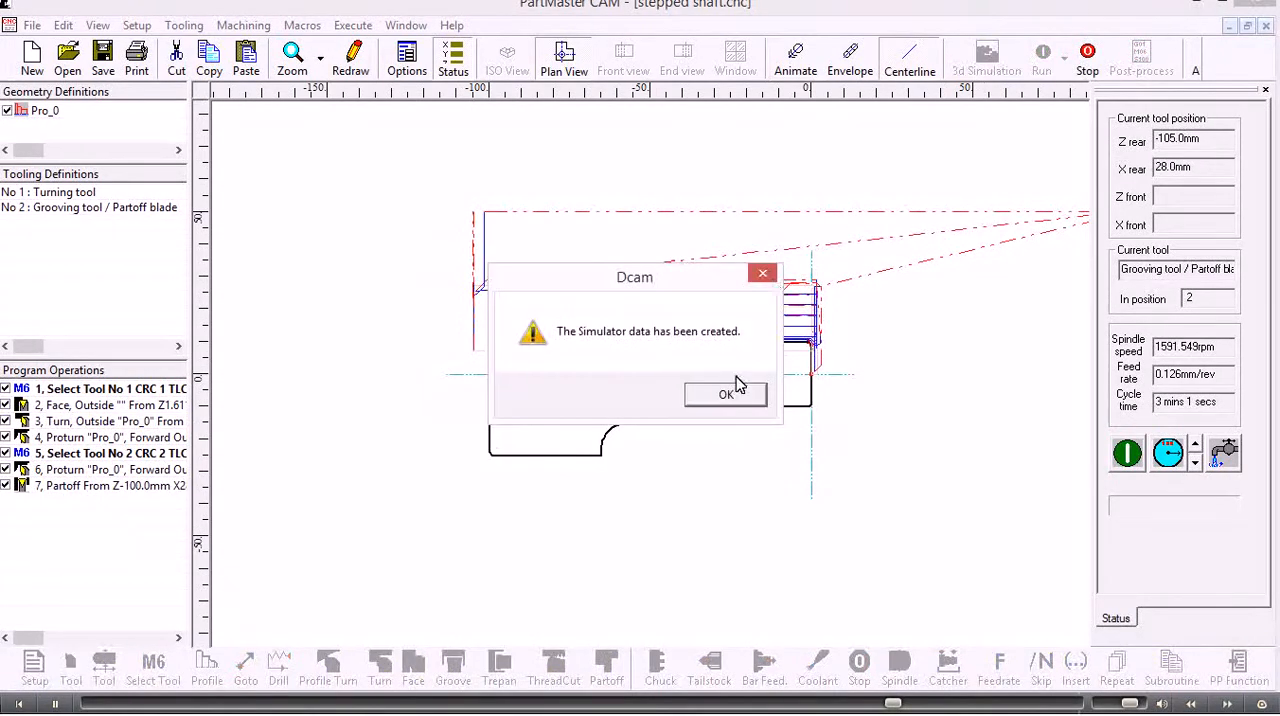
{"action": "left_click", "coordinate": [724, 394]}
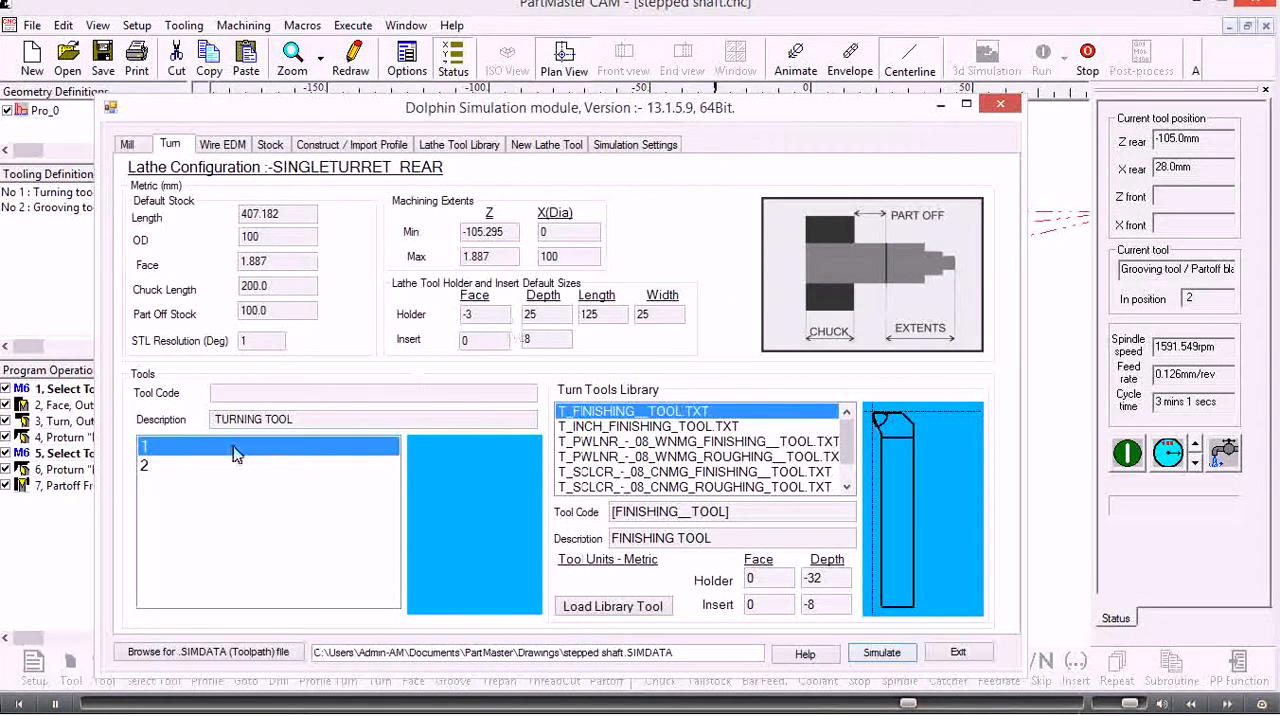
Step: Review the grooving tool 2 settings in the Dolphin Turn tab
{"action": "left_click", "coordinate": [144, 464]}
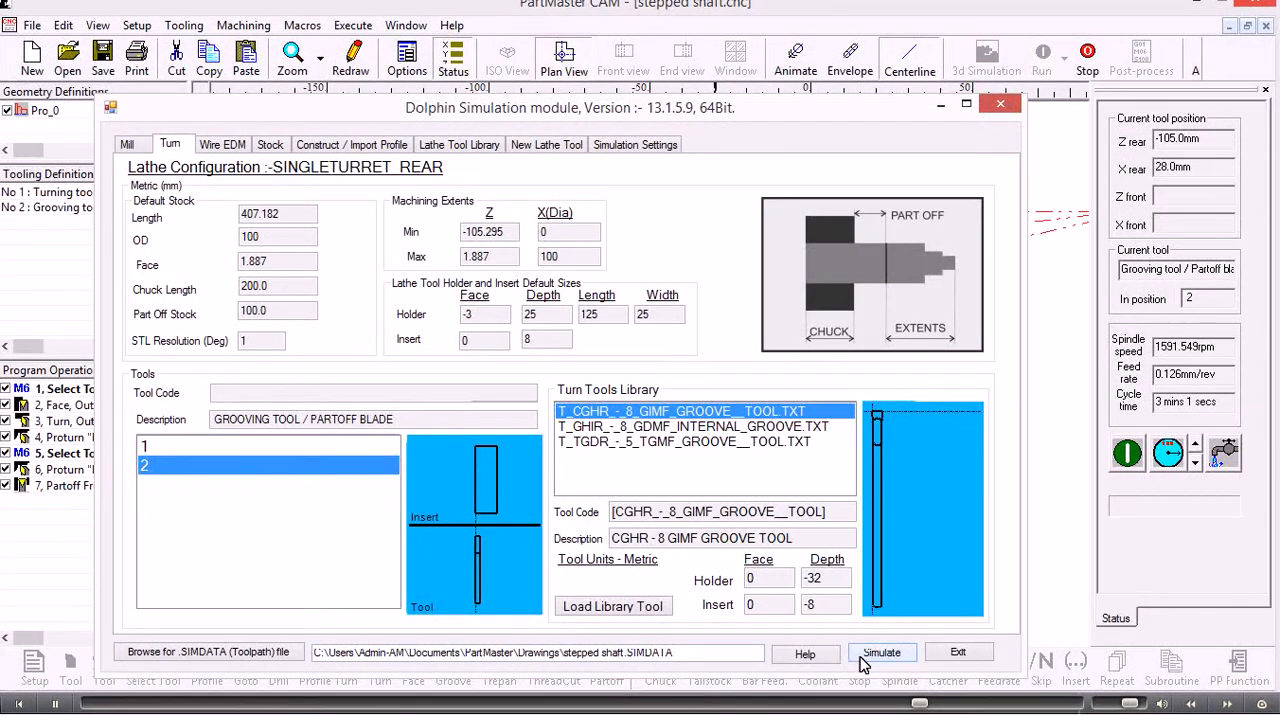
{"action": "left_click", "coordinate": [882, 652]}
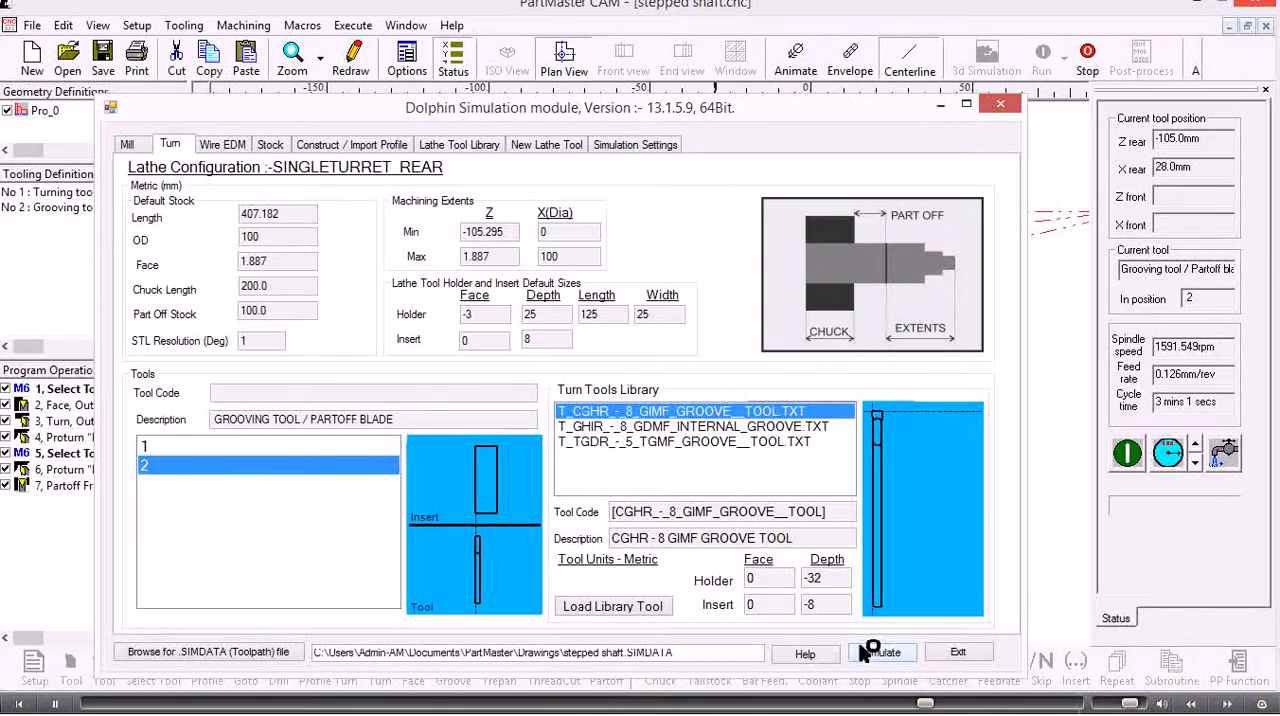
Step: Launch ModuleWorks simulation and focus the view on the bar stock
{"action": "left_click", "coordinate": [880, 652]}
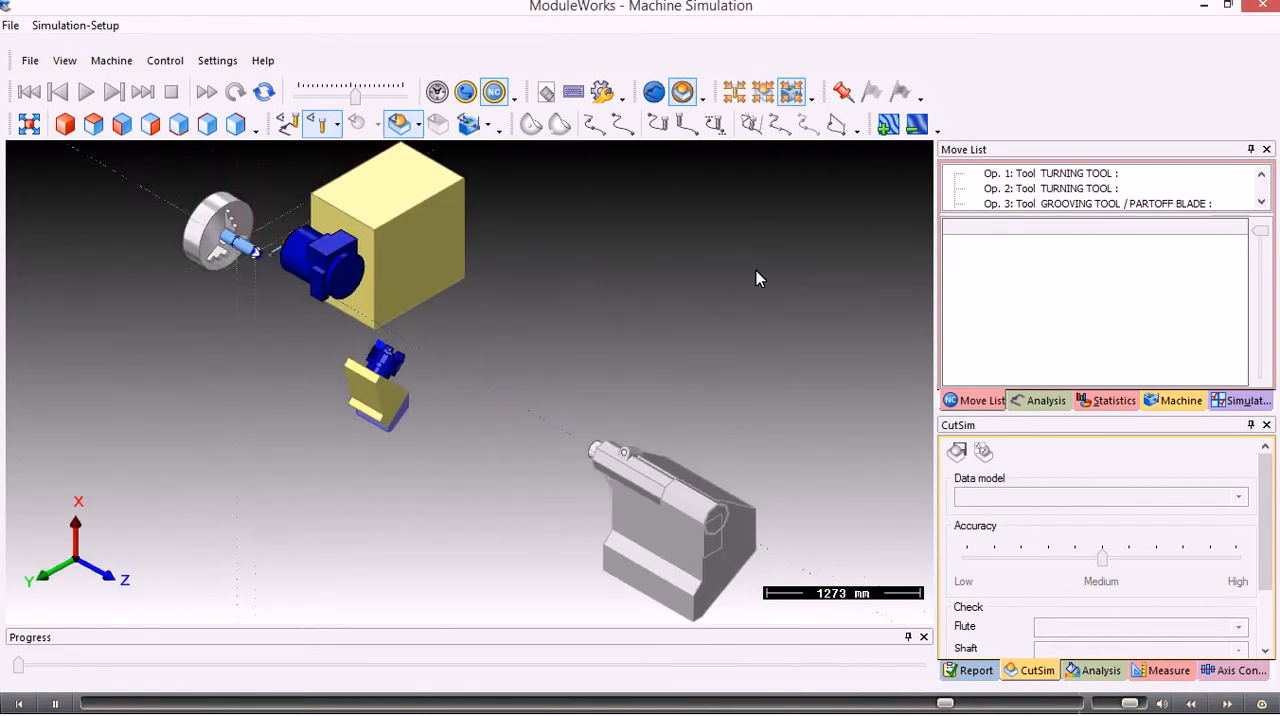
{"action": "left_click", "coordinate": [788, 92]}
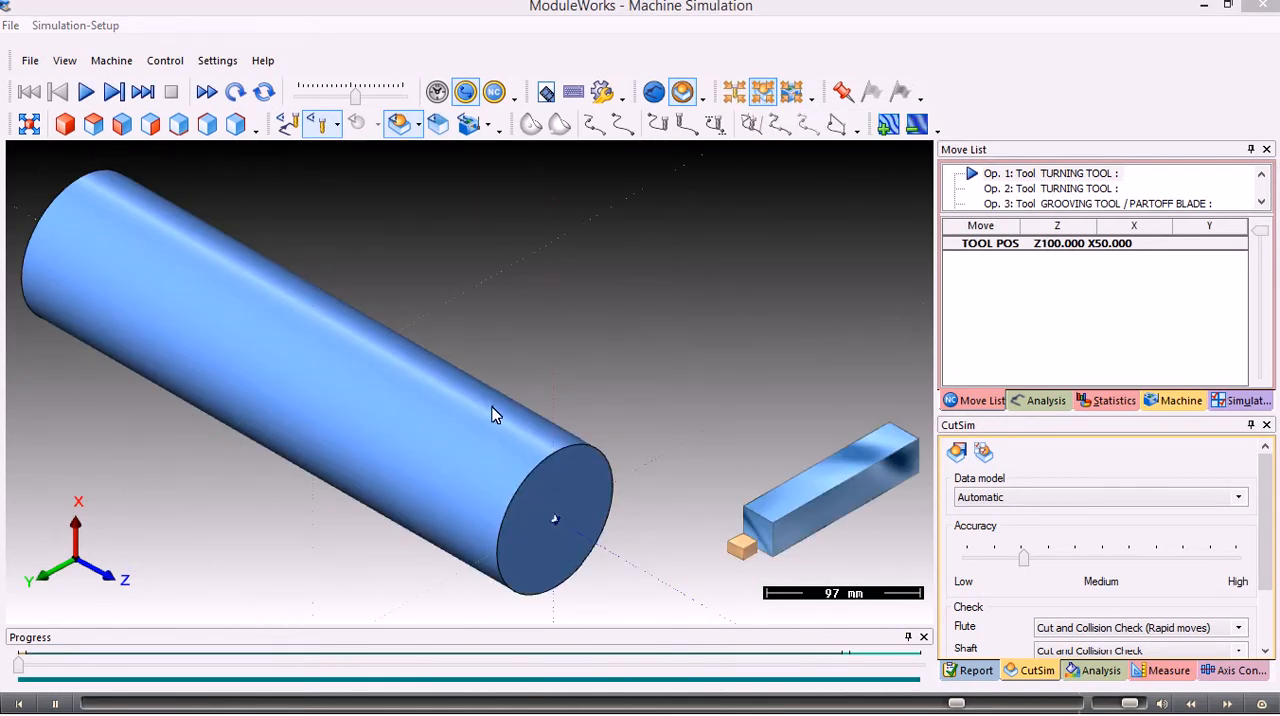
{"action": "mouse_move", "coordinate": [324, 108]}
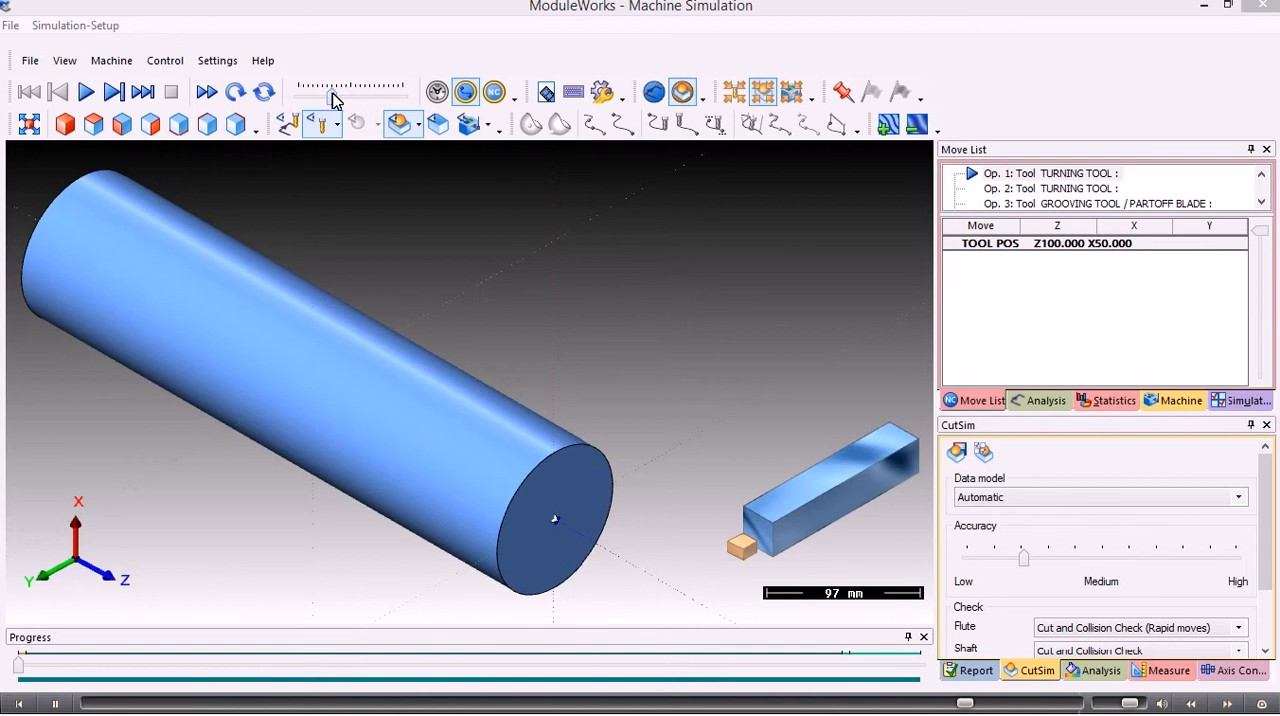
{"action": "mouse_move", "coordinate": [96, 90]}
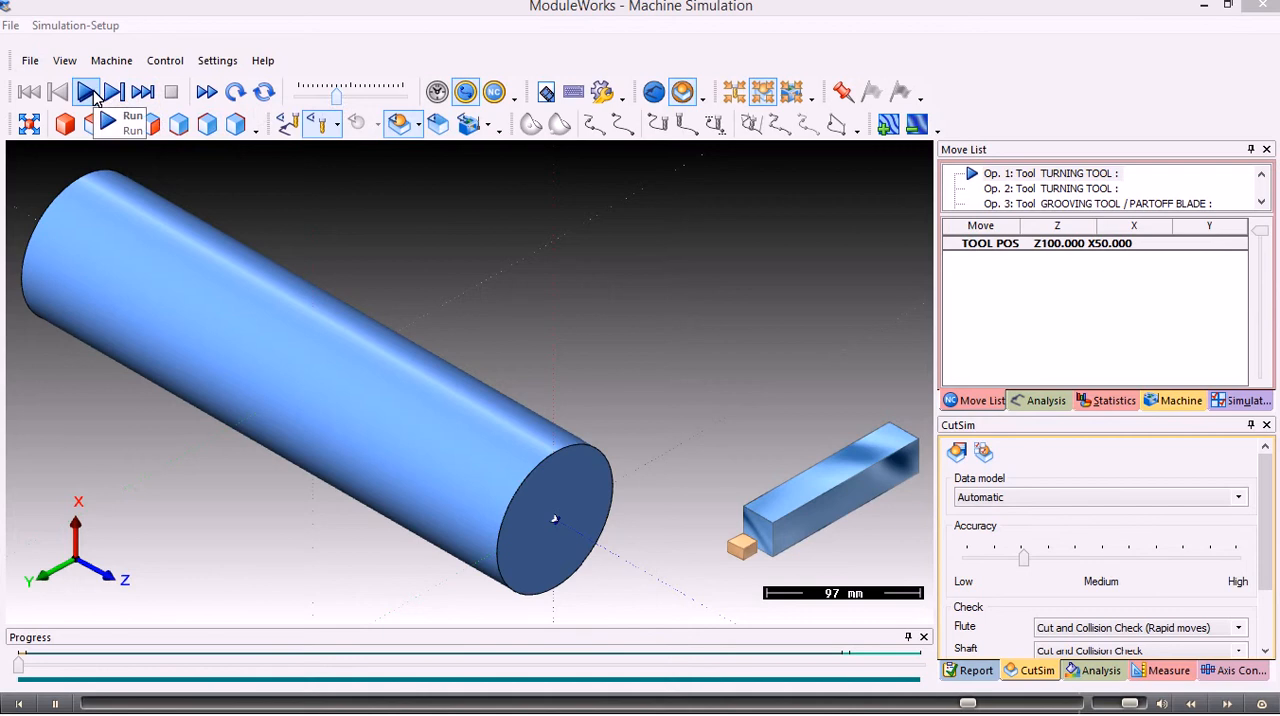
Step: Run the Move List so the stock is faced, stepped and grooved
{"action": "left_click", "coordinate": [84, 90]}
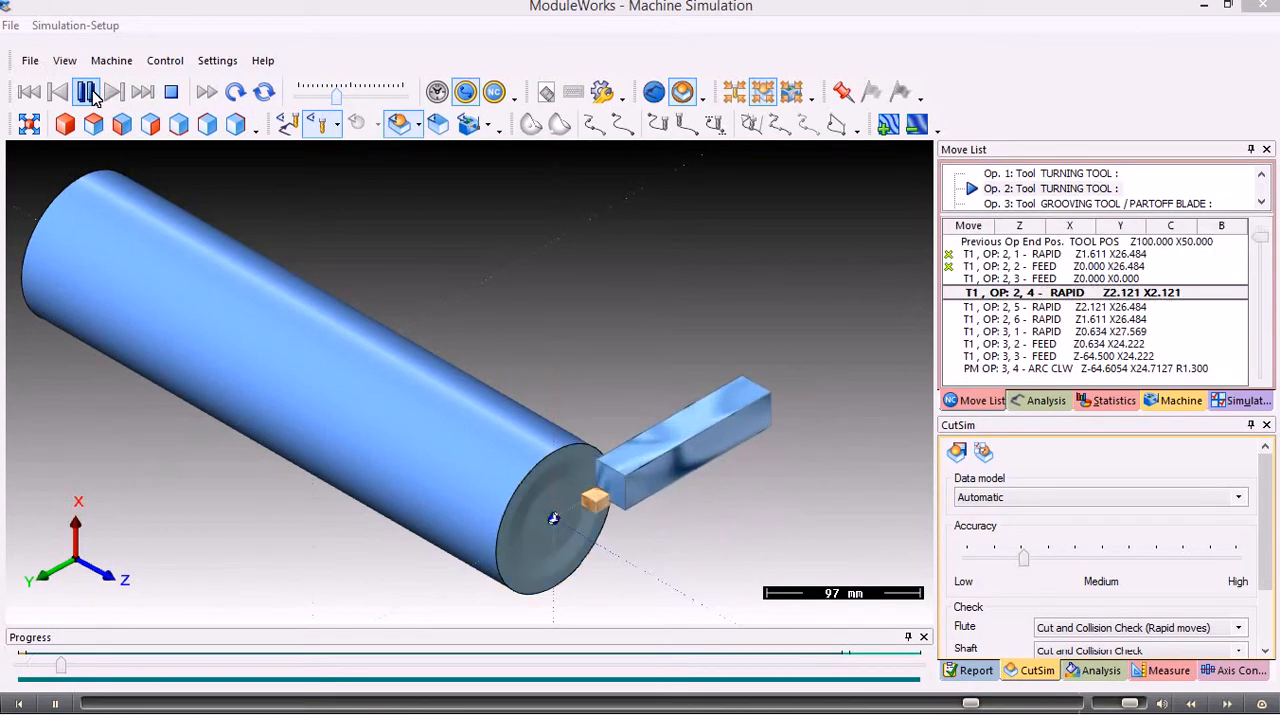
{"action": "left_click", "coordinate": [84, 90]}
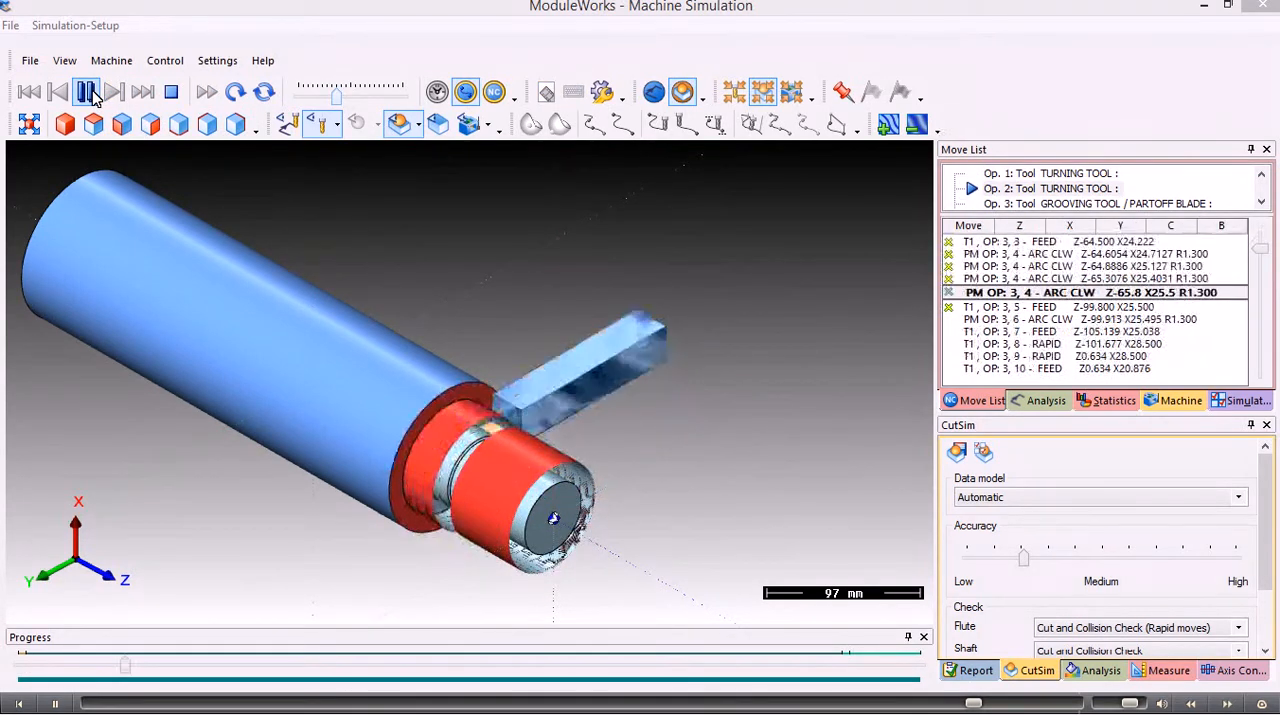
{"action": "left_click", "coordinate": [84, 88]}
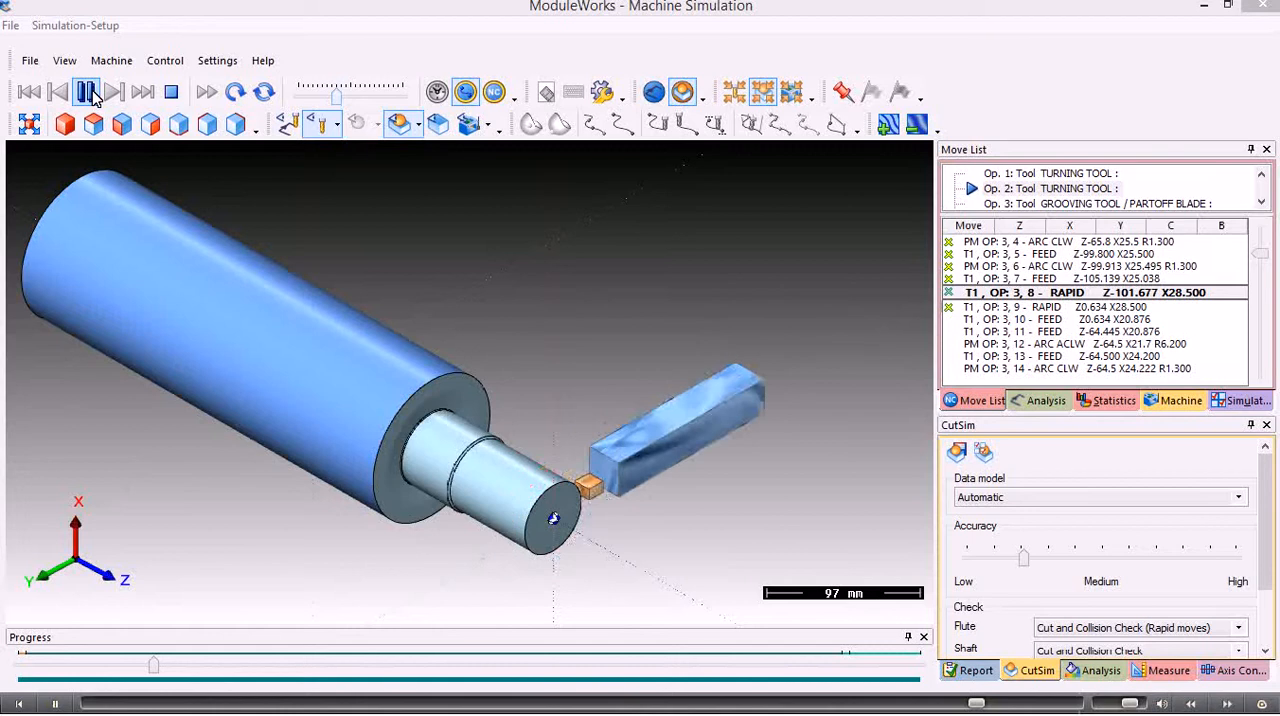
{"action": "left_click", "coordinate": [84, 92]}
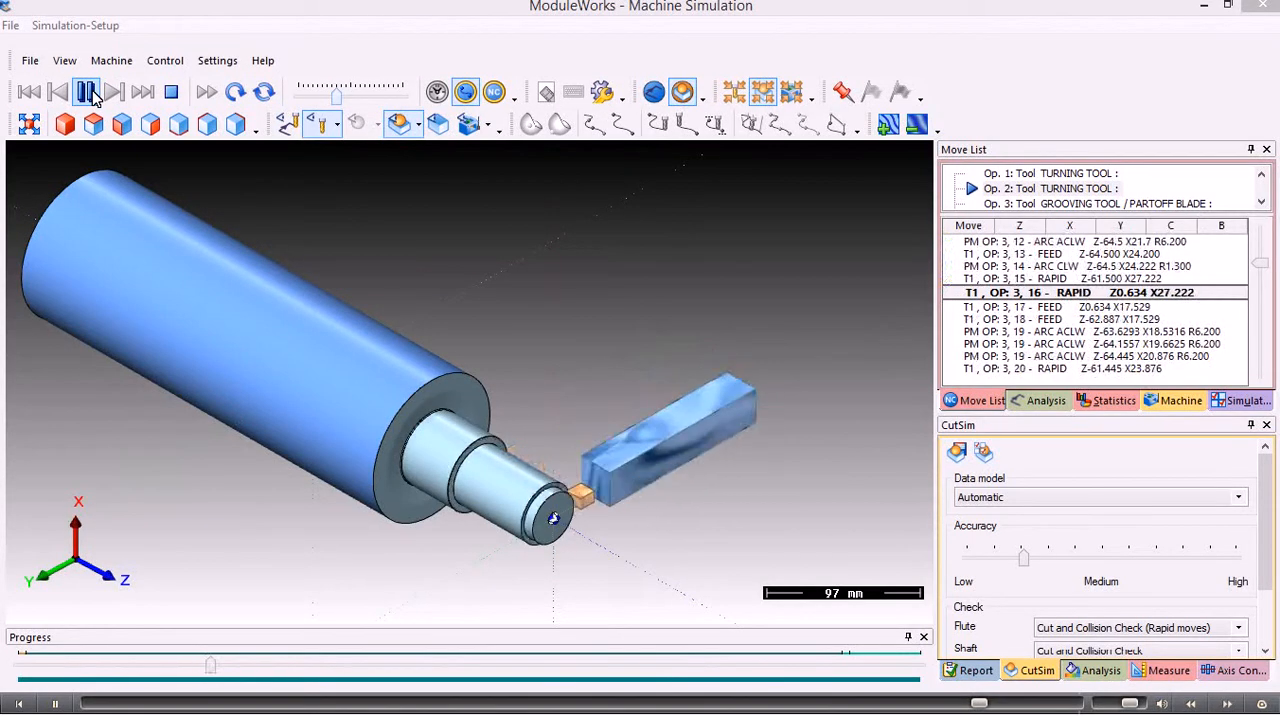
{"action": "left_click", "coordinate": [82, 90]}
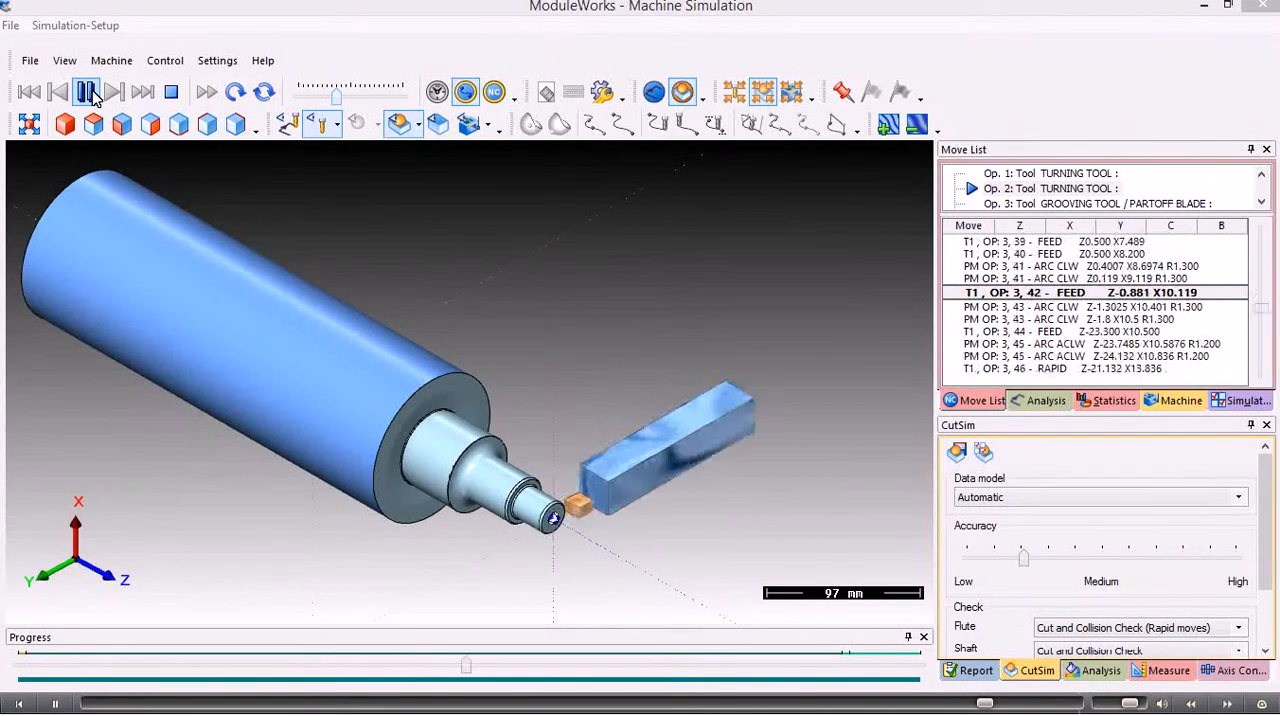
{"action": "left_click", "coordinate": [84, 88]}
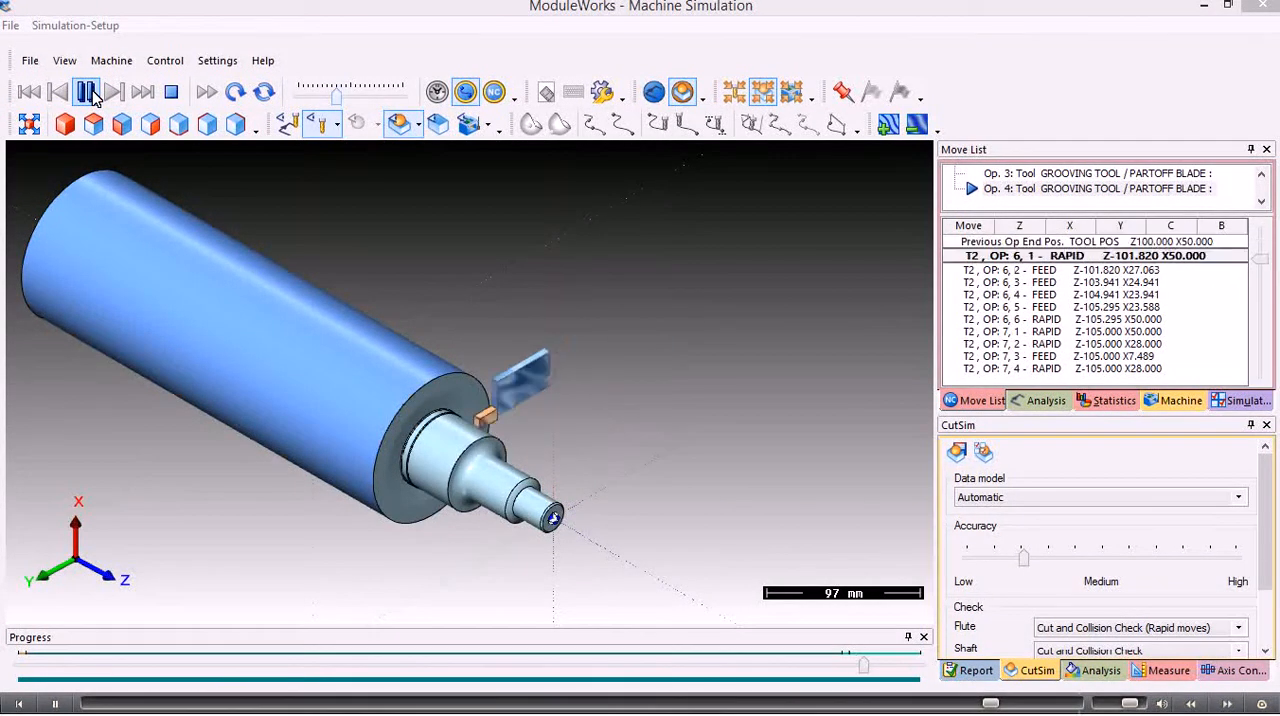
{"action": "left_click", "coordinate": [86, 90]}
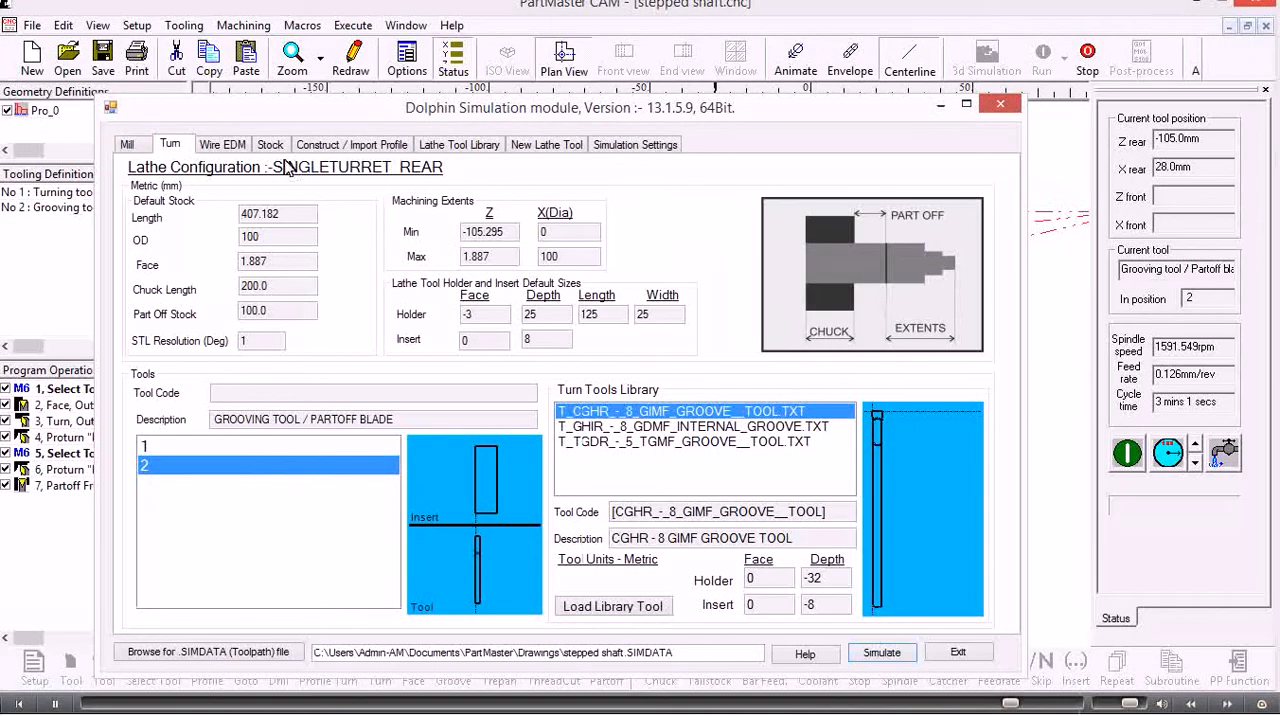
Step: Keep the stock built from part extents after trying Define Sizes, then exit the module
{"action": "left_click", "coordinate": [270, 144]}
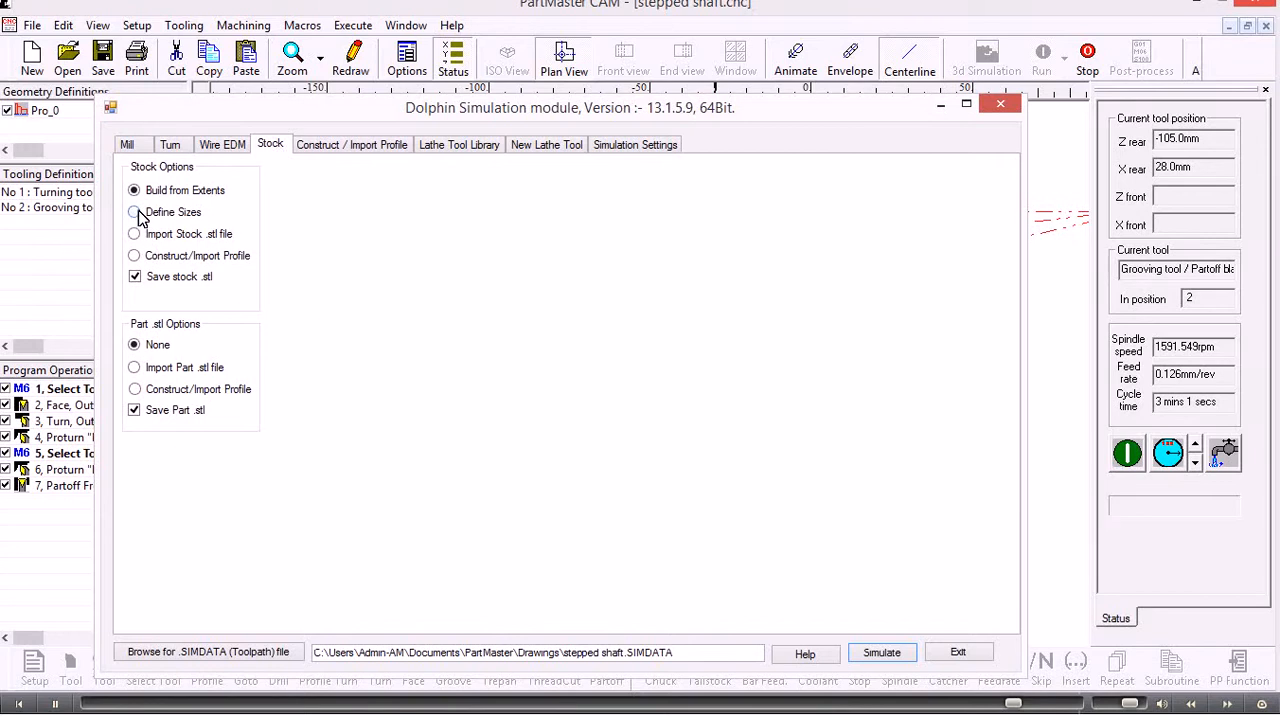
{"action": "left_click", "coordinate": [134, 212]}
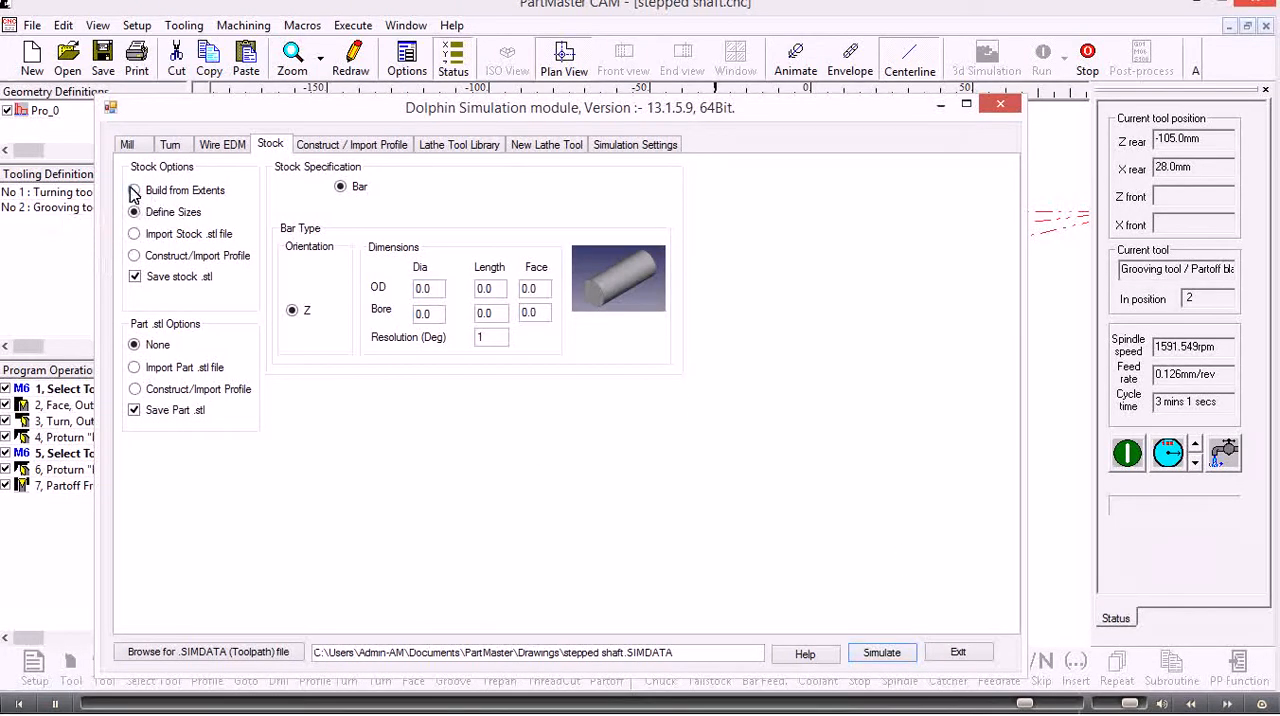
{"action": "left_click", "coordinate": [134, 190]}
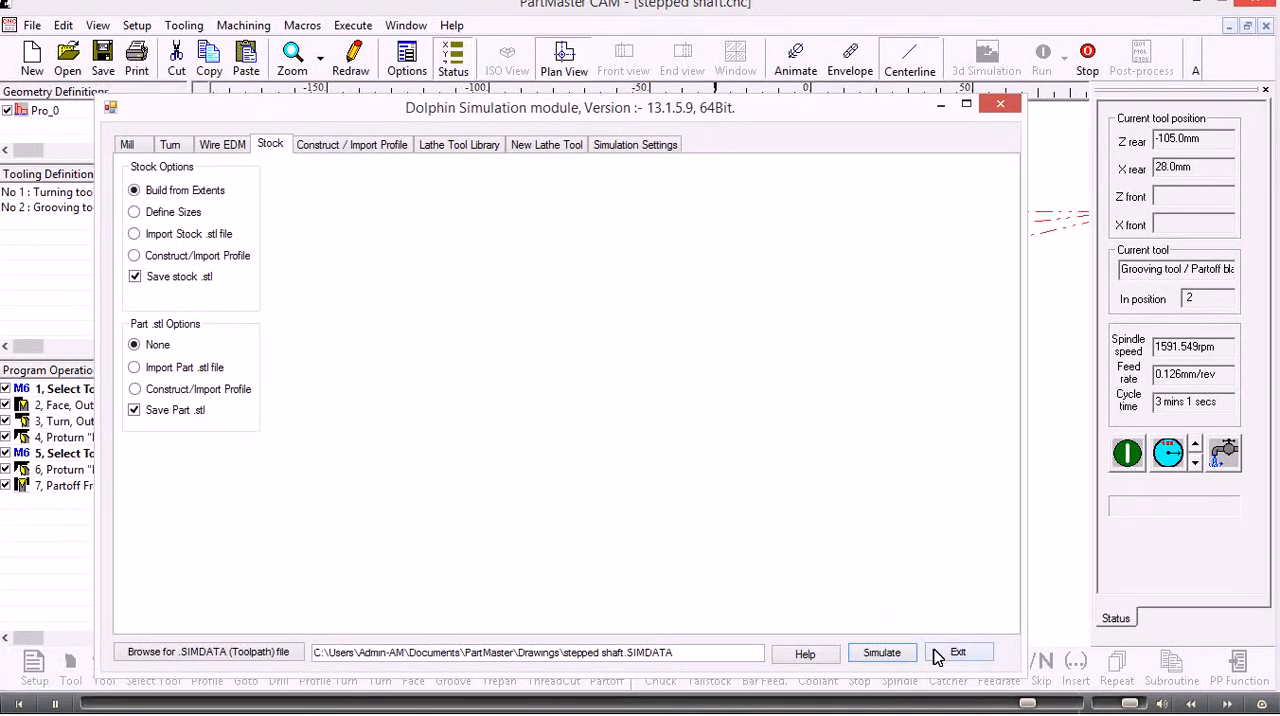
{"action": "mouse_move", "coordinate": [964, 648]}
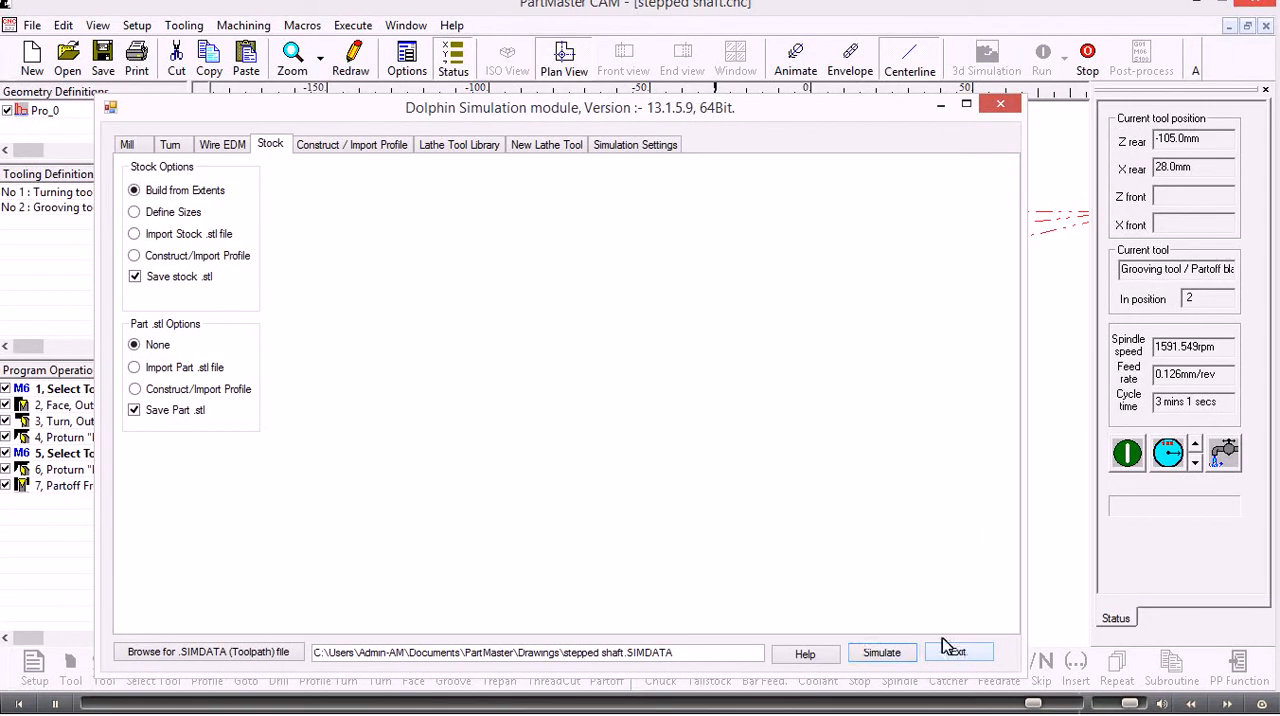
{"action": "left_click", "coordinate": [960, 652]}
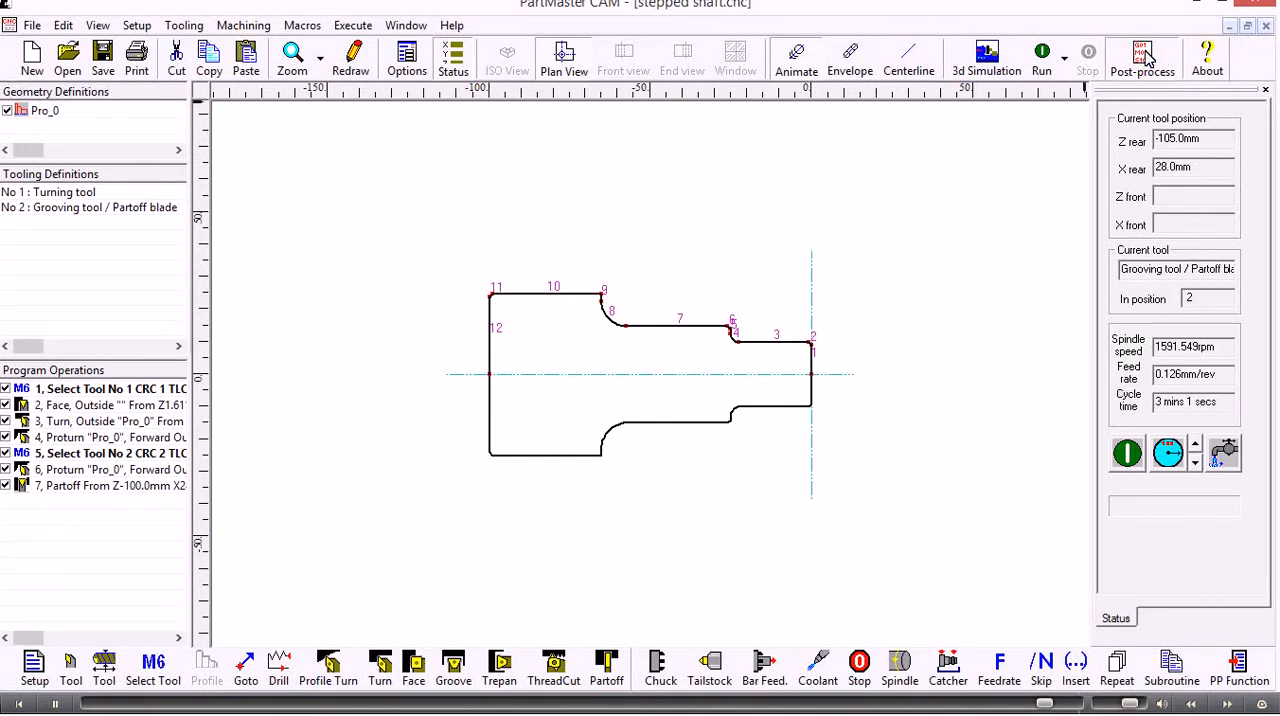
Step: Post-process with T_Fdrc_v11.ppr into 'stepped shaft.pun' and accept the File produced message
{"action": "left_click", "coordinate": [1140, 50]}
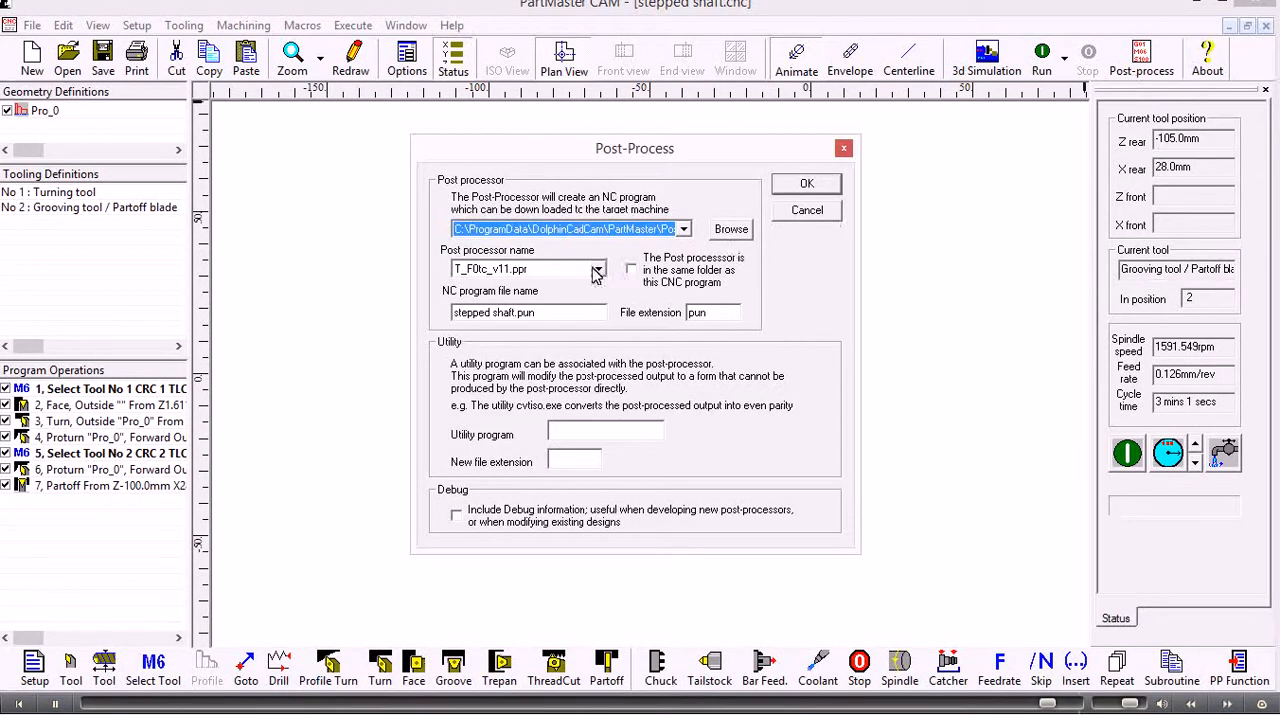
{"action": "mouse_move", "coordinate": [794, 188]}
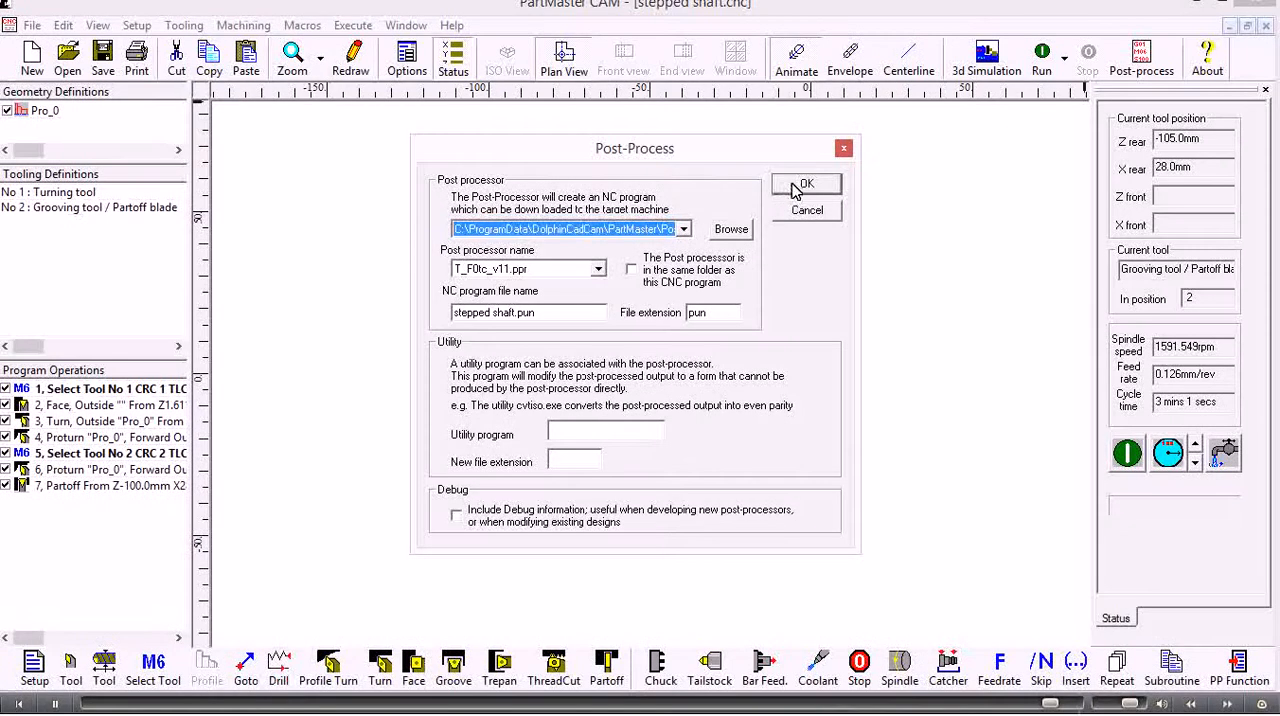
{"action": "left_click", "coordinate": [806, 184]}
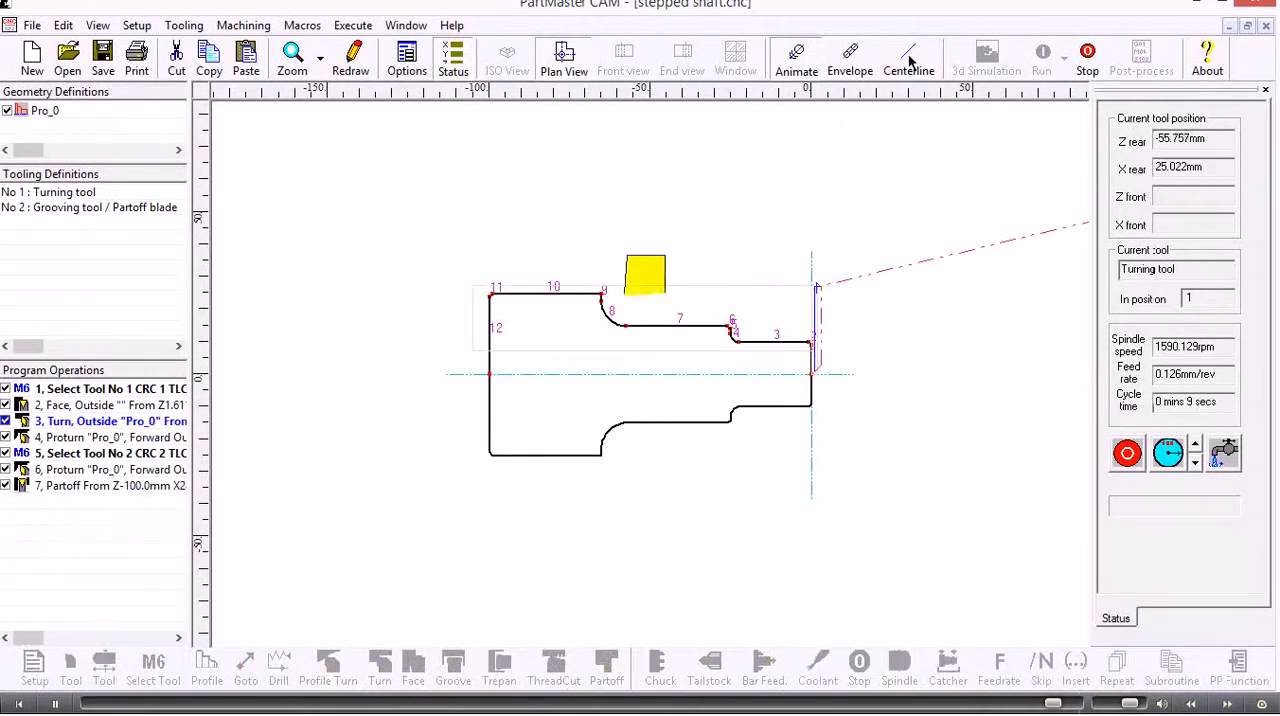
{"action": "left_click", "coordinate": [1126, 452]}
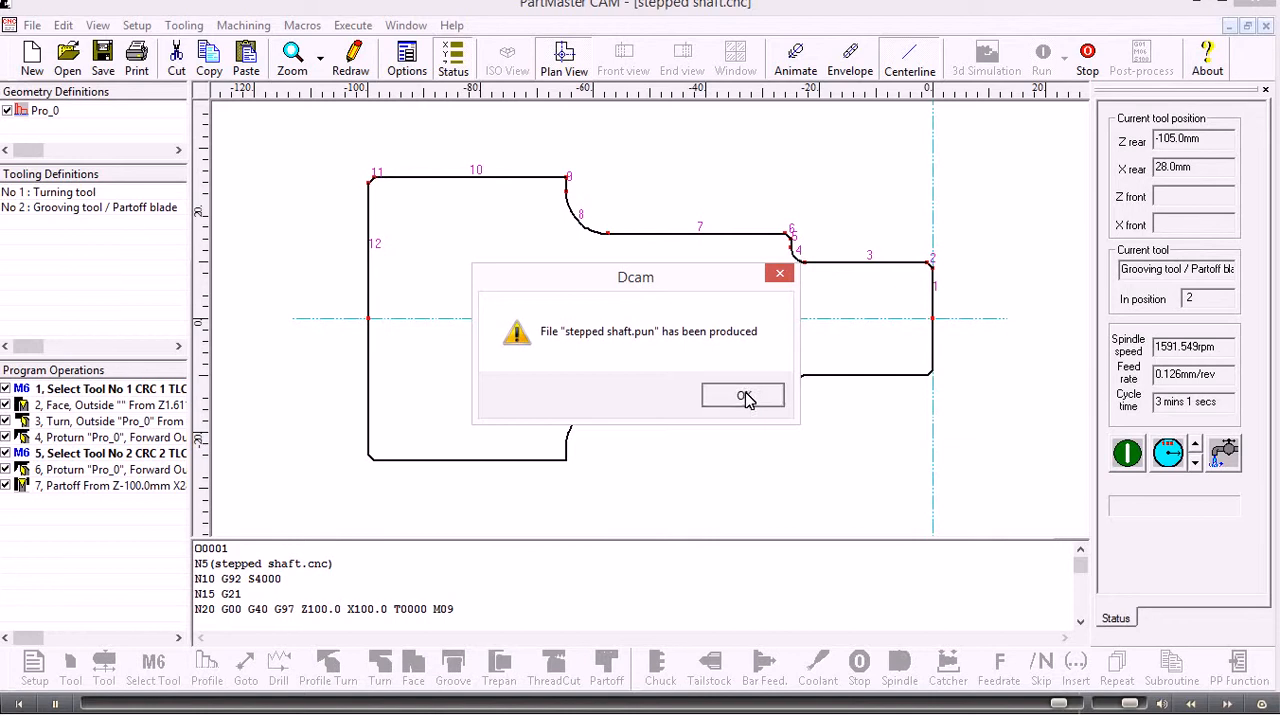
{"action": "left_click", "coordinate": [744, 396]}
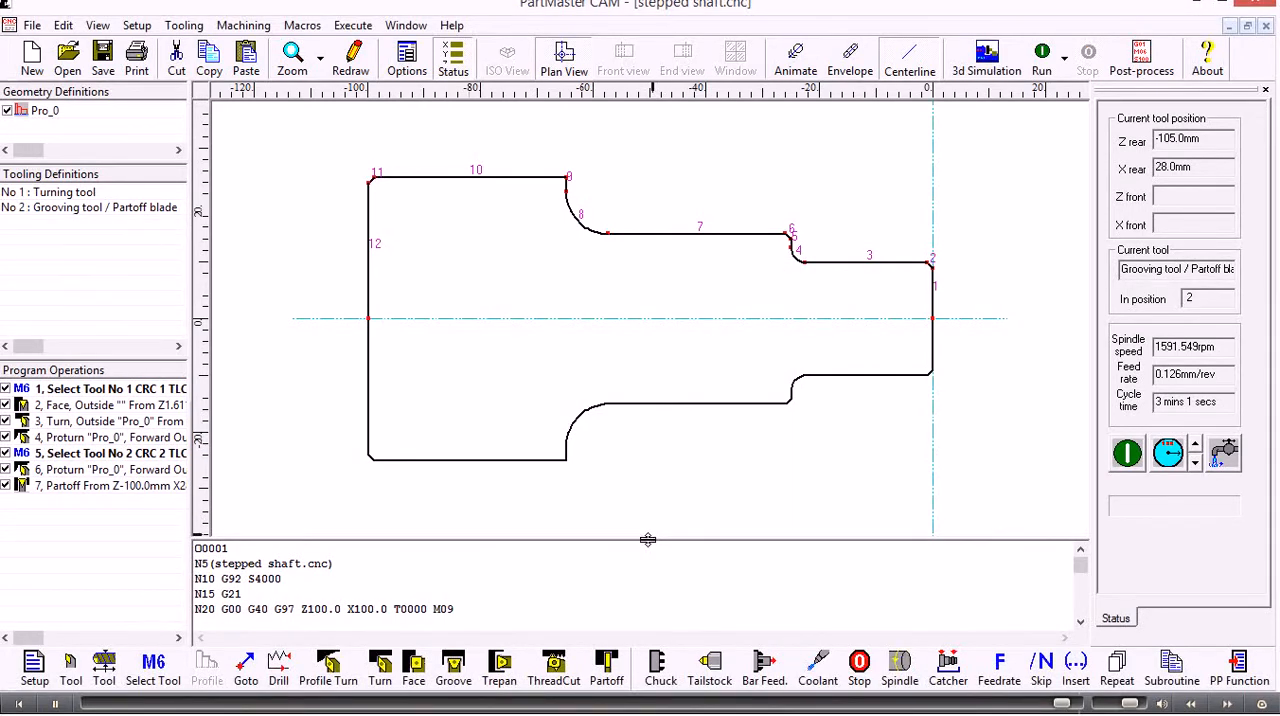